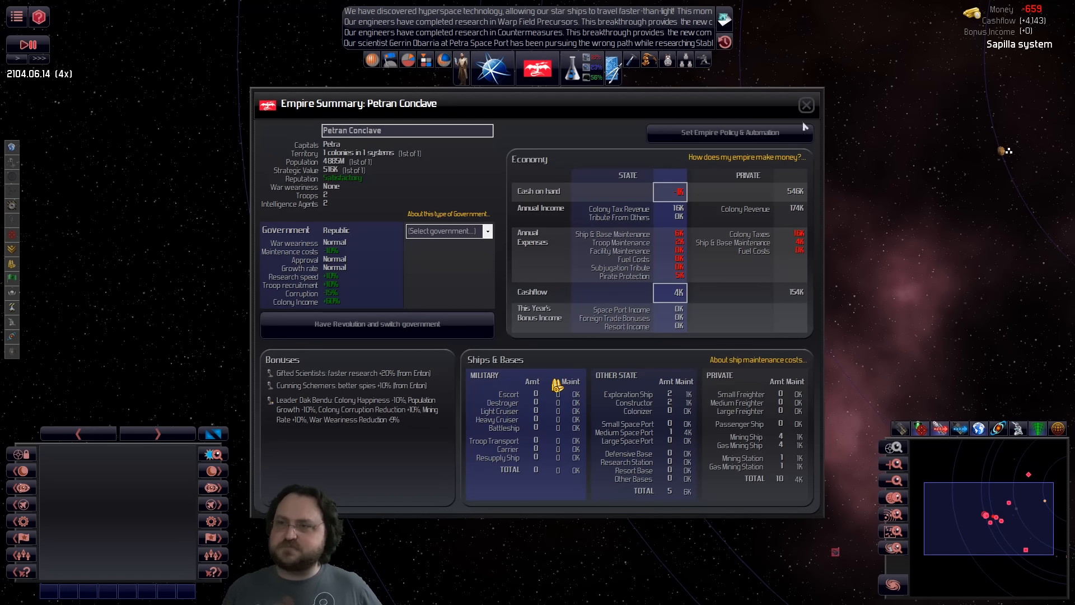
# Close the Petran Conclave Empire Summary window
pyautogui.click(805, 105)
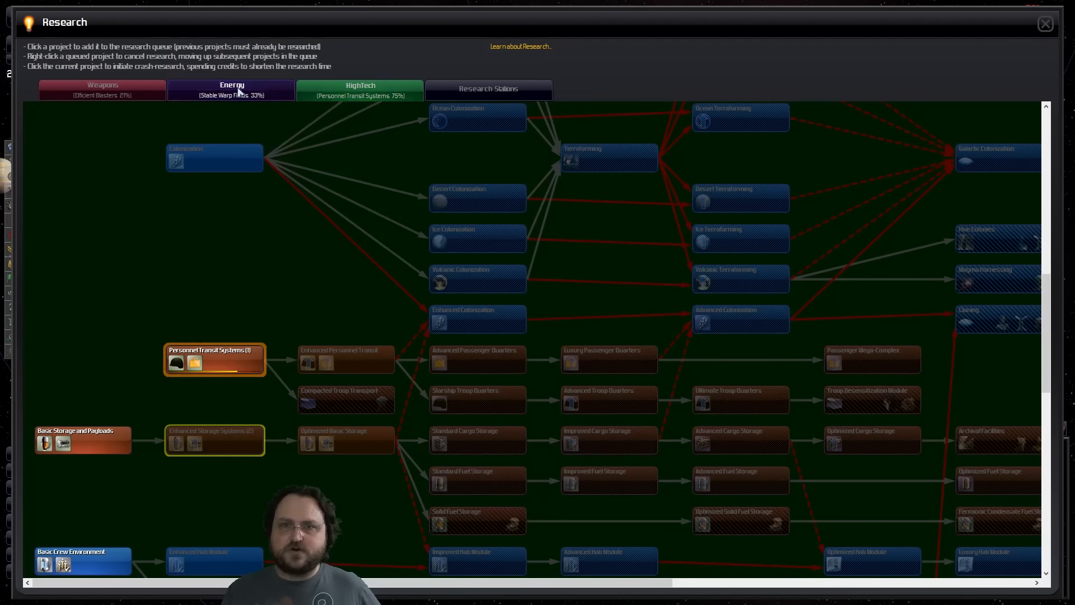
# Scroll through the Energy research tree, then close the research screen
pyautogui.click(231, 90)
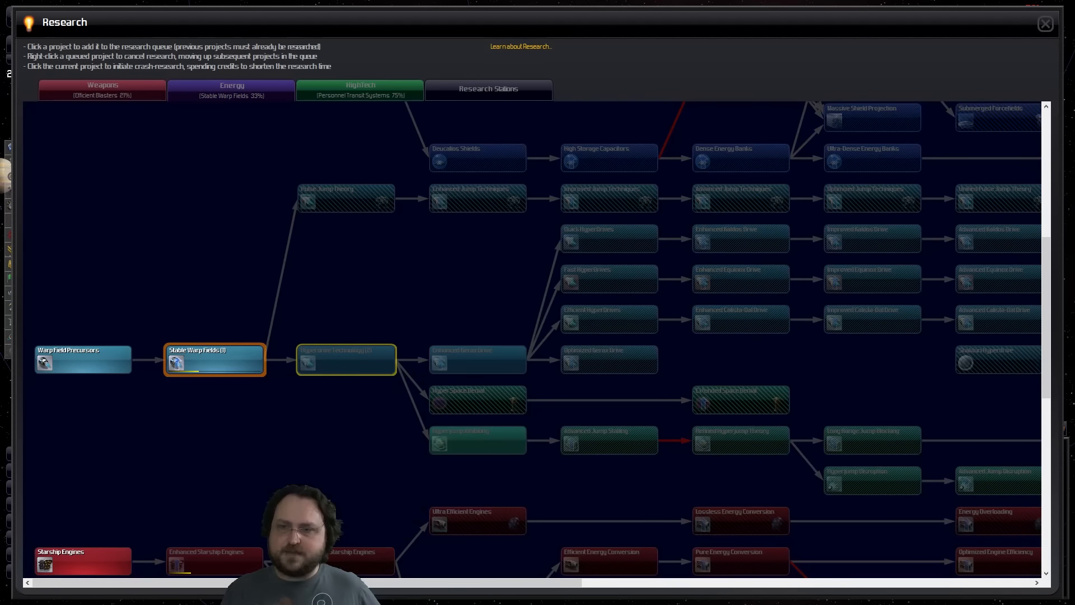
pyautogui.moveTo(414, 349)
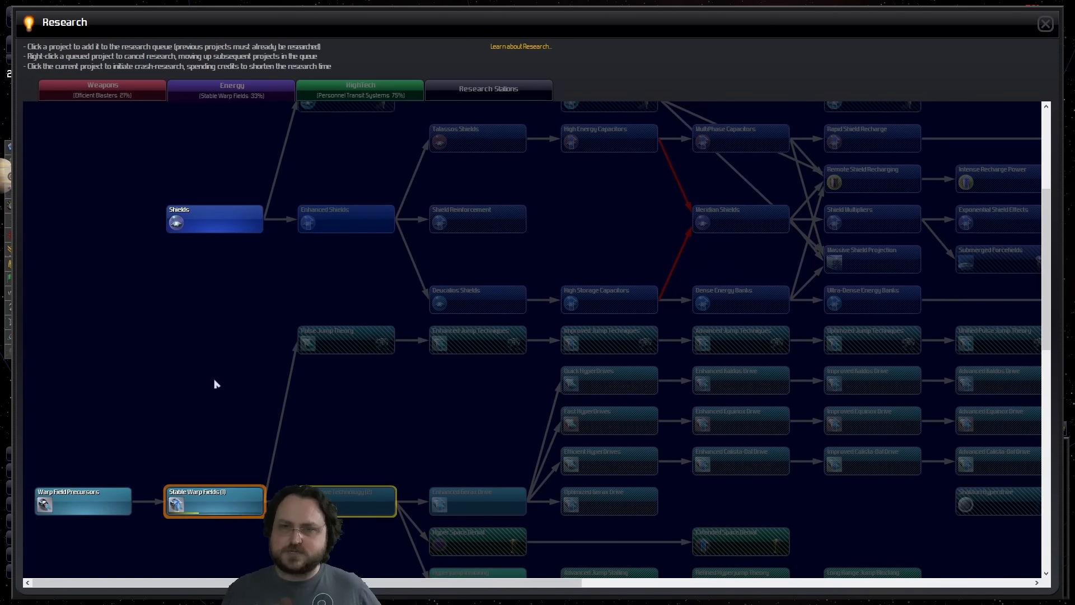
pyautogui.scroll(-3)
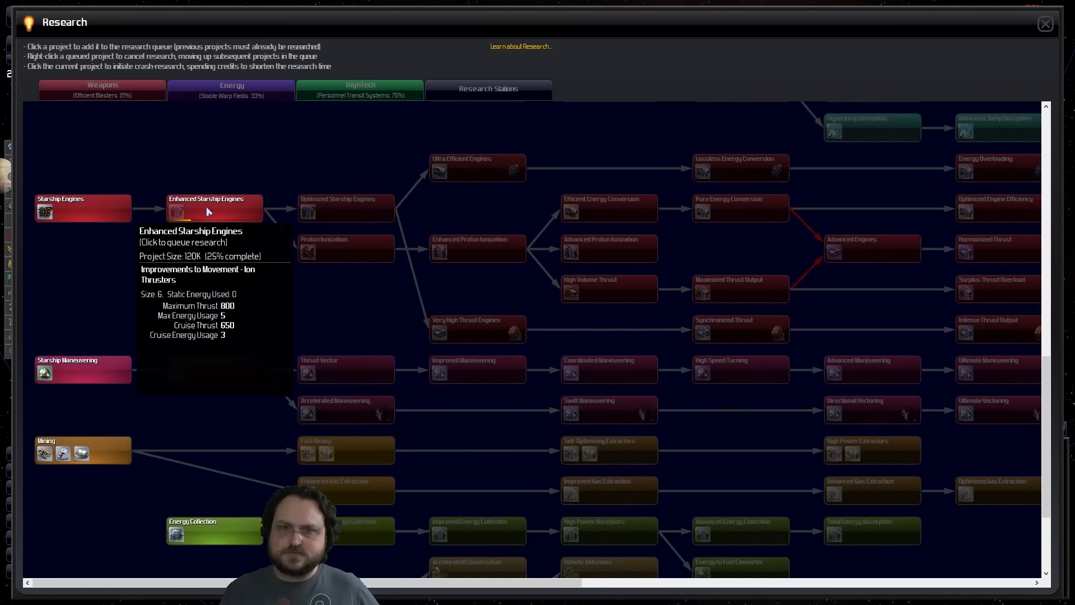
pyautogui.scroll(-3)
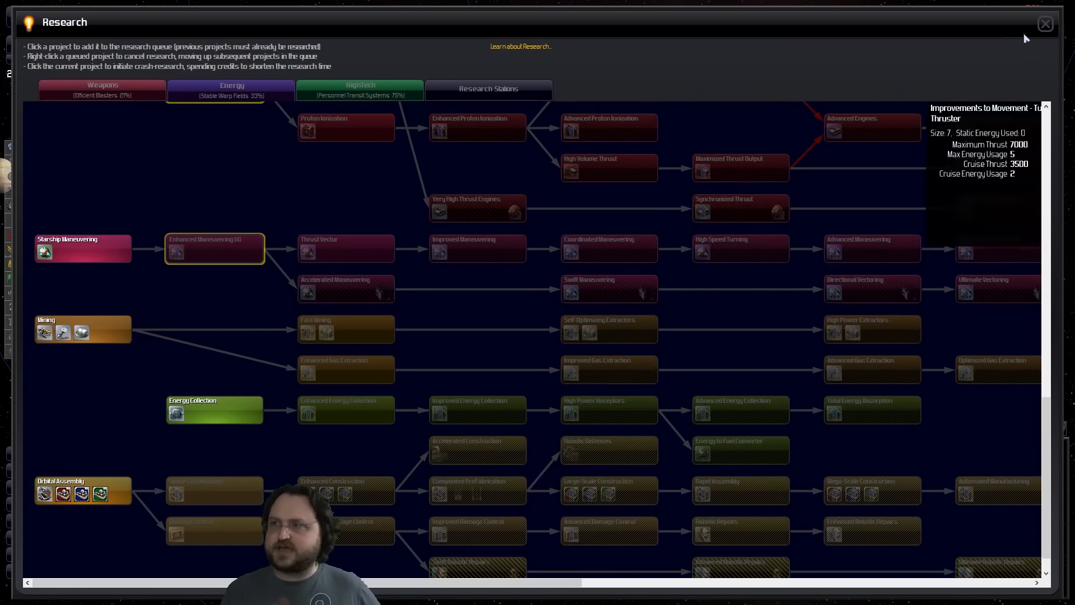
pyautogui.click(1043, 23)
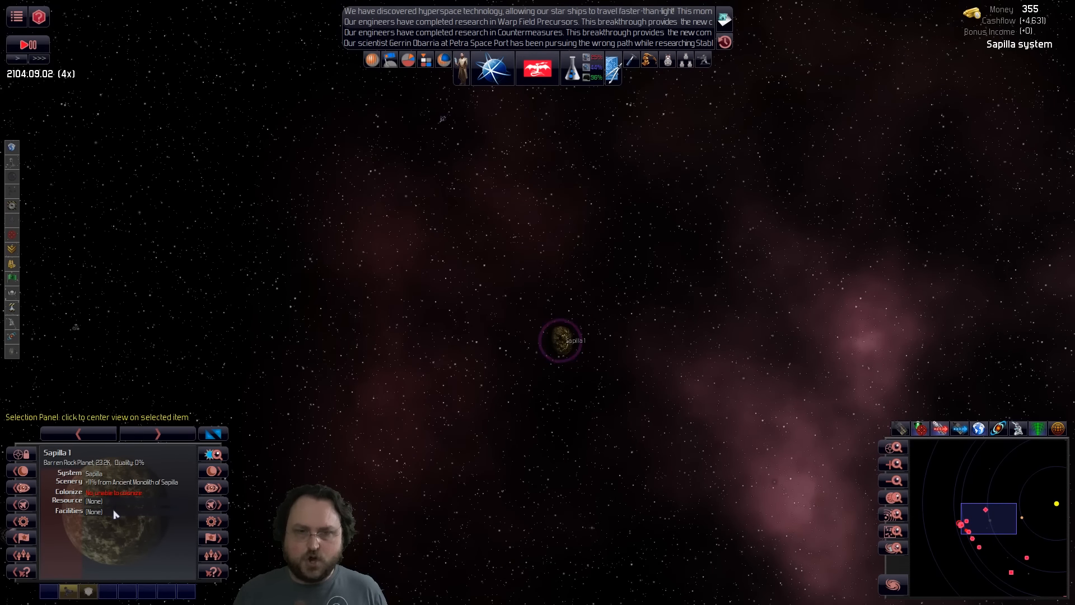
# Bring up the Expansion Planner listing potential colonies
pyautogui.click(669, 366)
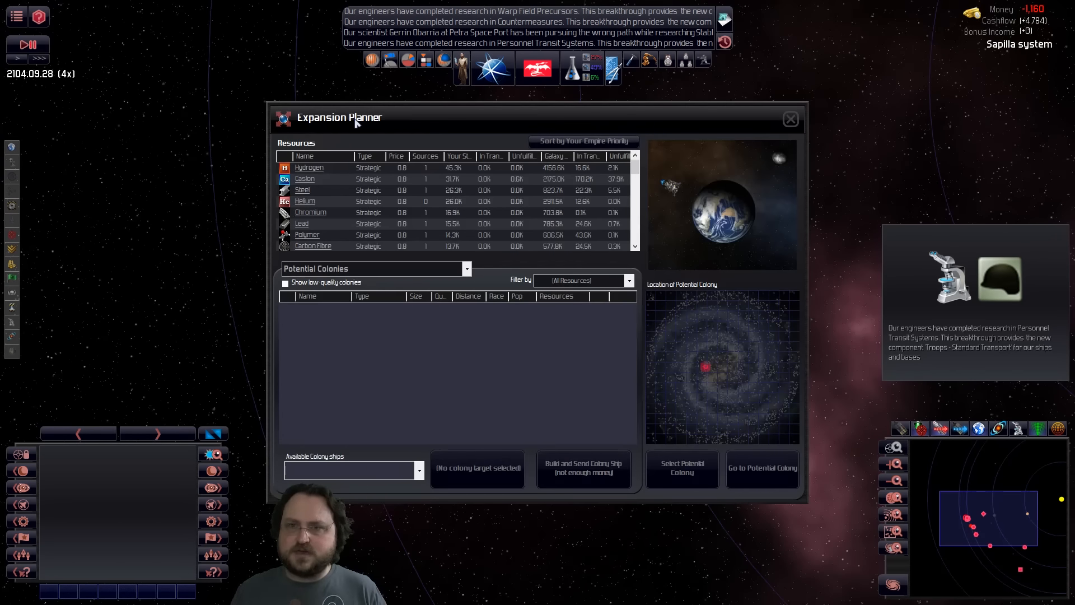
# Switch the planner view to Resource Targets by Your Empire Priority, then close it
pyautogui.click(372, 268)
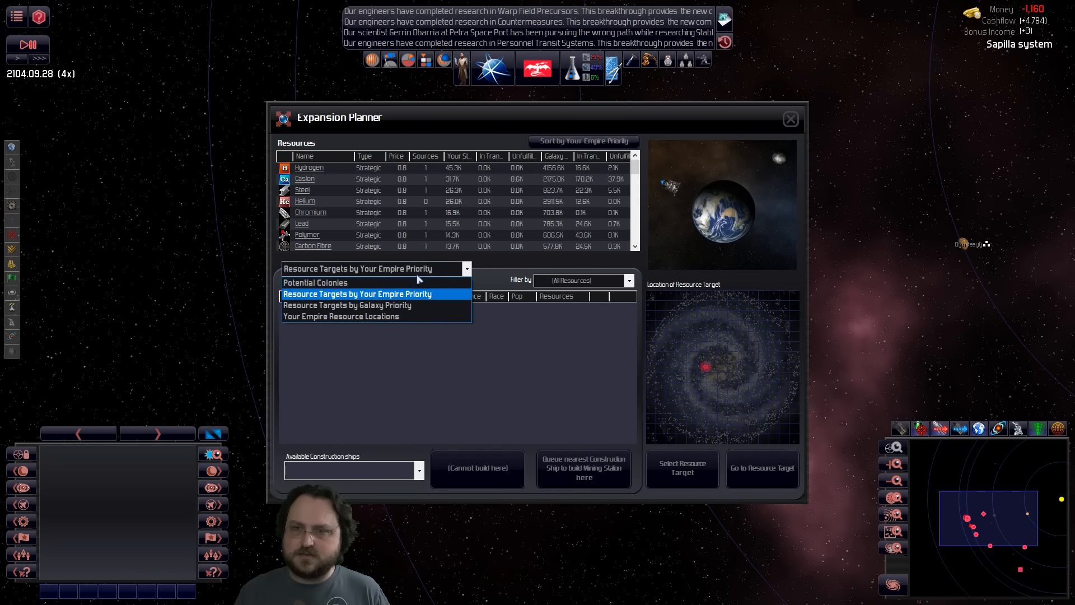
pyautogui.click(347, 304)
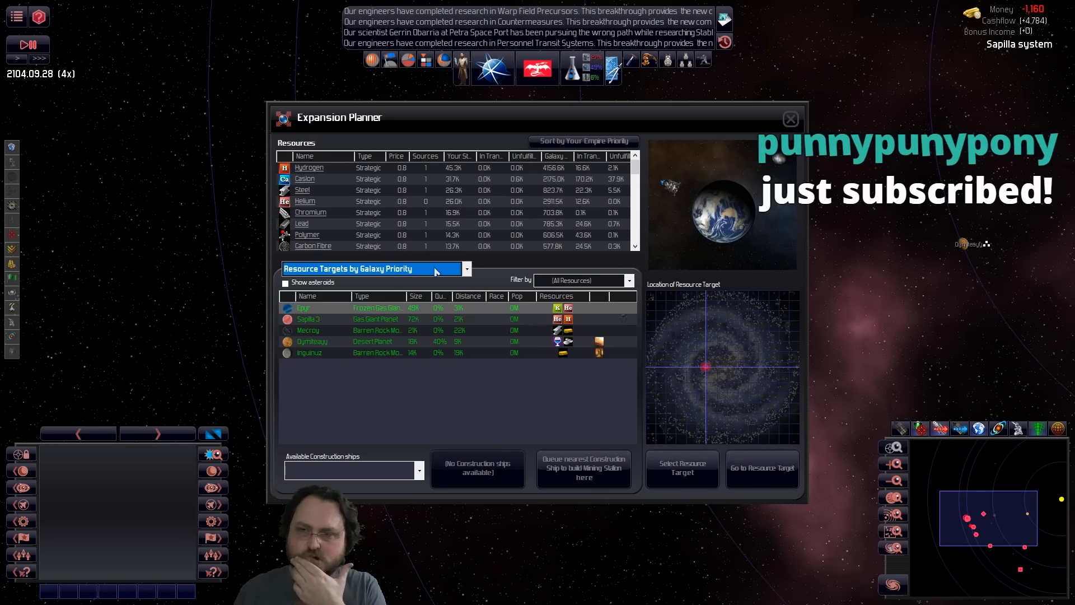
pyautogui.click(374, 268)
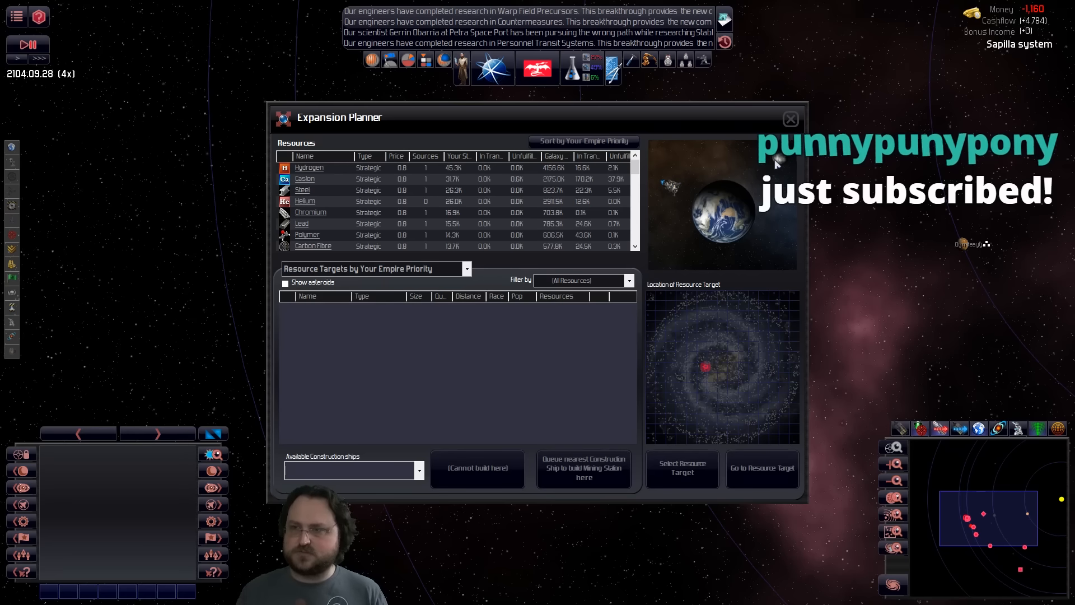
pyautogui.click(789, 118)
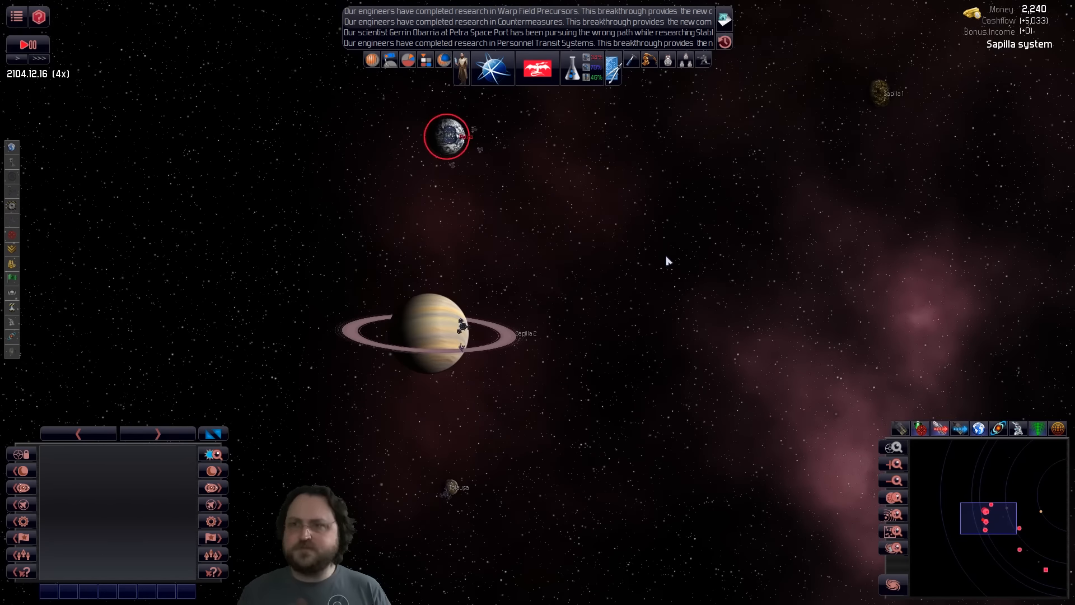
pyautogui.click(573, 68)
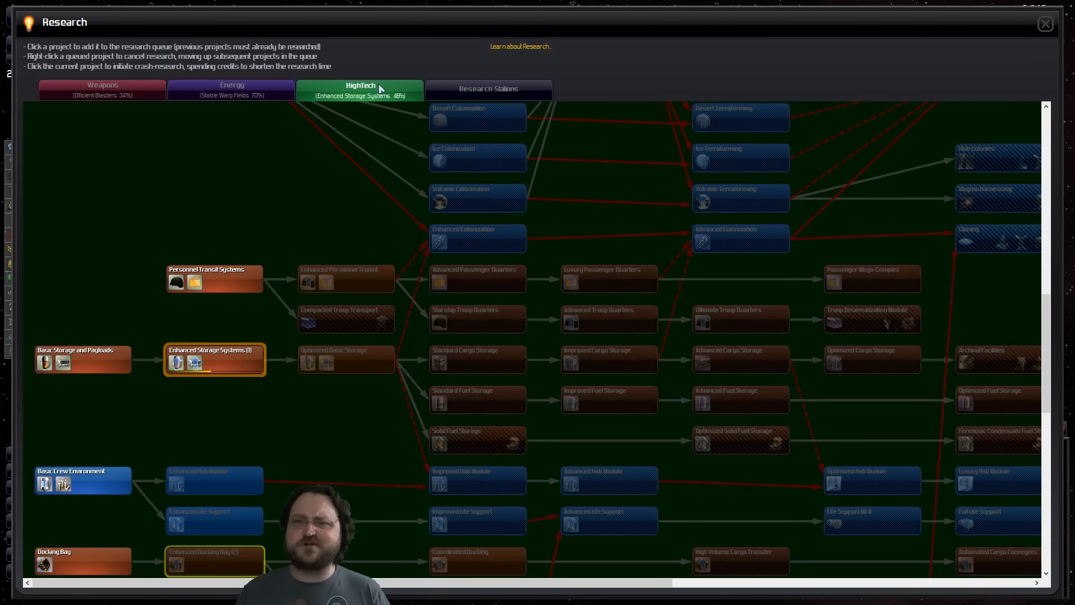
pyautogui.click(231, 89)
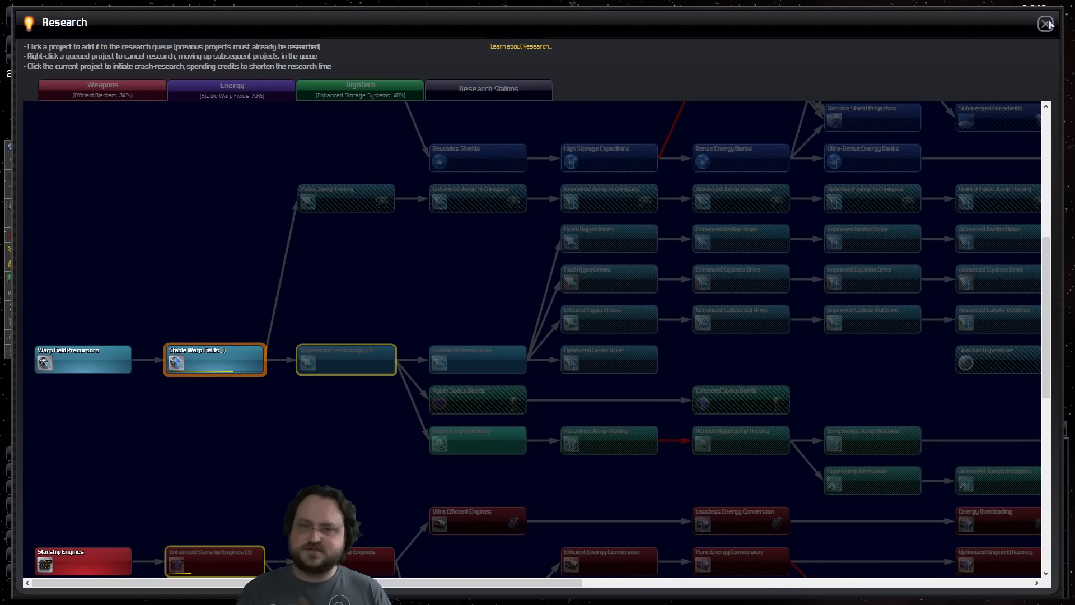
pyautogui.click(1046, 23)
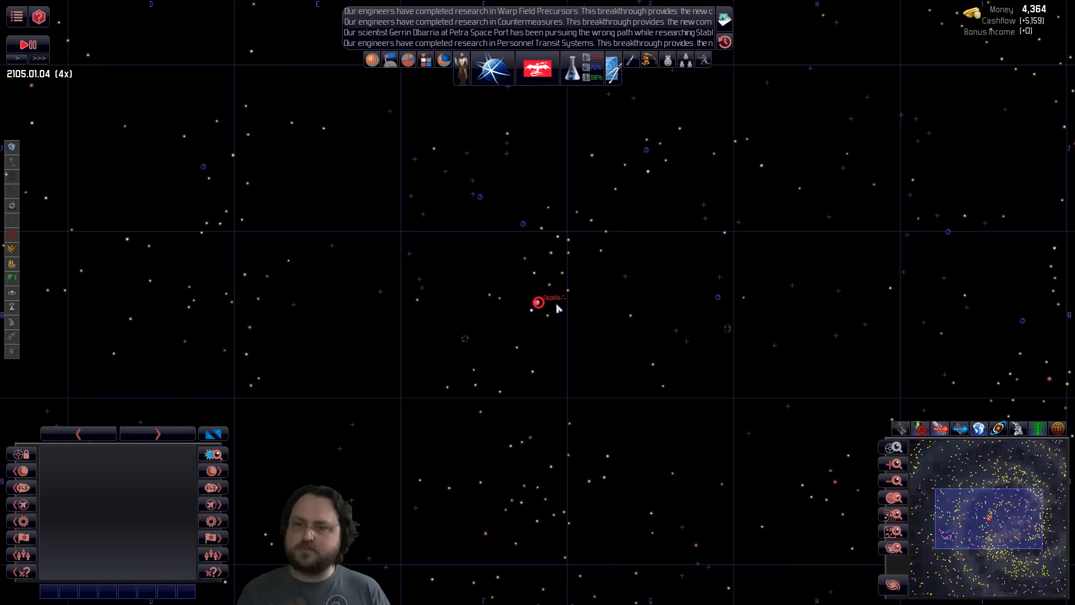
# Zoom from the galaxy map back into the home Sapilla system
pyautogui.click(539, 302)
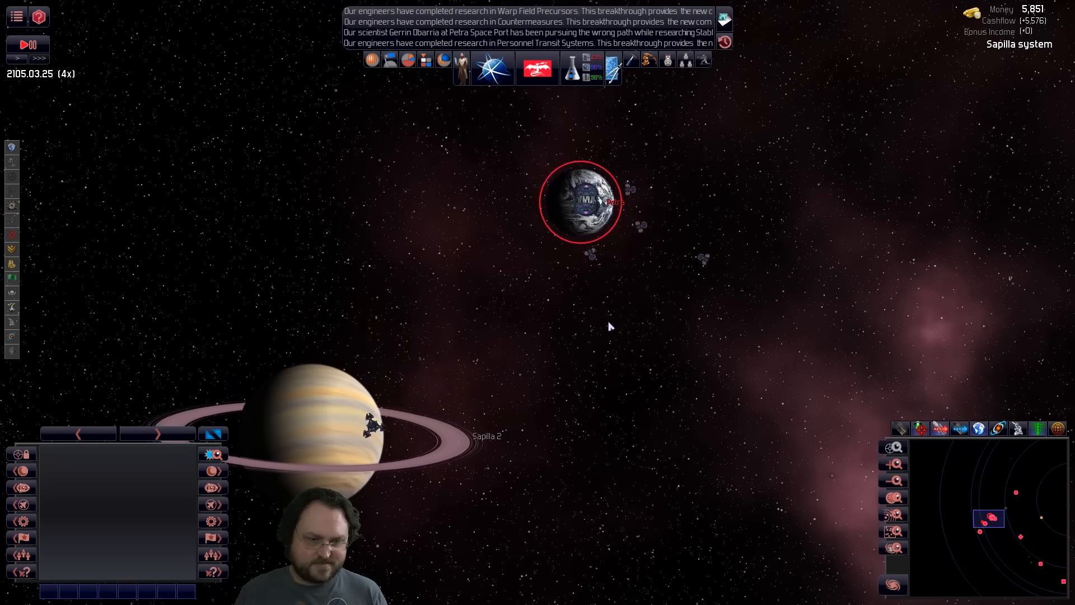
pyautogui.click(581, 201)
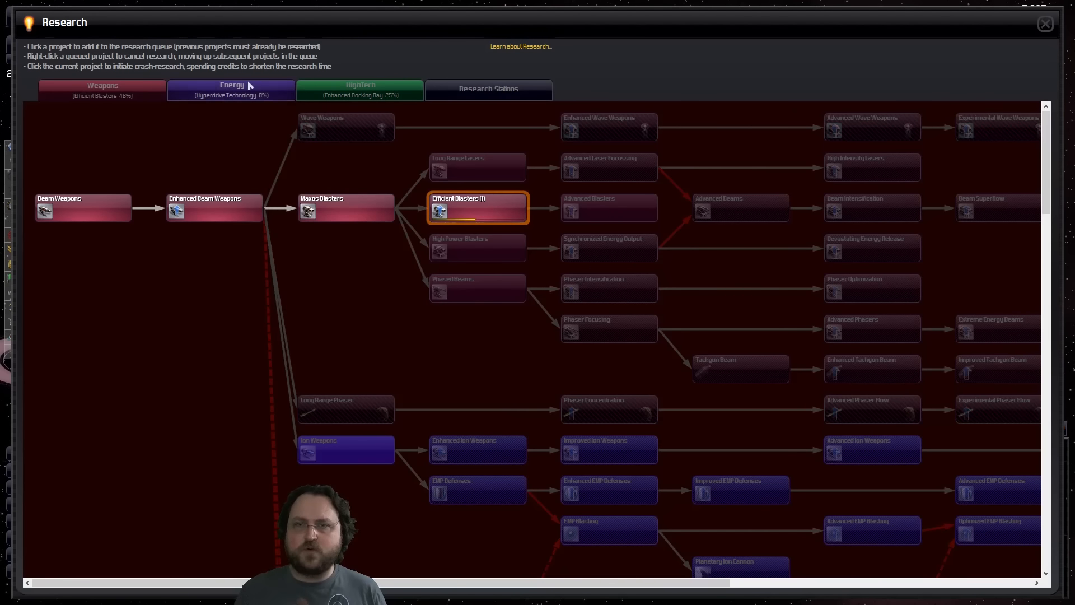
# View the Energy research tree, then close the research screen
pyautogui.click(231, 89)
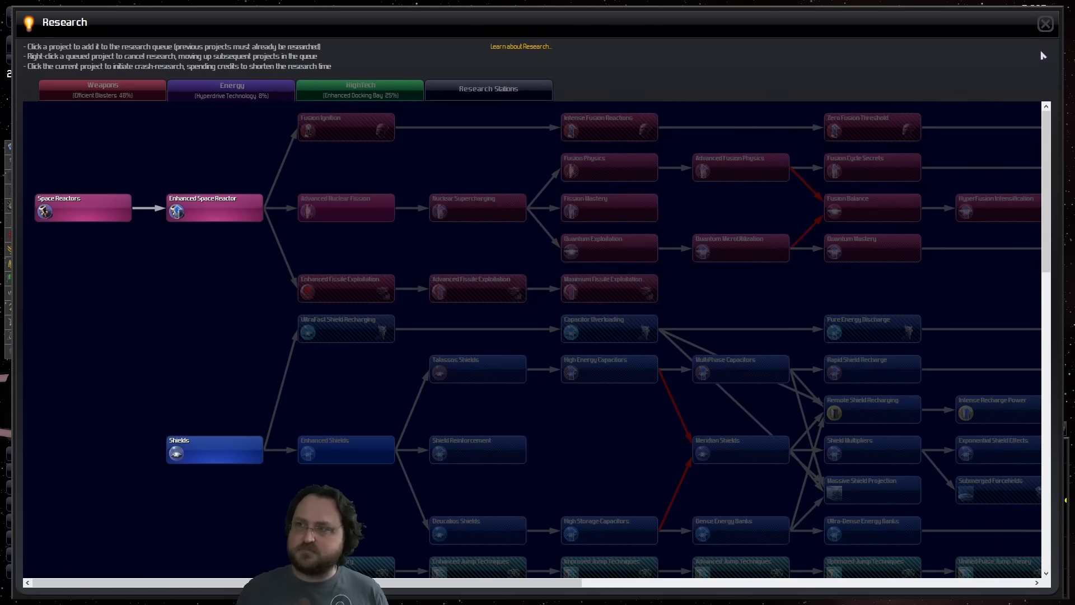
pyautogui.click(1044, 22)
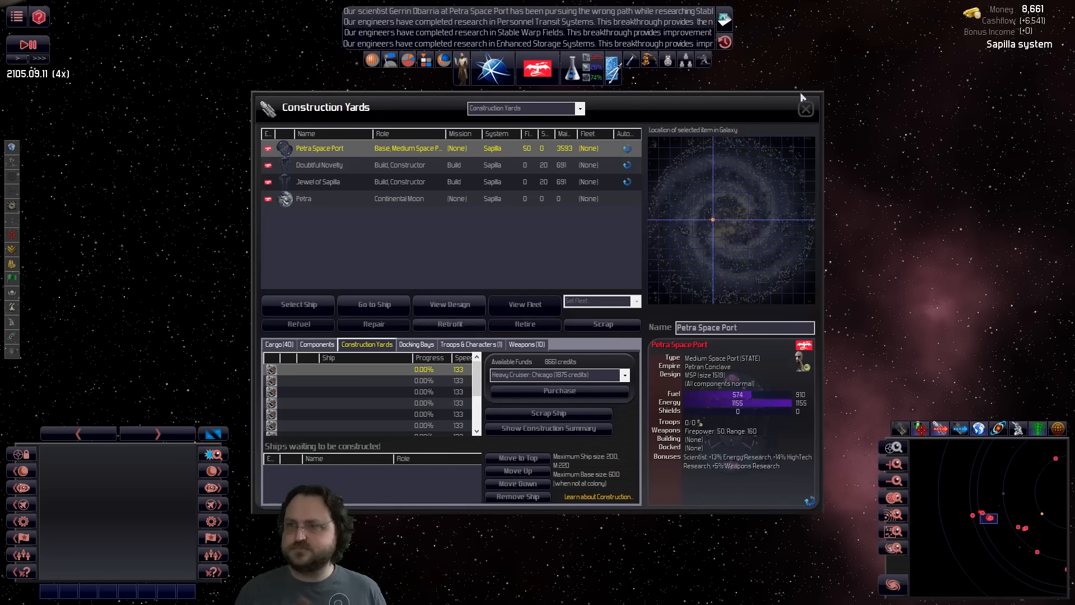
# Close the Construction Yards overview for Petra Space Port
pyautogui.click(805, 108)
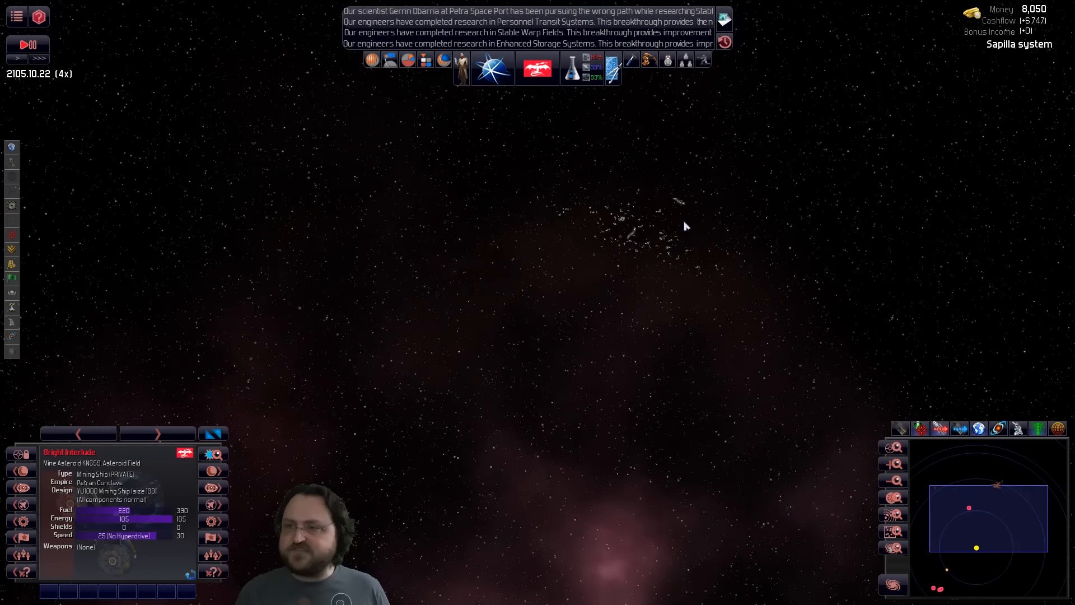
# Dismiss the mining ship details and bring up the research screen (F7)
pyautogui.click(660, 178)
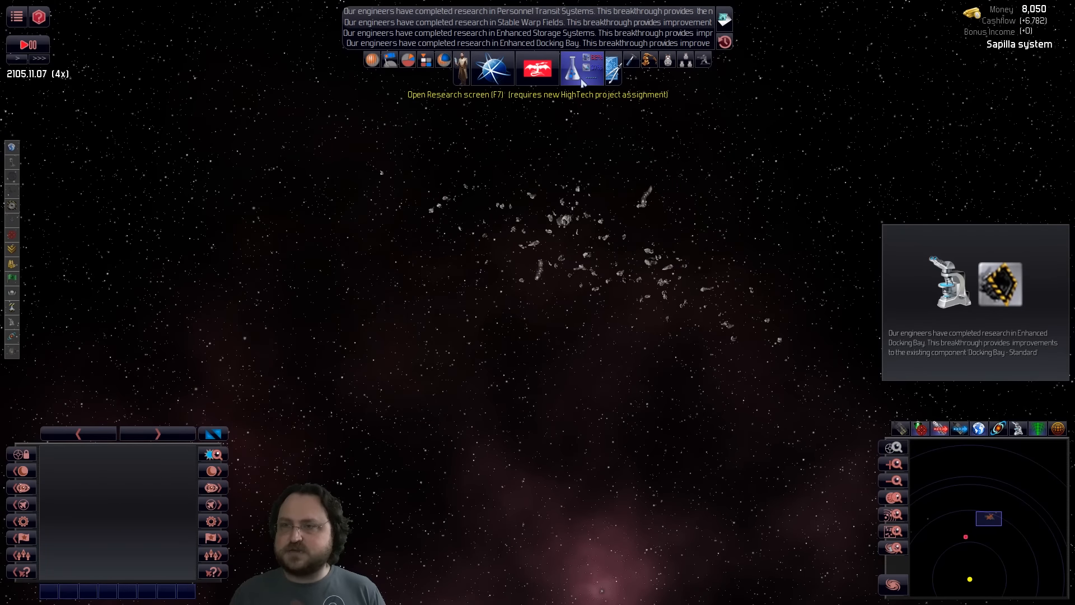
pyautogui.click(583, 68)
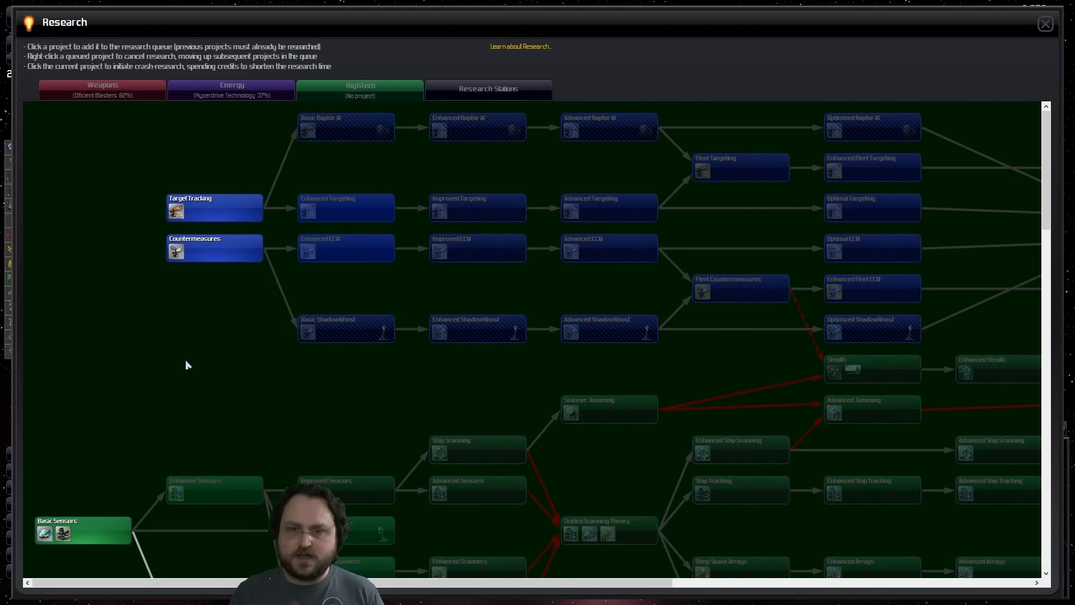
pyautogui.moveTo(213, 361)
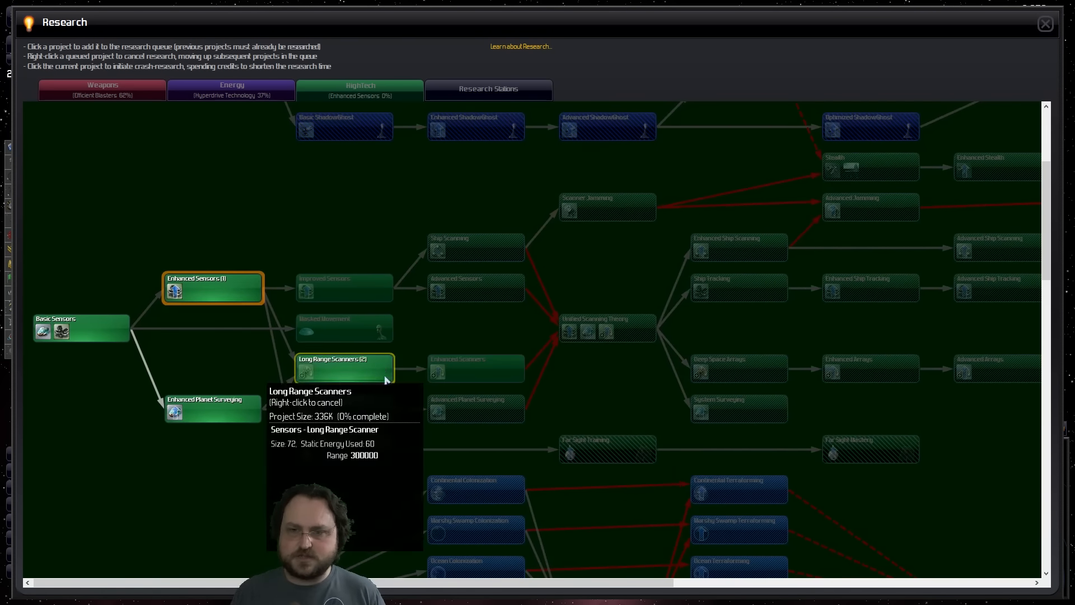
# Scroll the HighTech tree and close the research screen with Enhanced Sensors active
pyautogui.scroll(-3)
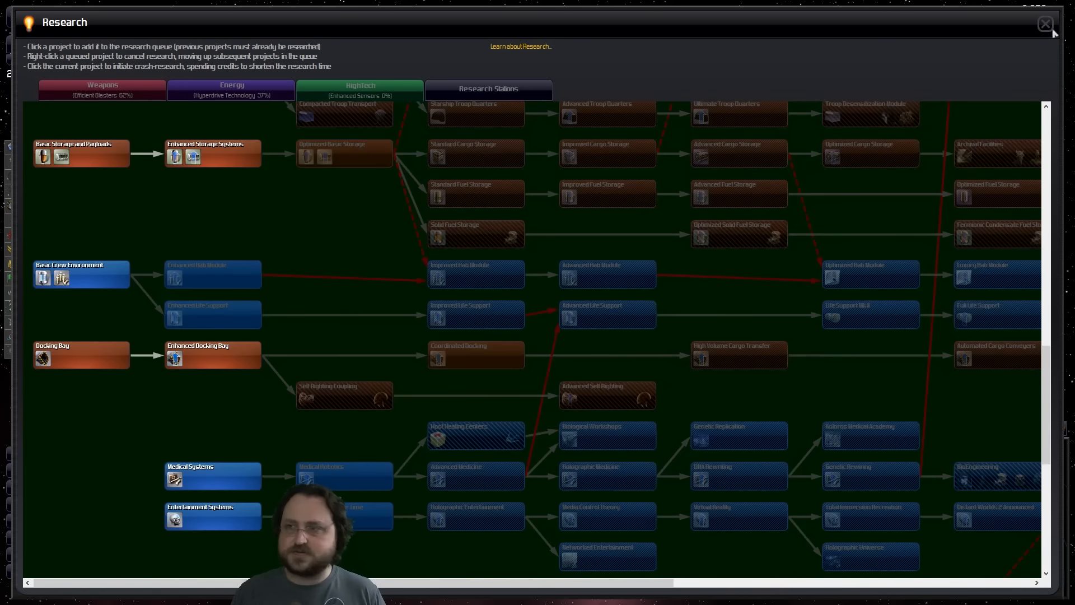
pyautogui.click(1044, 22)
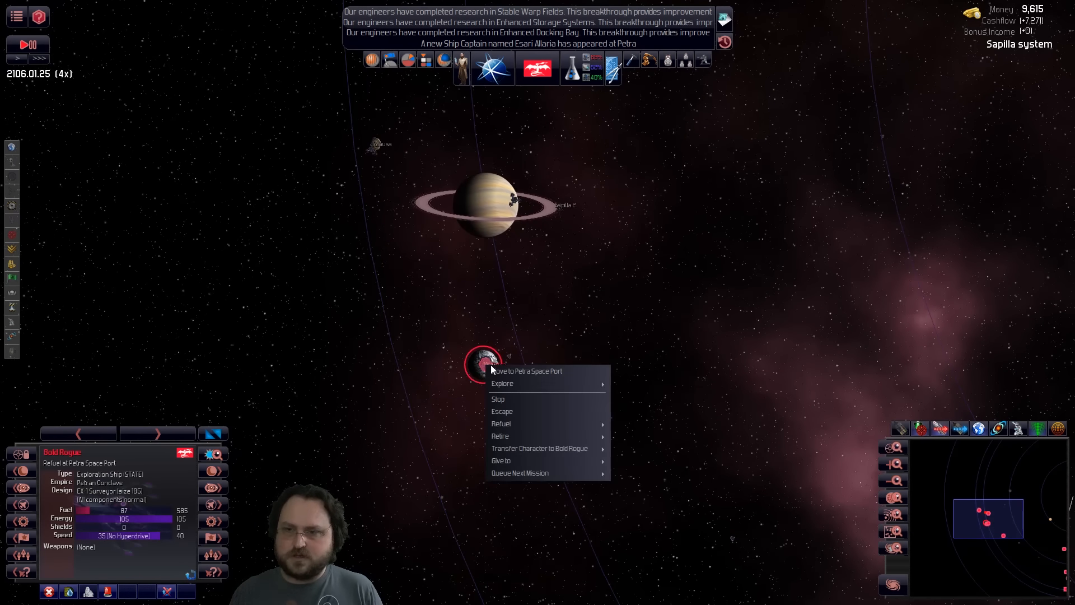
# Give Bold Rogue an exploration order from its Explore submenu
pyautogui.click(526, 370)
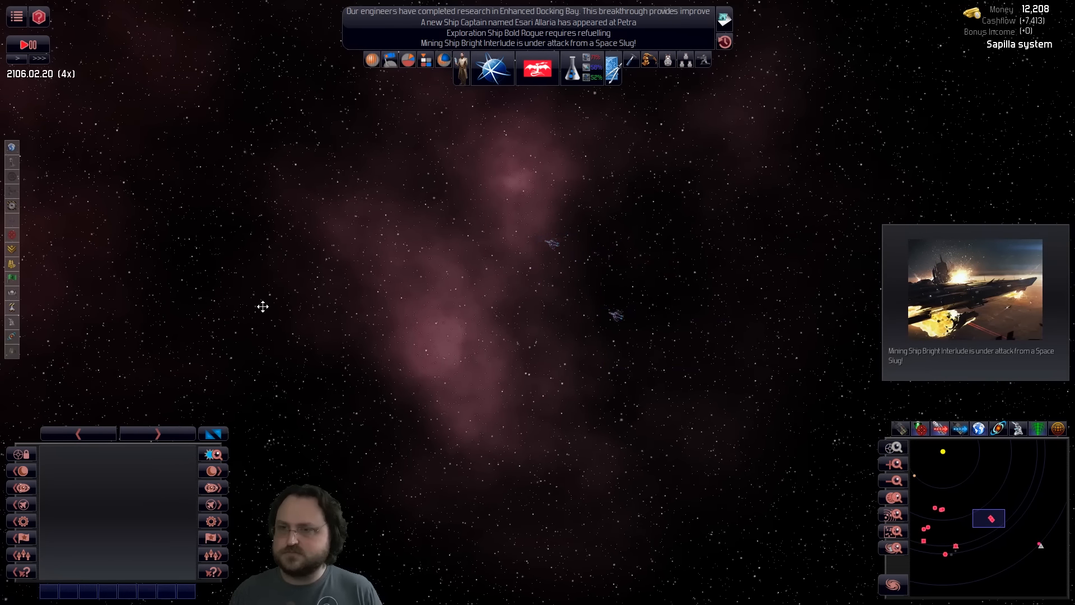
# Jump from the Sapilla system to the mining ship Bright Interlude under Space Slug attack
pyautogui.click(559, 291)
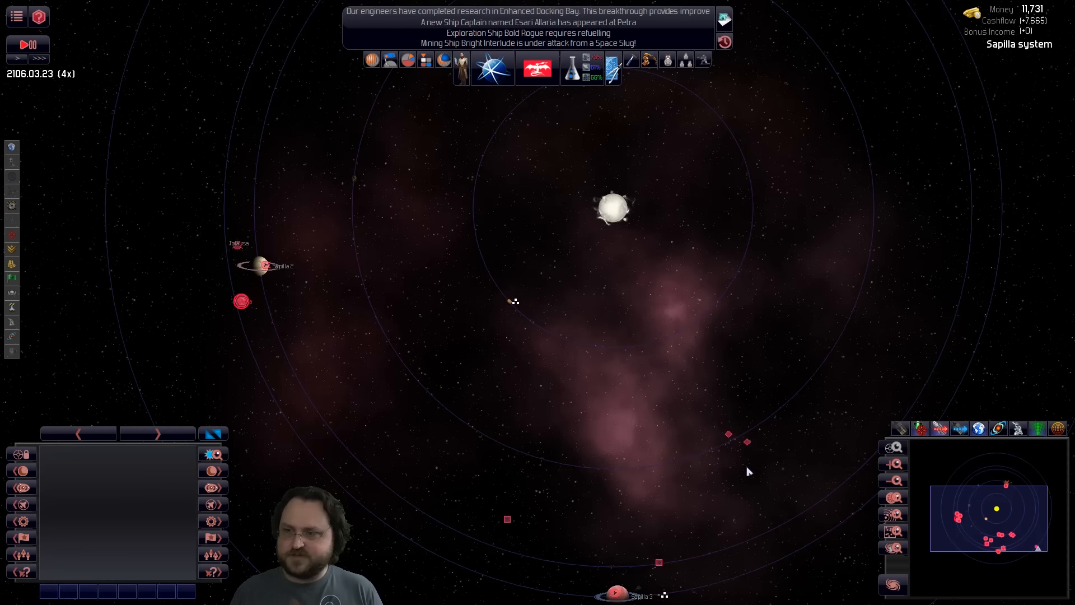
pyautogui.click(512, 301)
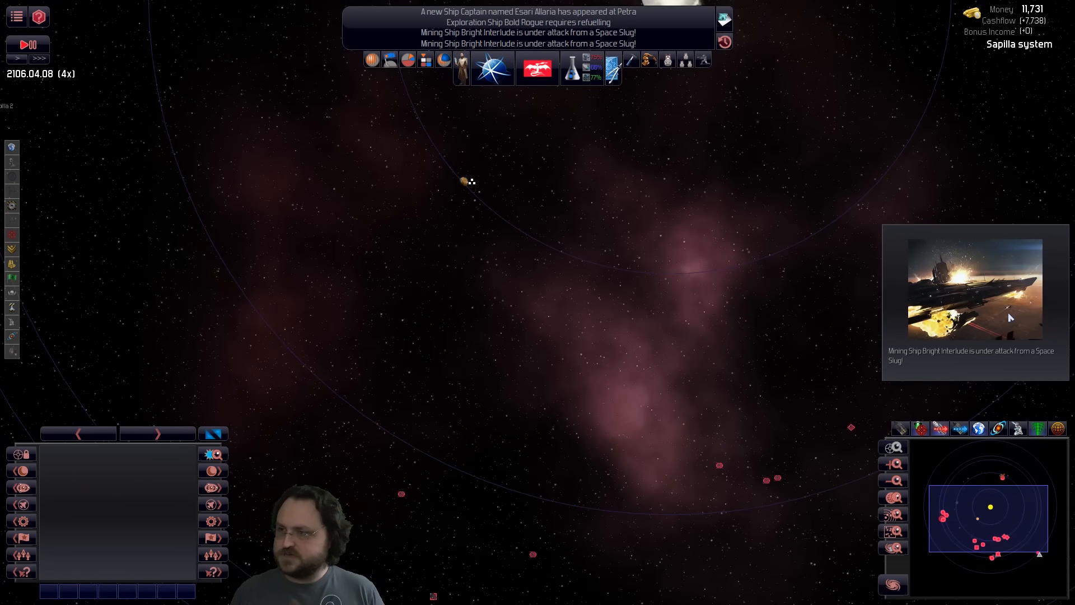
pyautogui.click(468, 183)
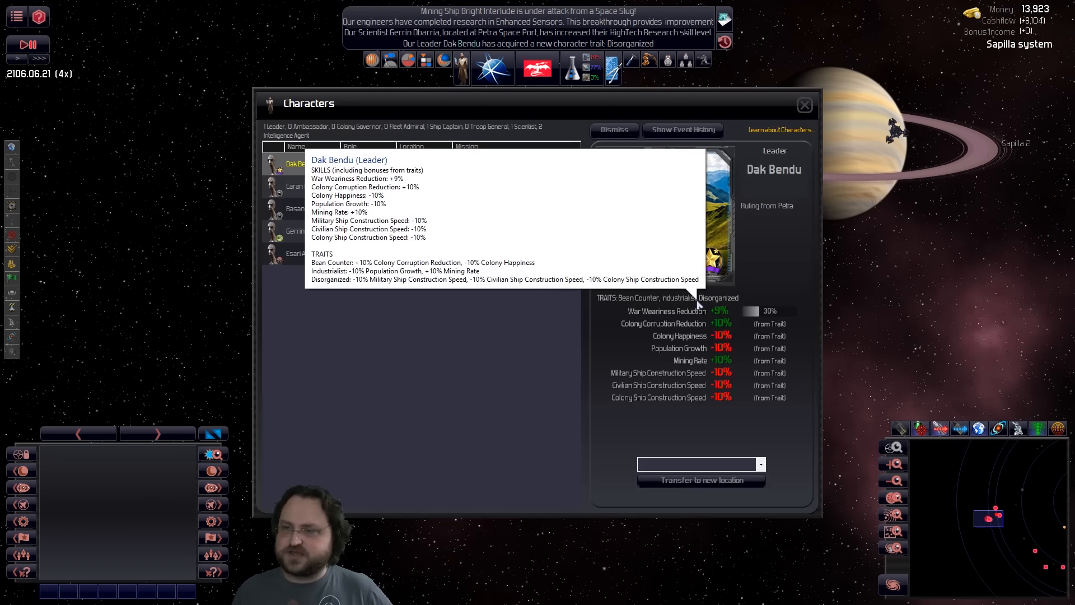
# Close the Characters roster after reviewing Dak Bendu's Disorganized trait
pyautogui.click(804, 105)
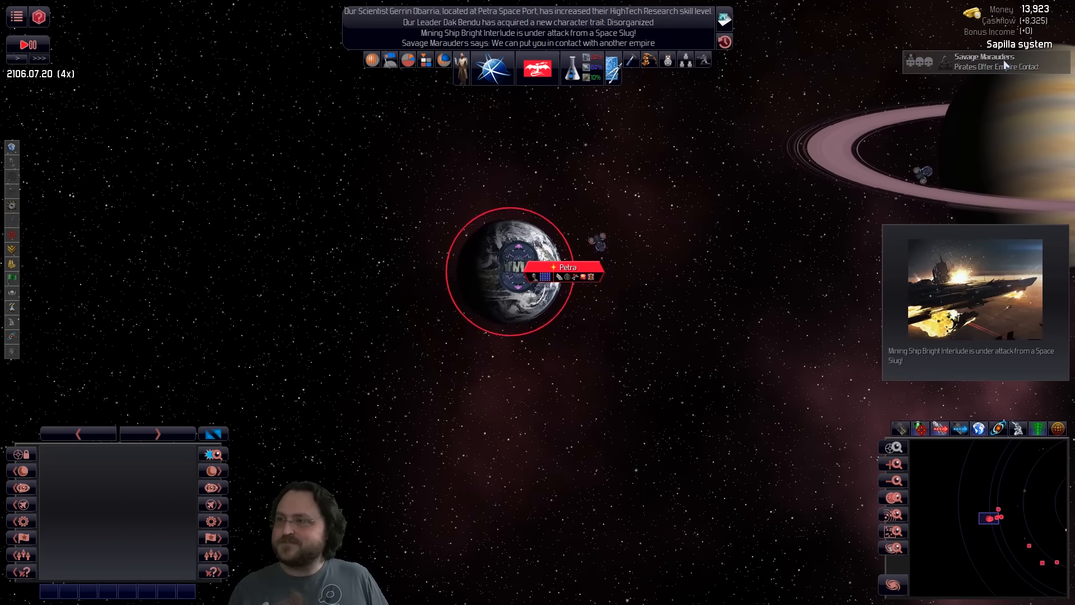
# Decline the Savage Marauders' 10,000-credit offer of contact with another empire
pyautogui.click(981, 60)
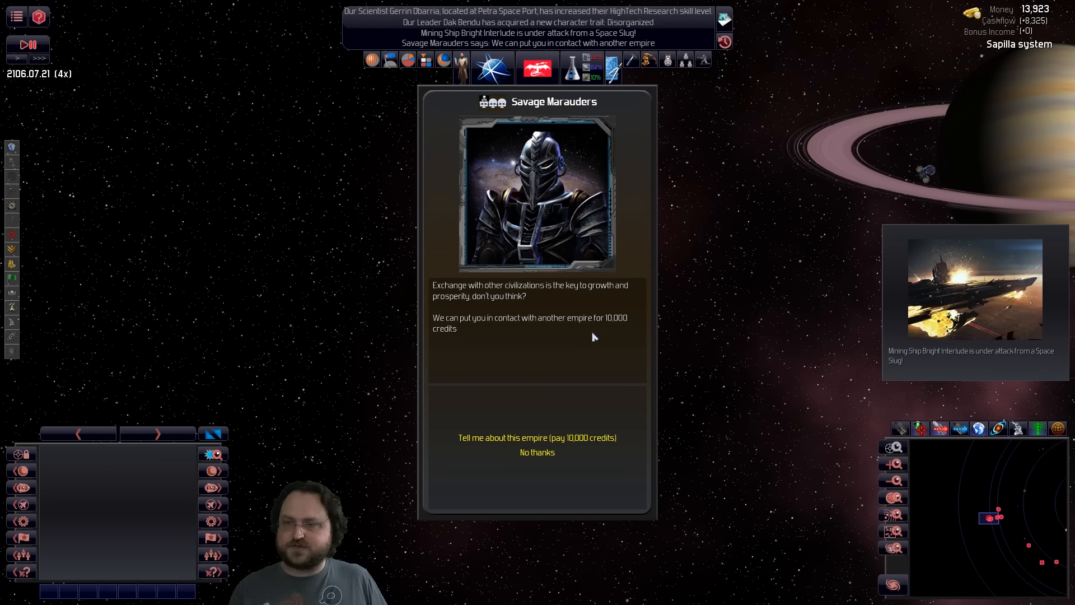
pyautogui.click(536, 452)
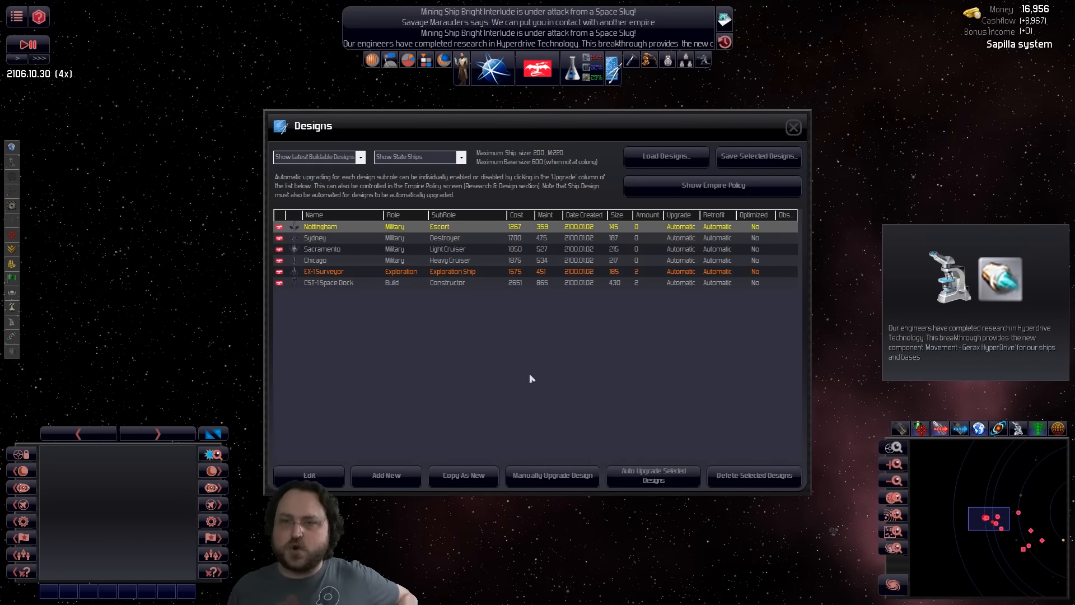
pyautogui.moveTo(267, 451)
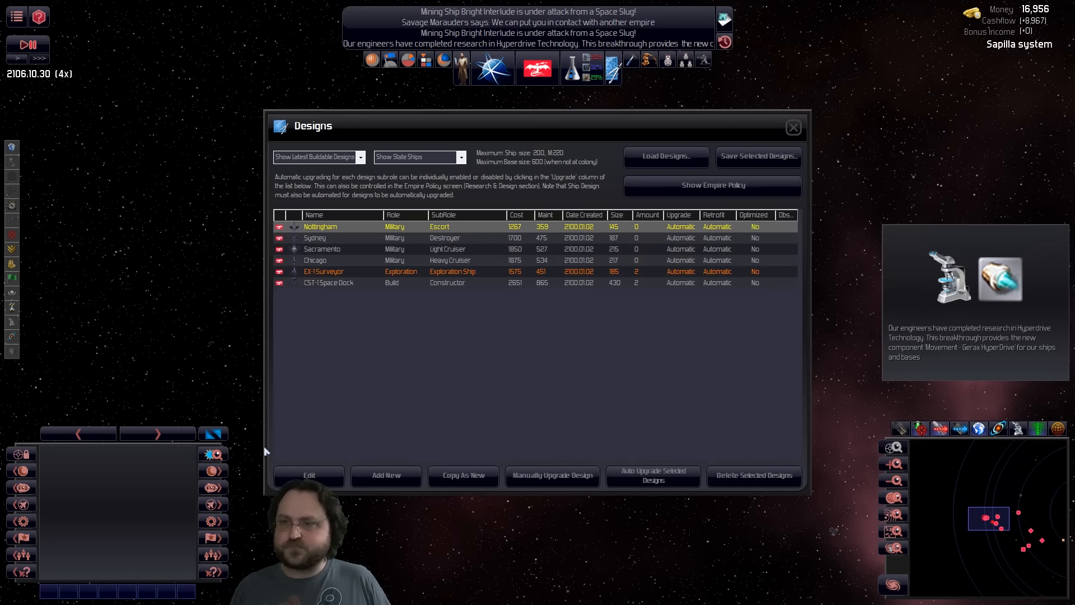
pyautogui.moveTo(366, 226)
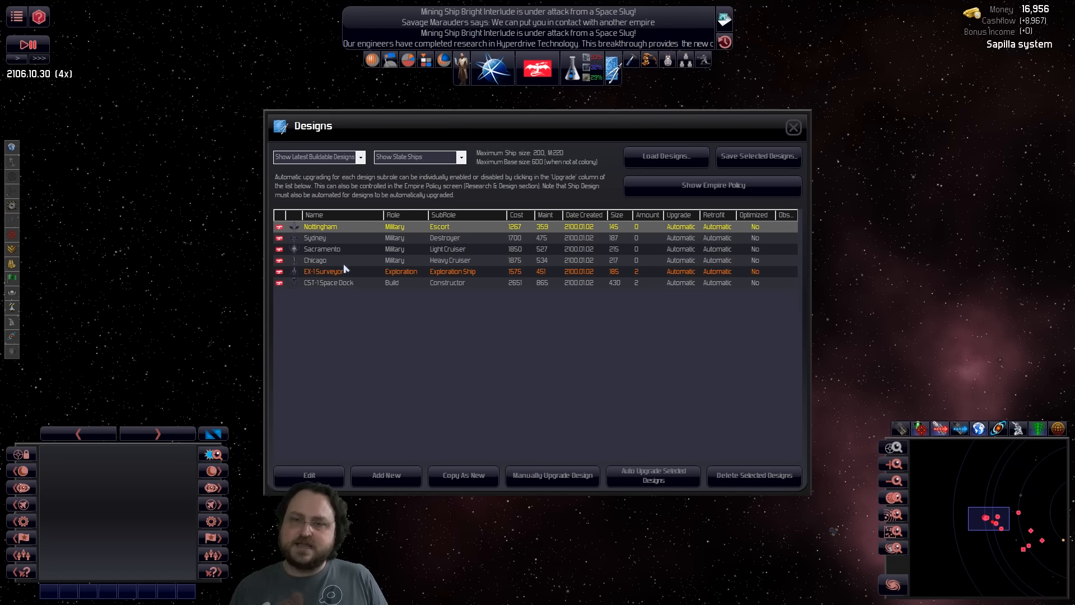
# Select the EX-1 Surveyor row in the Designs list
pyautogui.click(322, 271)
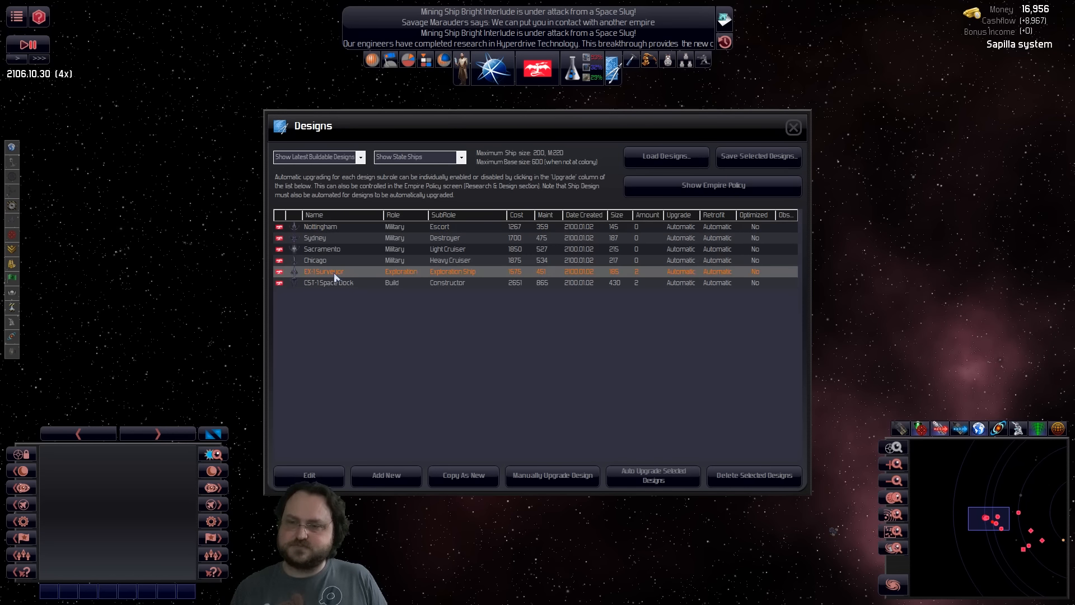
# Create an upgraded EX-1 Surveyor design and rename it 'Surveyor Mk2'
pyautogui.click(551, 475)
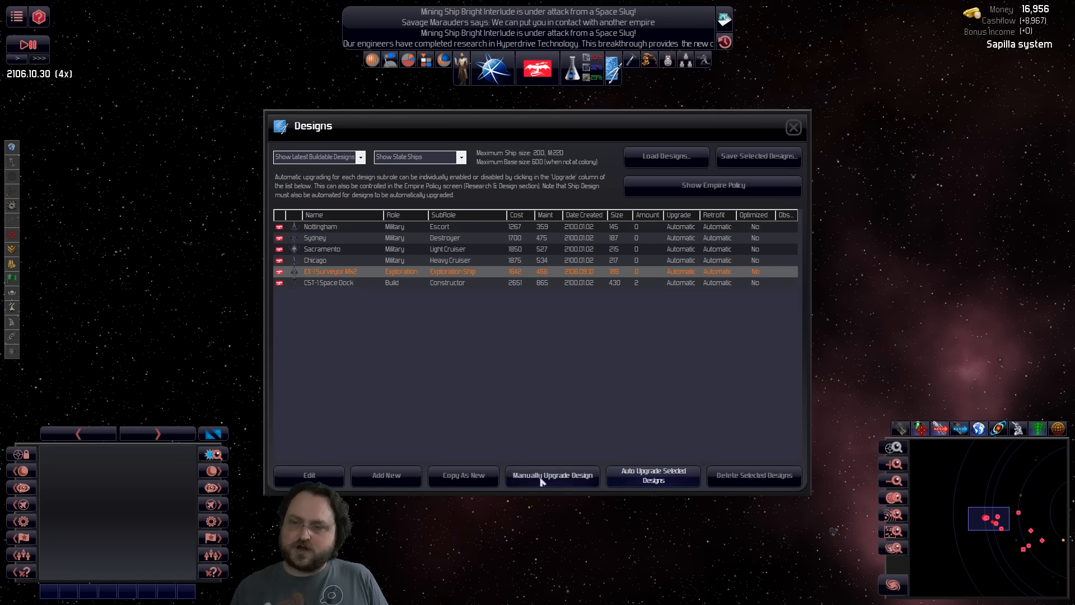
pyautogui.click(552, 475)
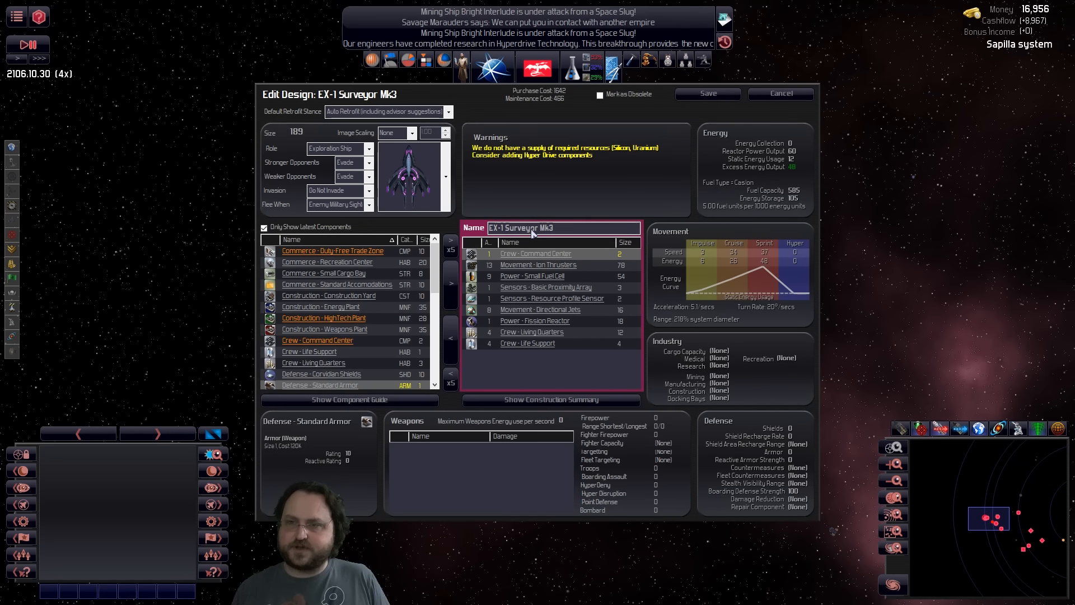
pyautogui.moveTo(579, 199)
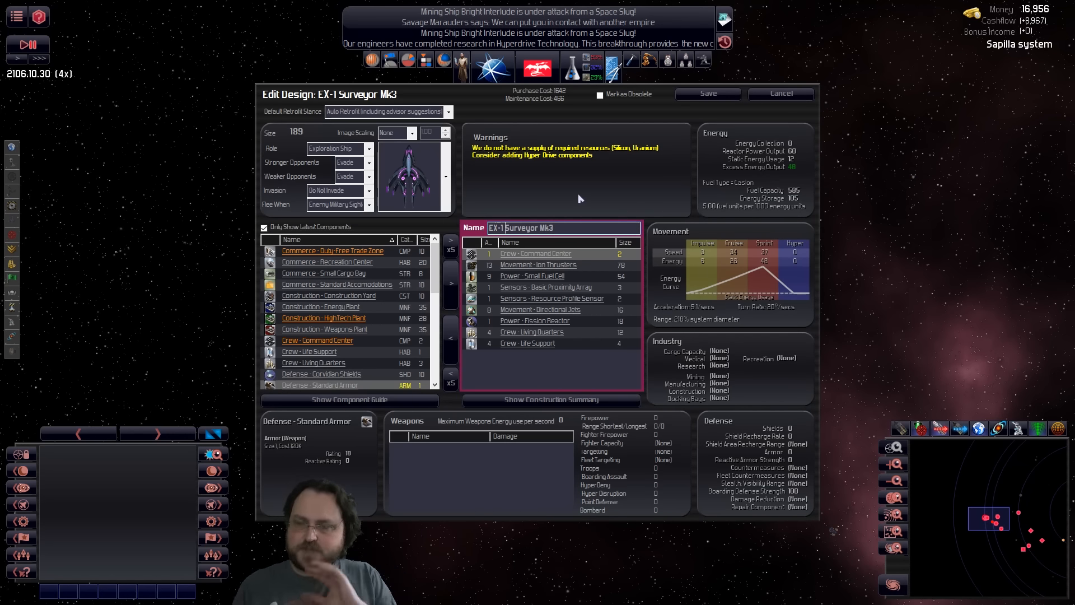
pyautogui.click(562, 227)
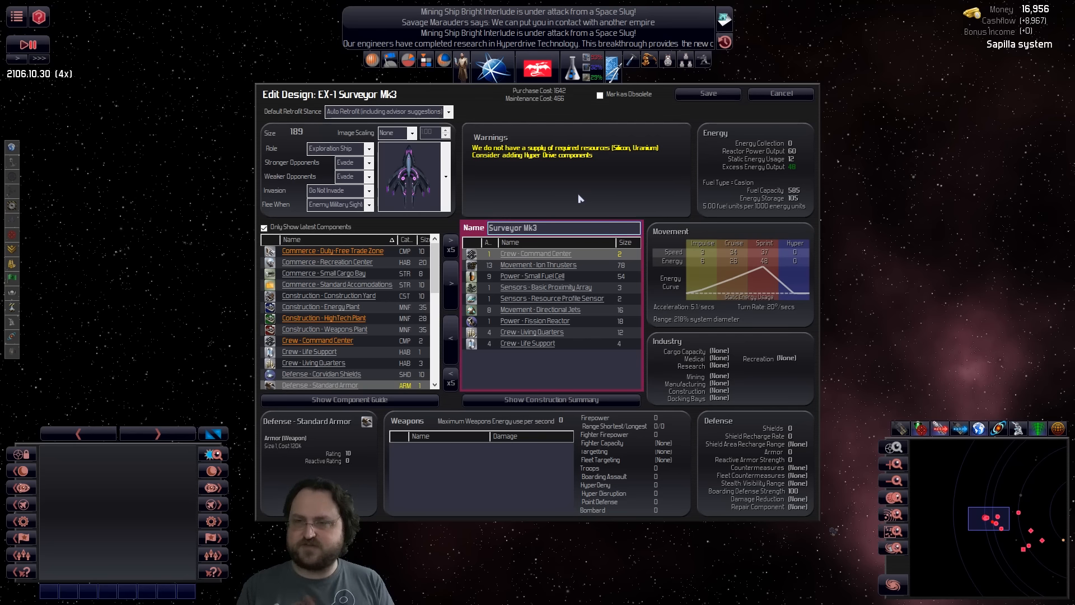
pyautogui.write('Surveyor Mk2')
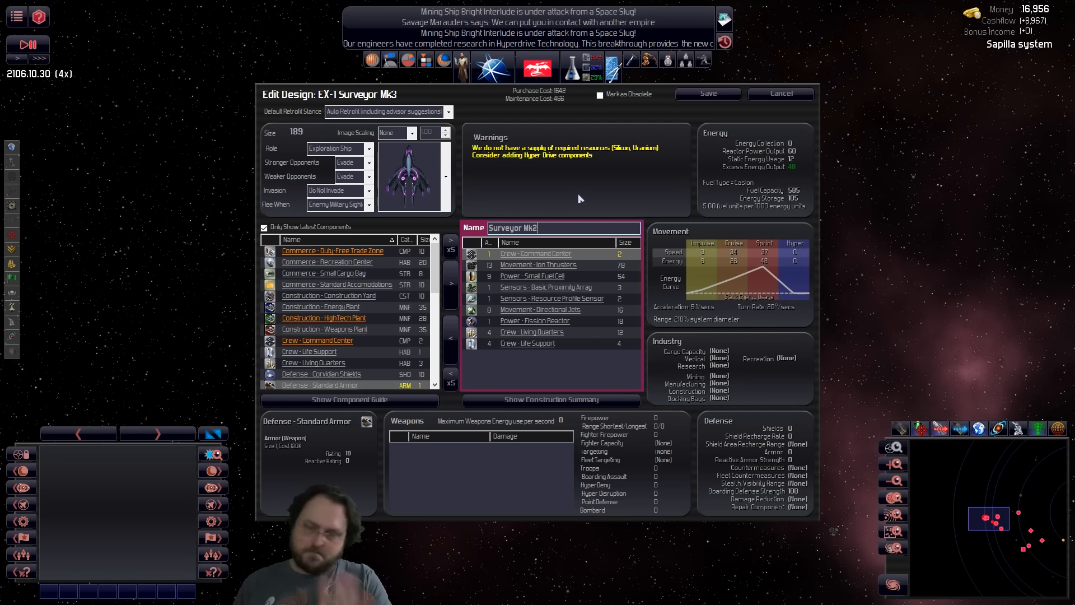
pyautogui.moveTo(568, 189)
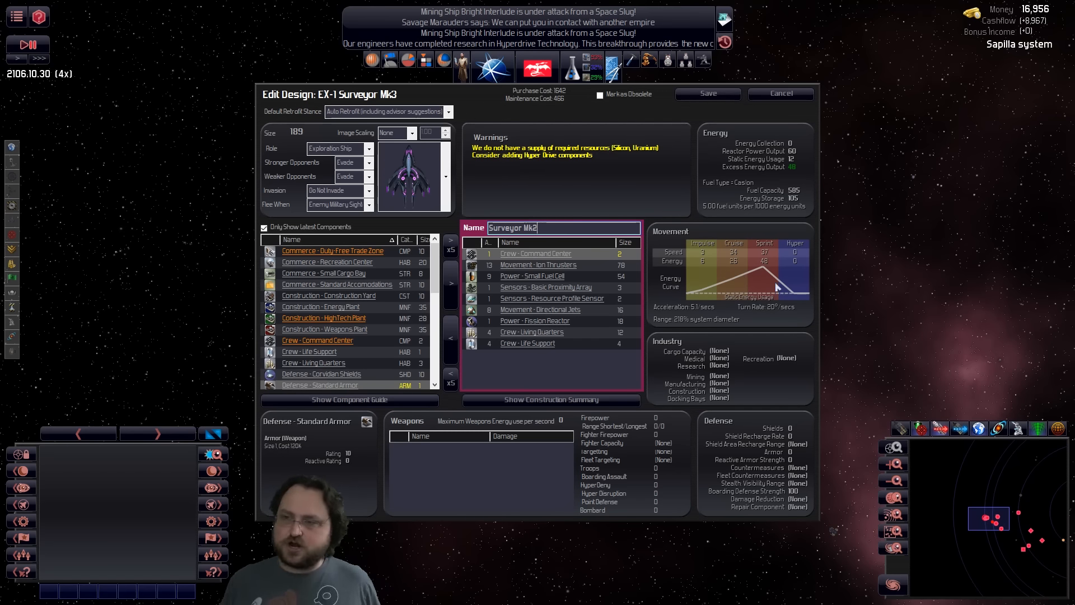
pyautogui.scroll(-3)
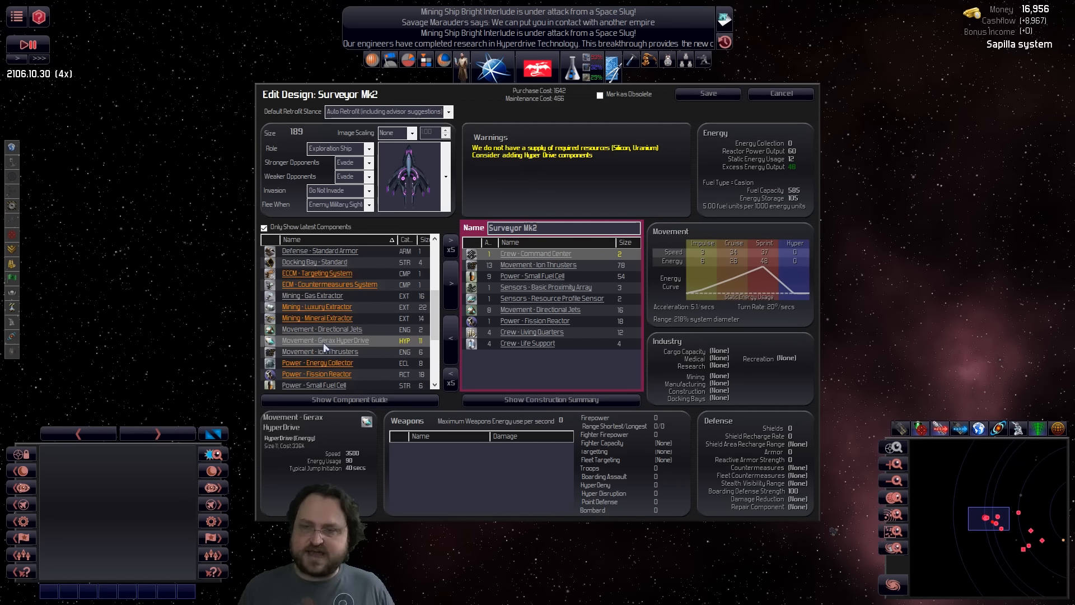
# Add a Gerax HyperDrive to the Surveyor Mk2 design
pyautogui.doubleClick(325, 340)
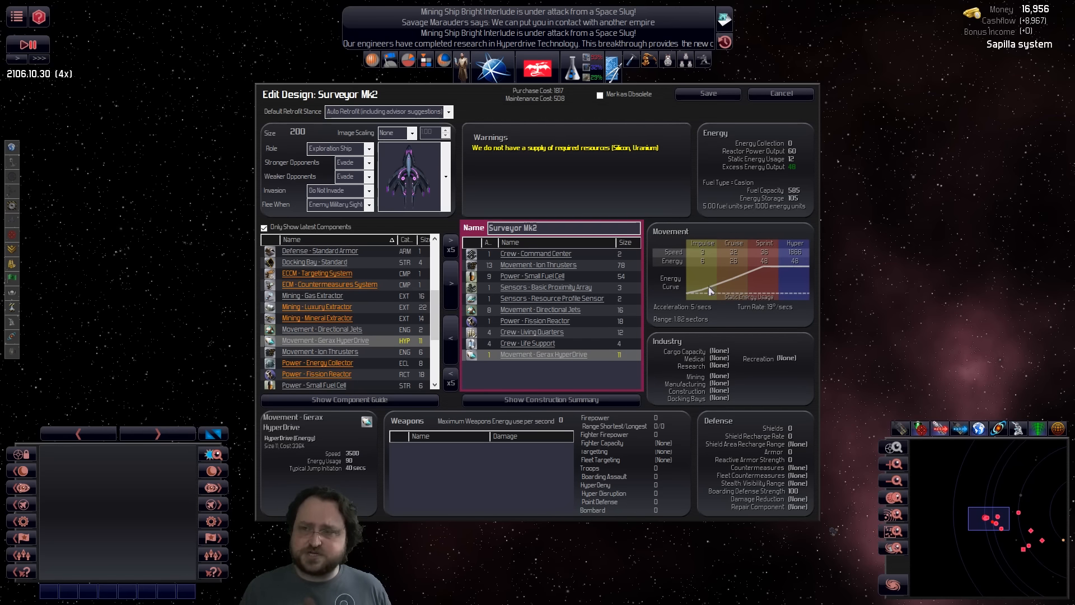
pyautogui.moveTo(795, 270)
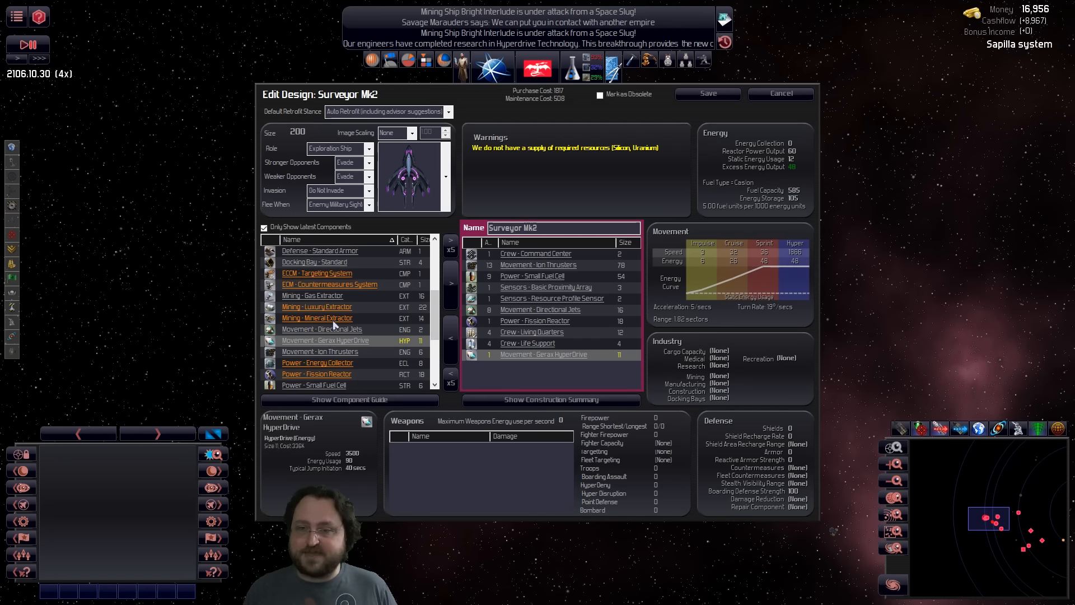
pyautogui.moveTo(360, 329)
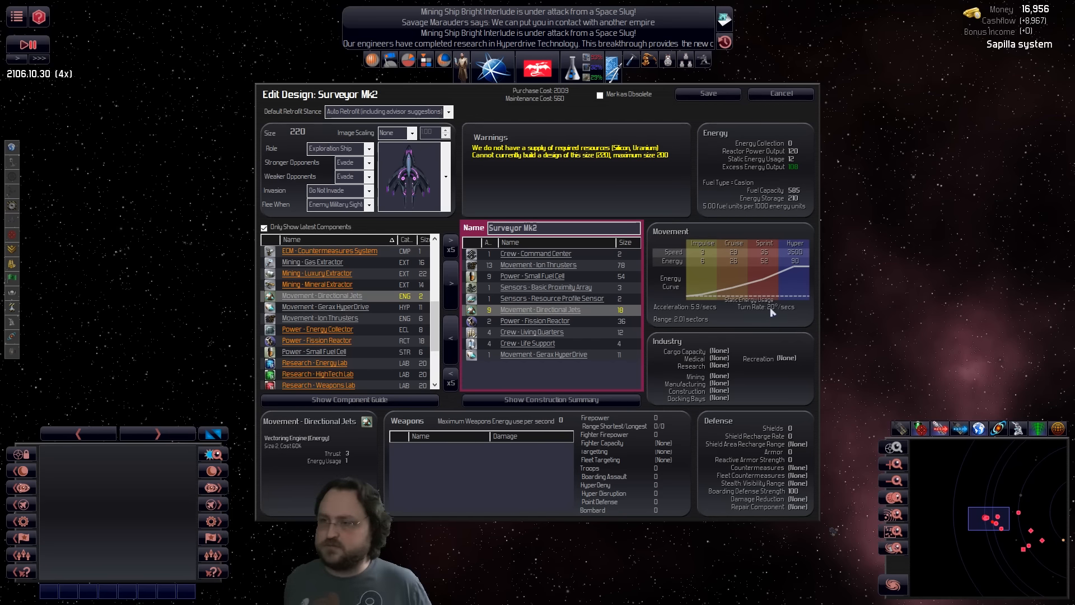
pyautogui.moveTo(774, 309)
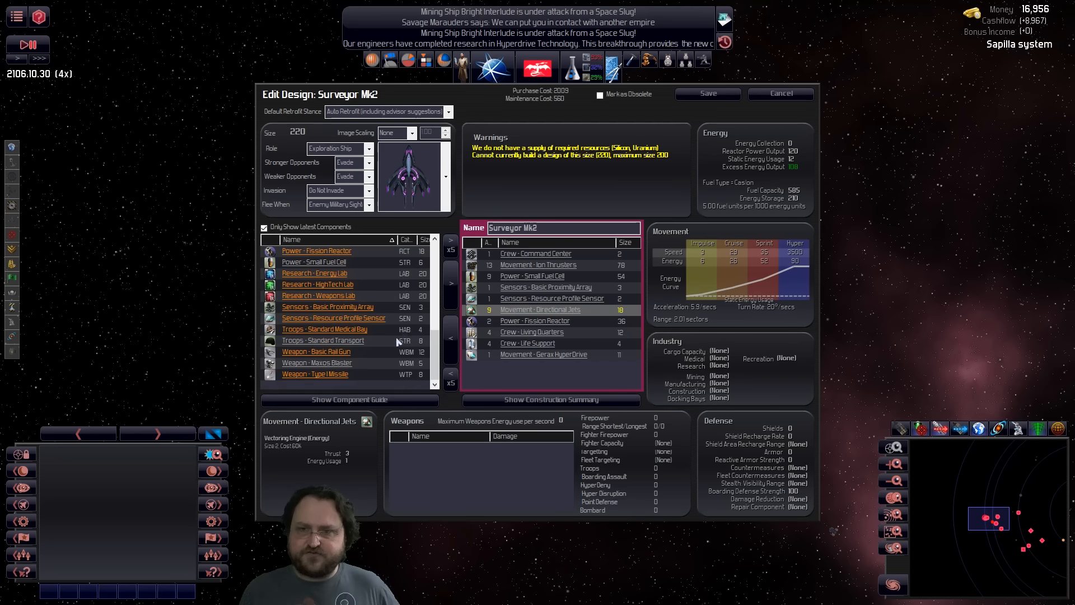
pyautogui.moveTo(579, 307)
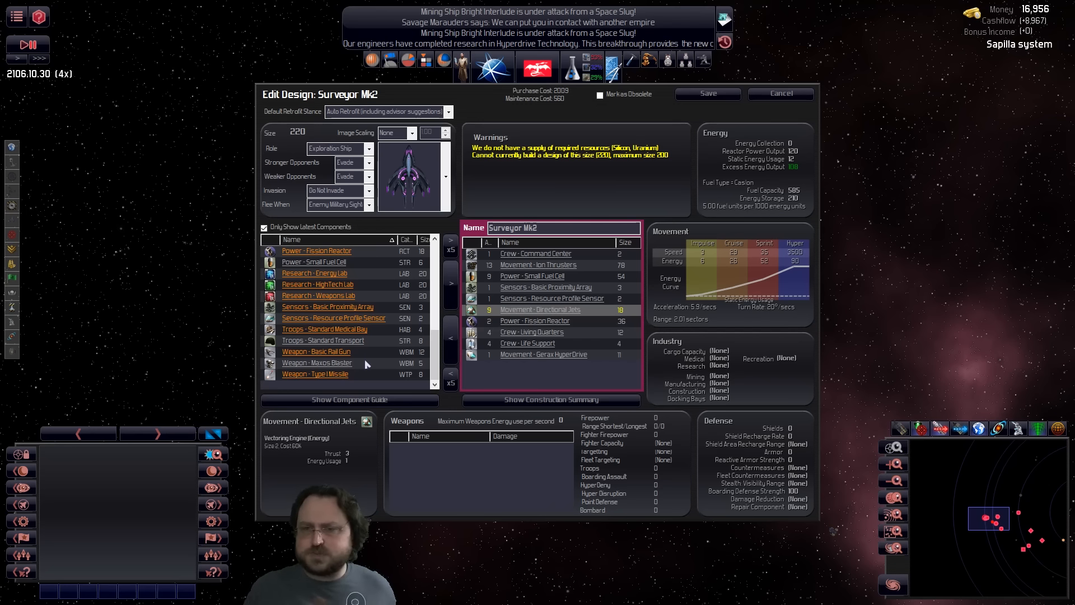
pyautogui.moveTo(349, 372)
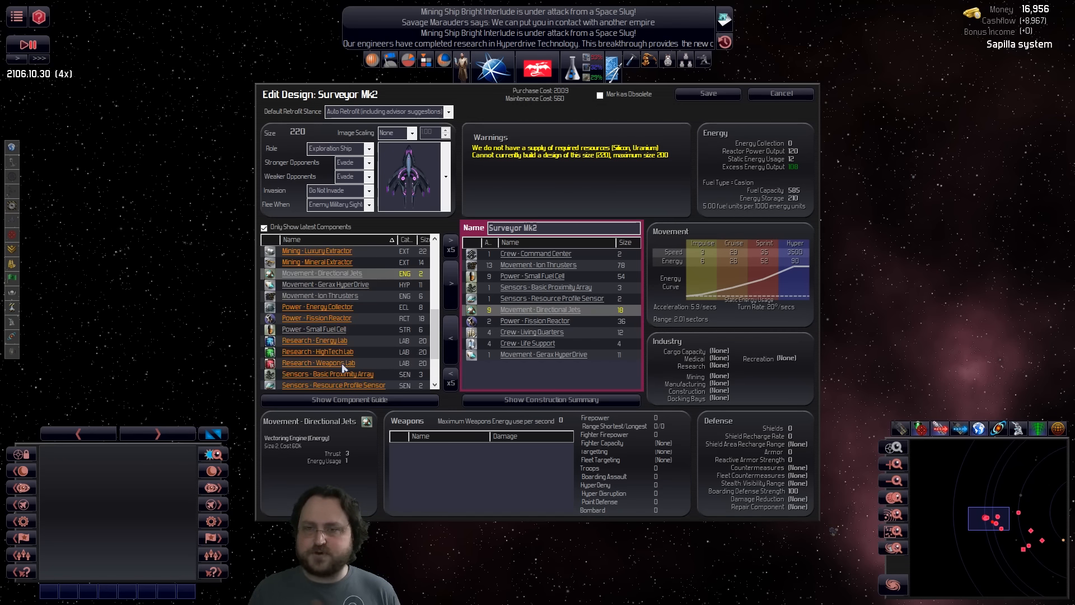
pyautogui.scroll(-3)
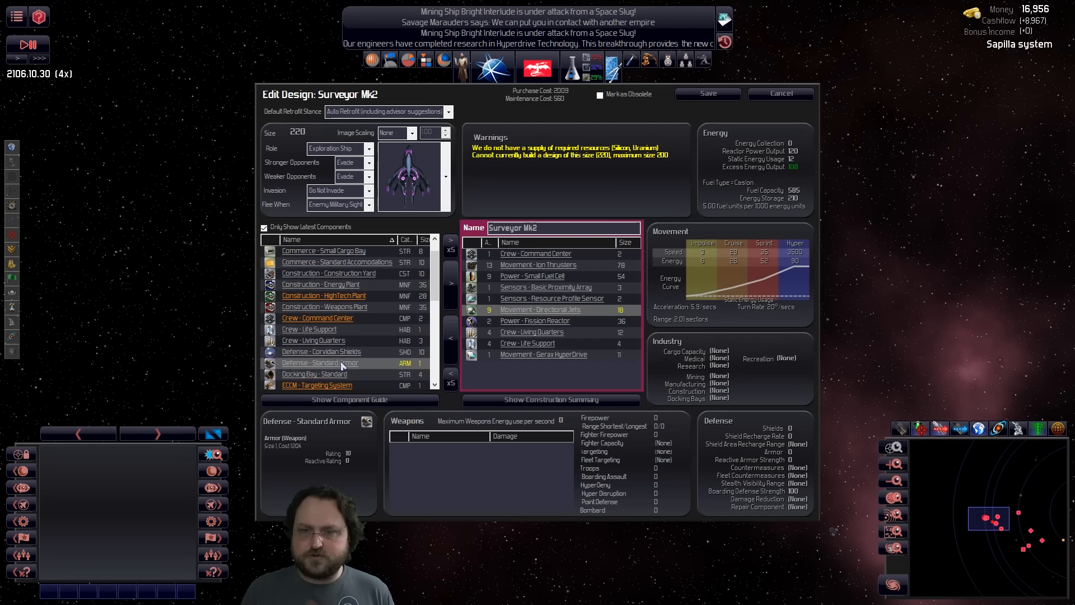
pyautogui.doubleClick(319, 363)
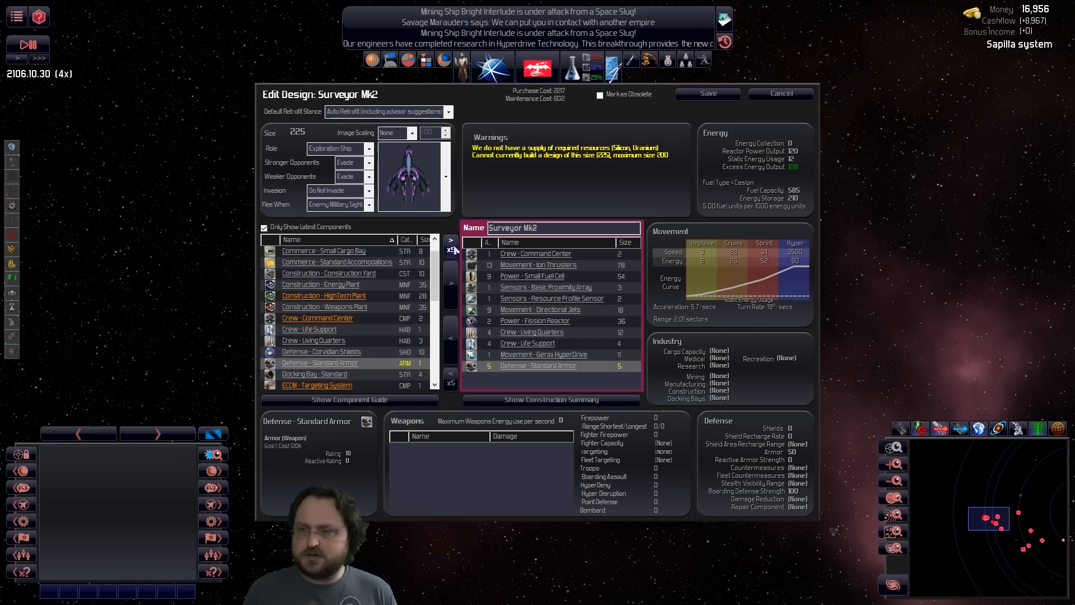
pyautogui.doubleClick(329, 351)
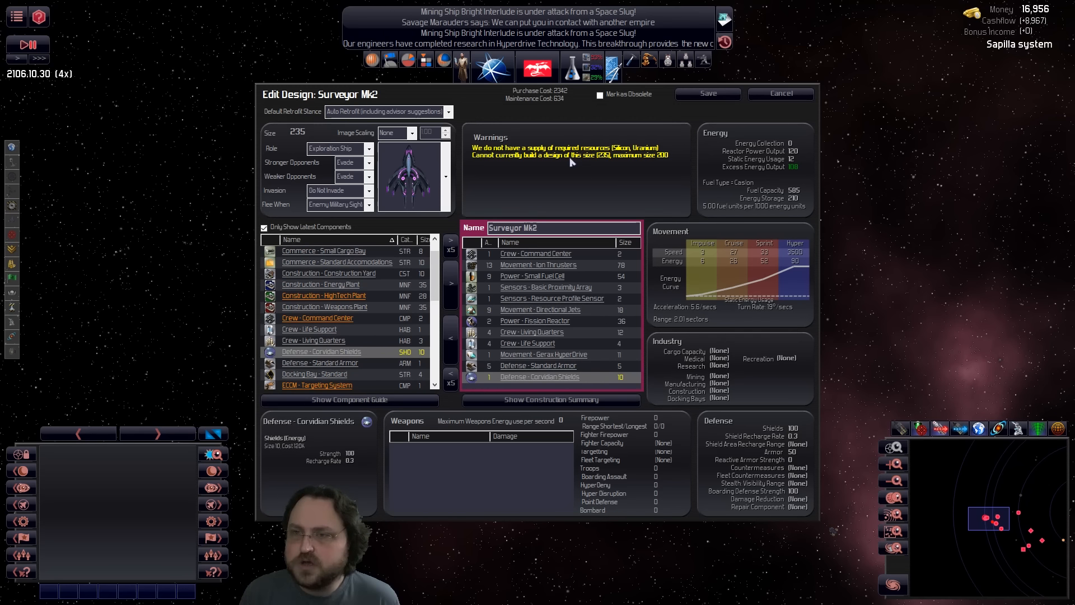
pyautogui.moveTo(664, 163)
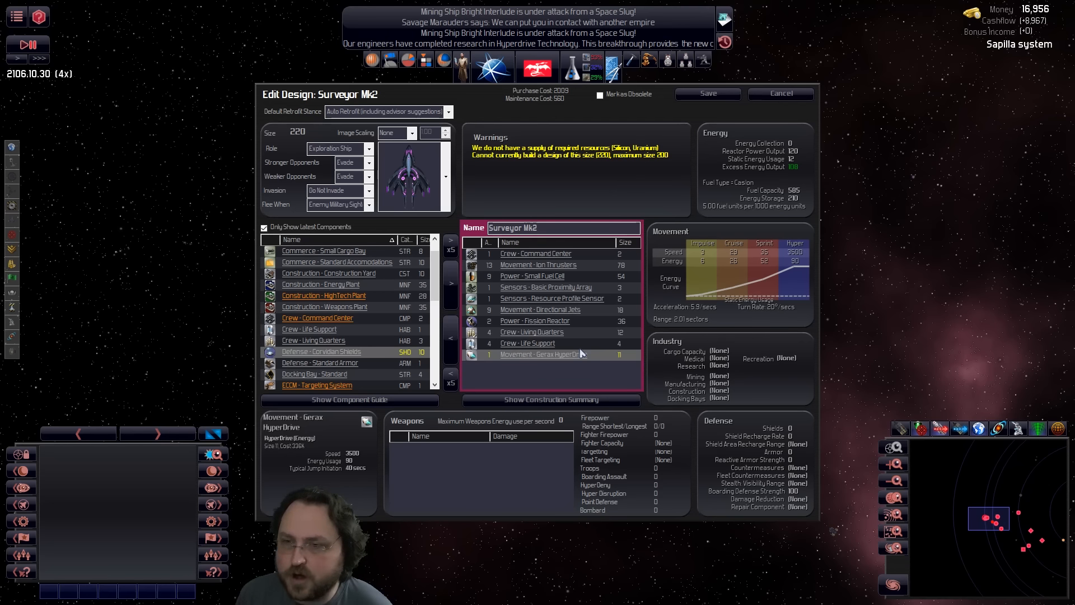
pyautogui.moveTo(591, 313)
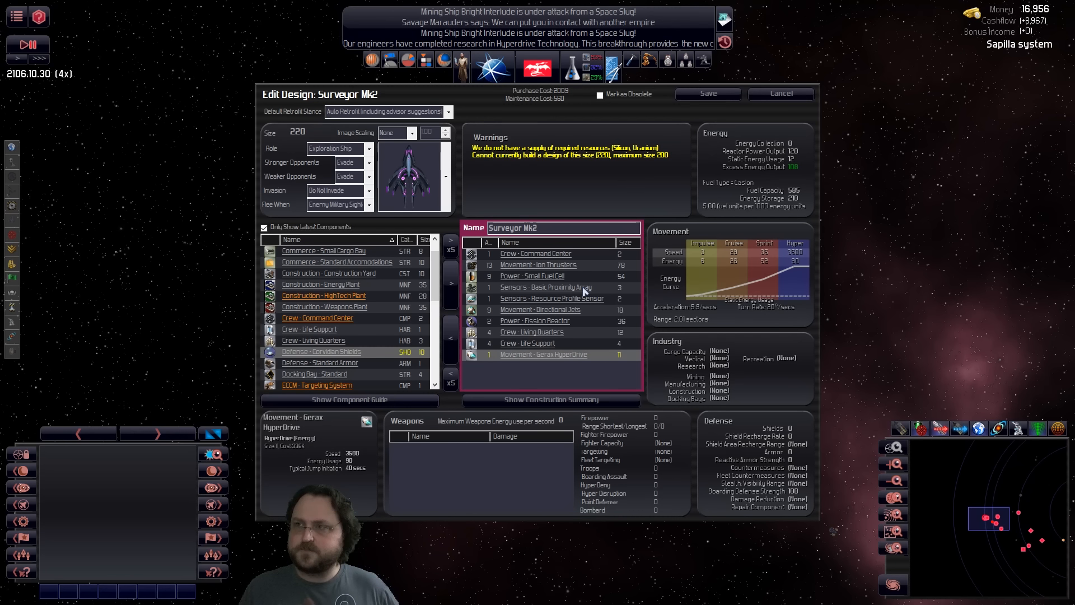
pyautogui.moveTo(527, 271)
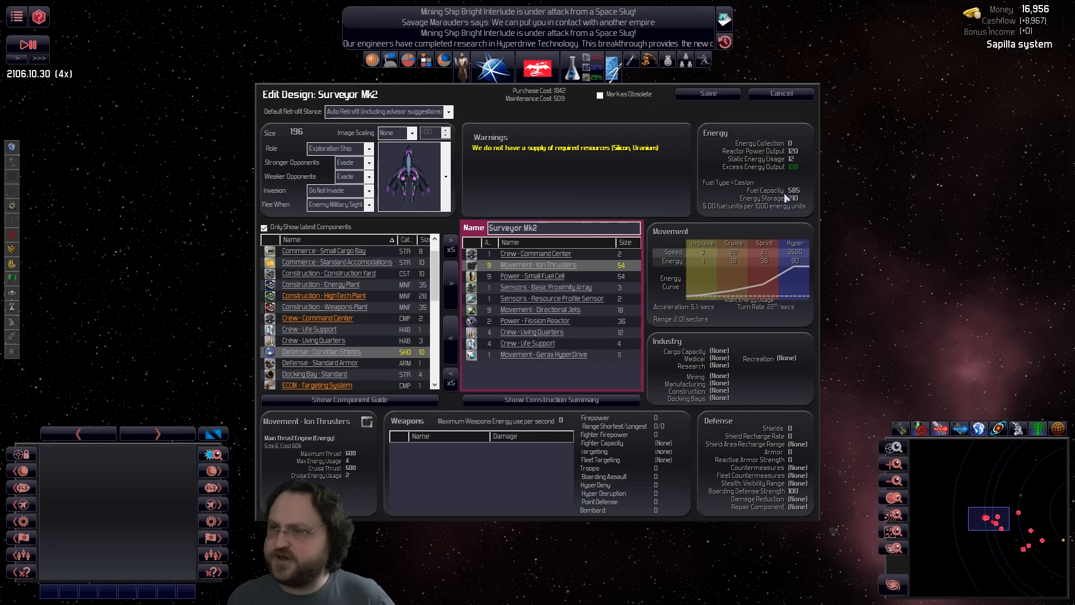
pyautogui.moveTo(788, 224)
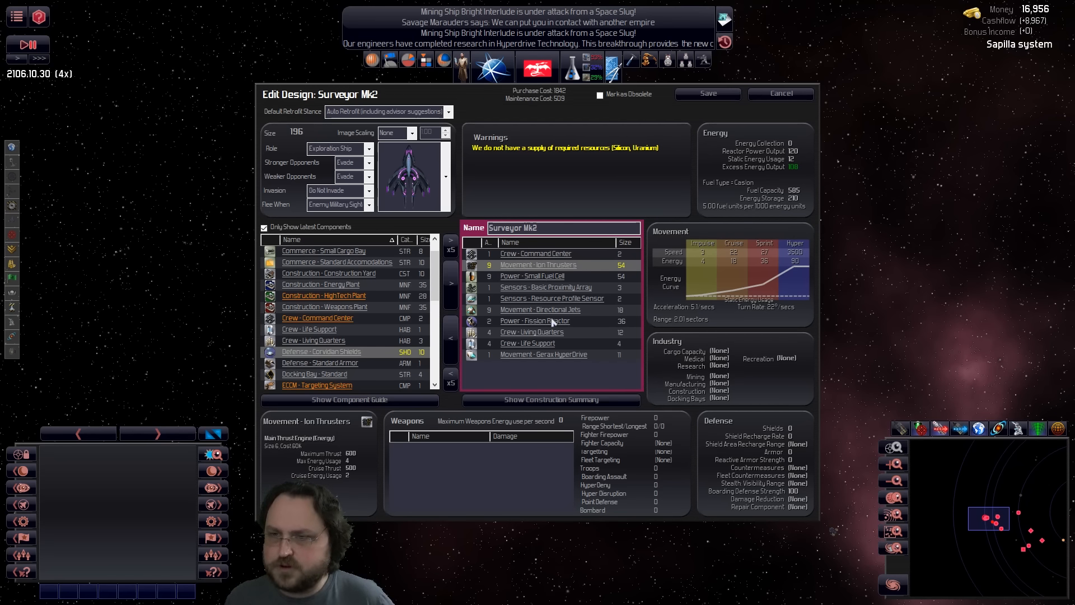
# Inspect the Gerax HyperDrive's stats in the size-196 Surveyor Mk2 design
pyautogui.click(544, 353)
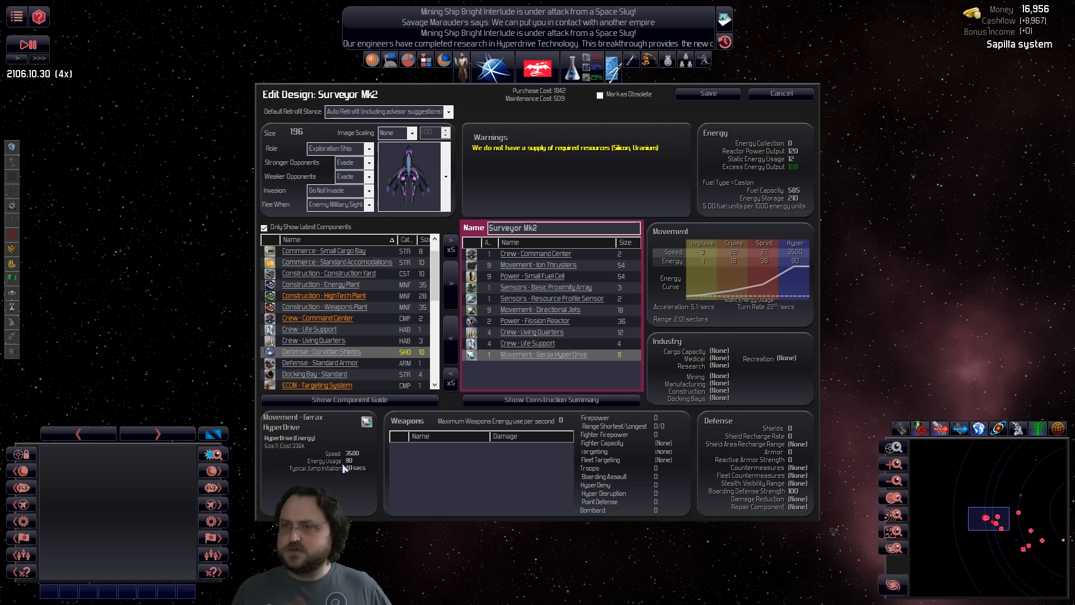
pyautogui.moveTo(669, 381)
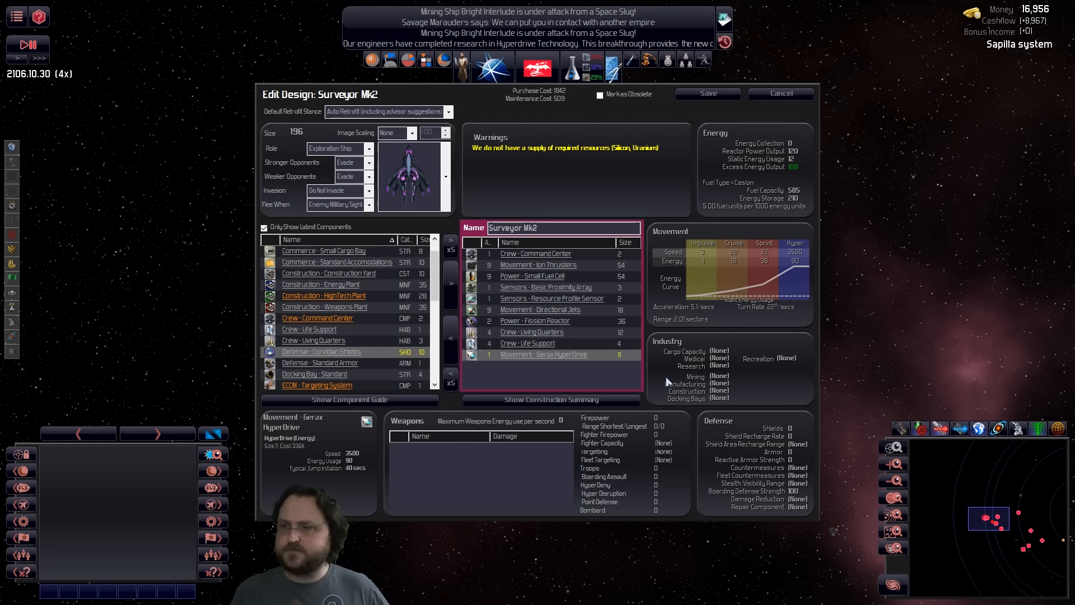
pyautogui.moveTo(782, 215)
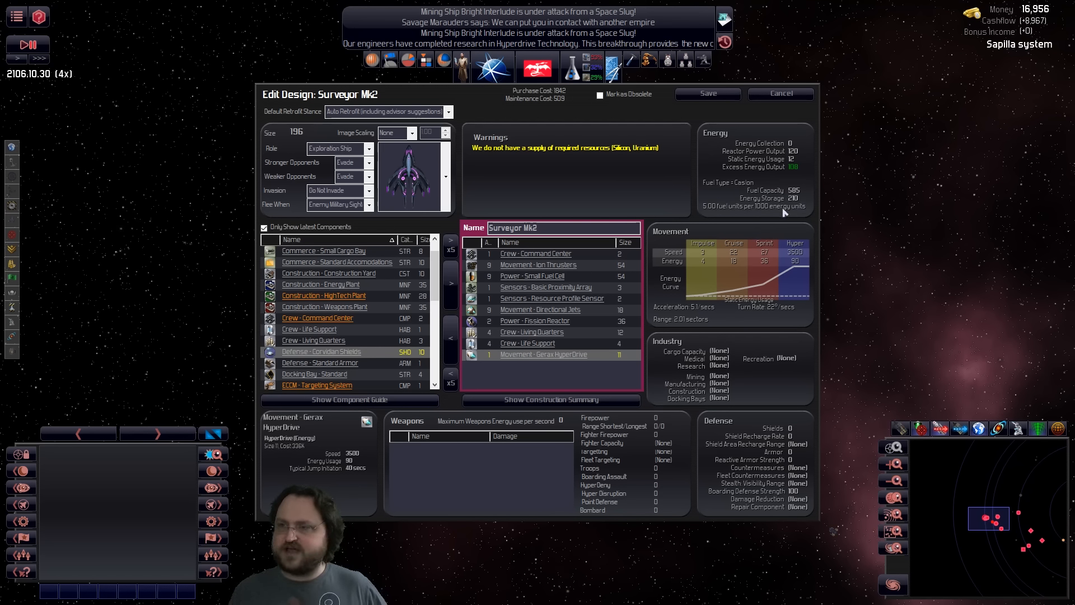
pyautogui.moveTo(737, 211)
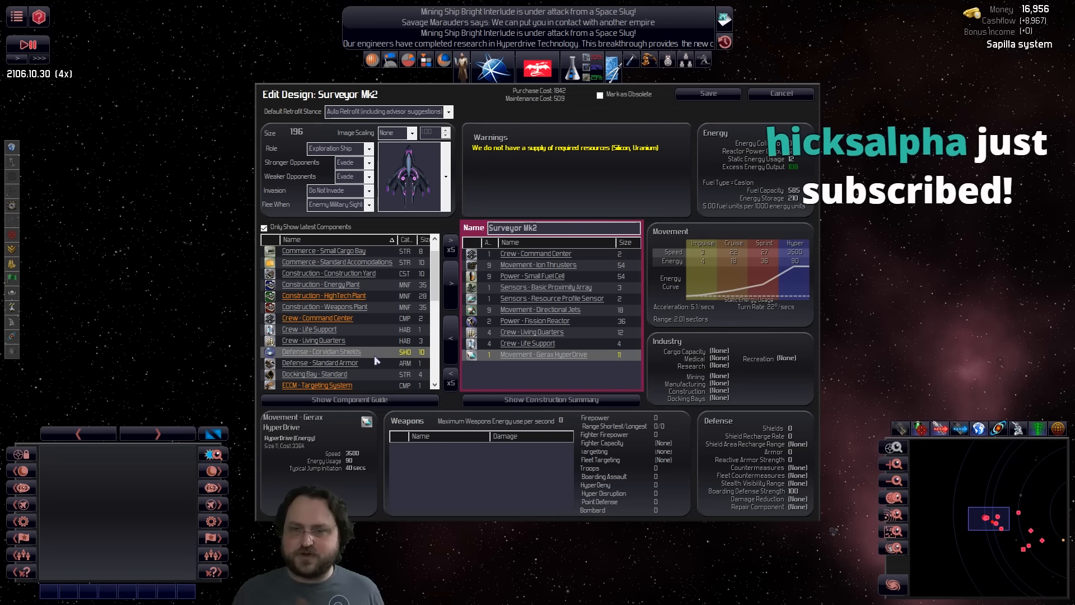
# Save the Surveyor Mk2 design at size 200 so it appears in the Designs list
pyautogui.scroll(-3)
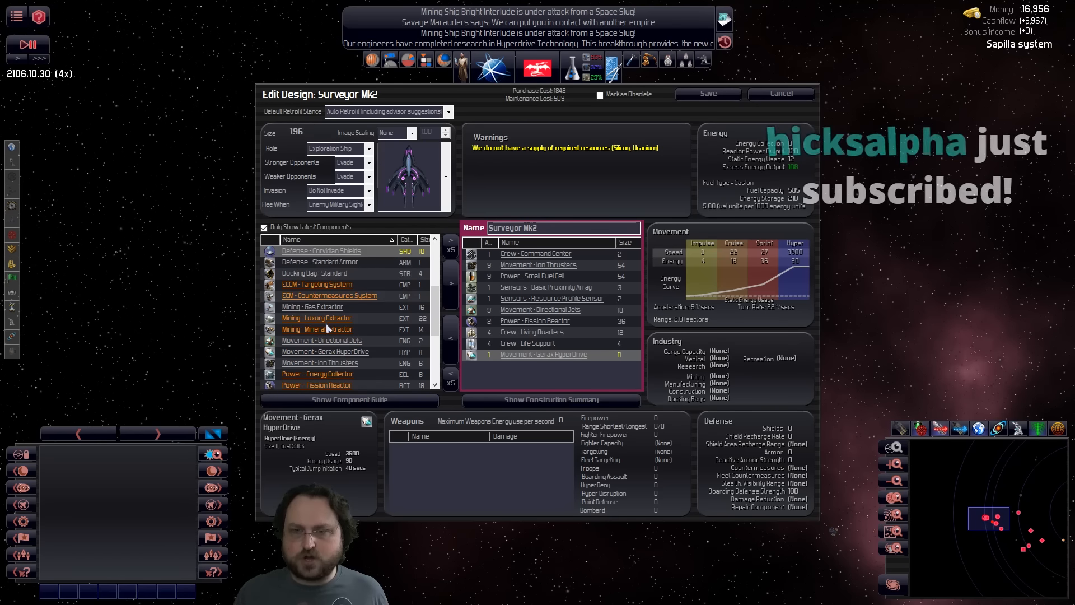
pyautogui.scroll(-3)
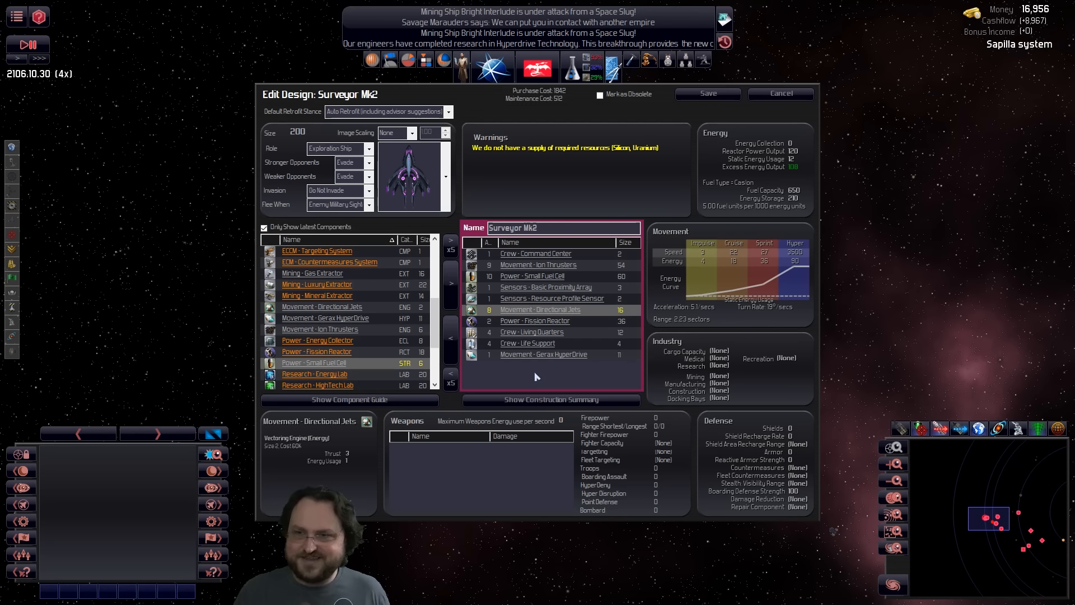
pyautogui.moveTo(677, 350)
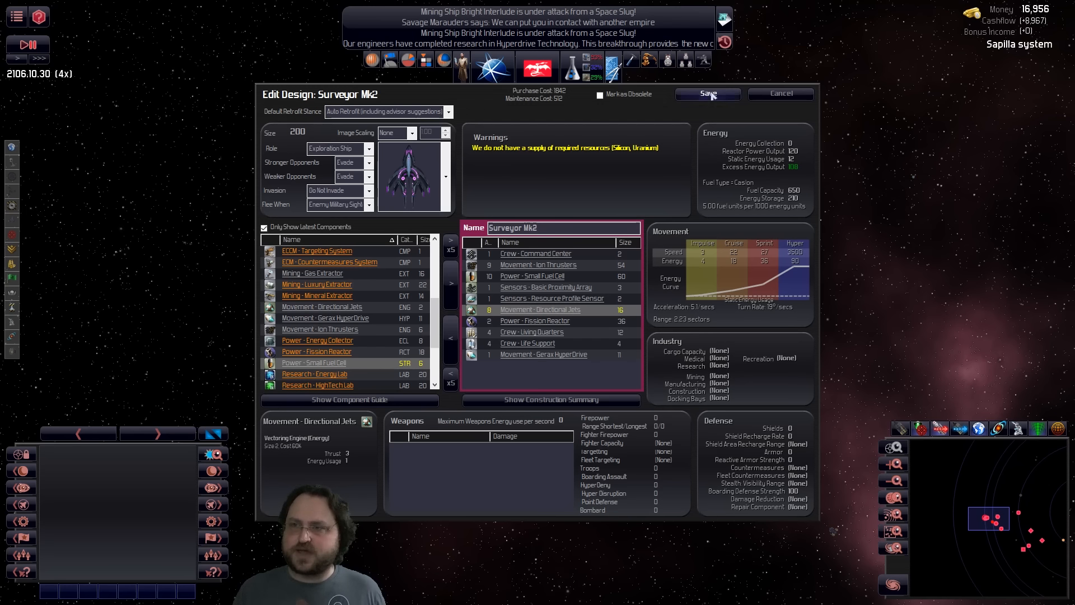
pyautogui.click(707, 93)
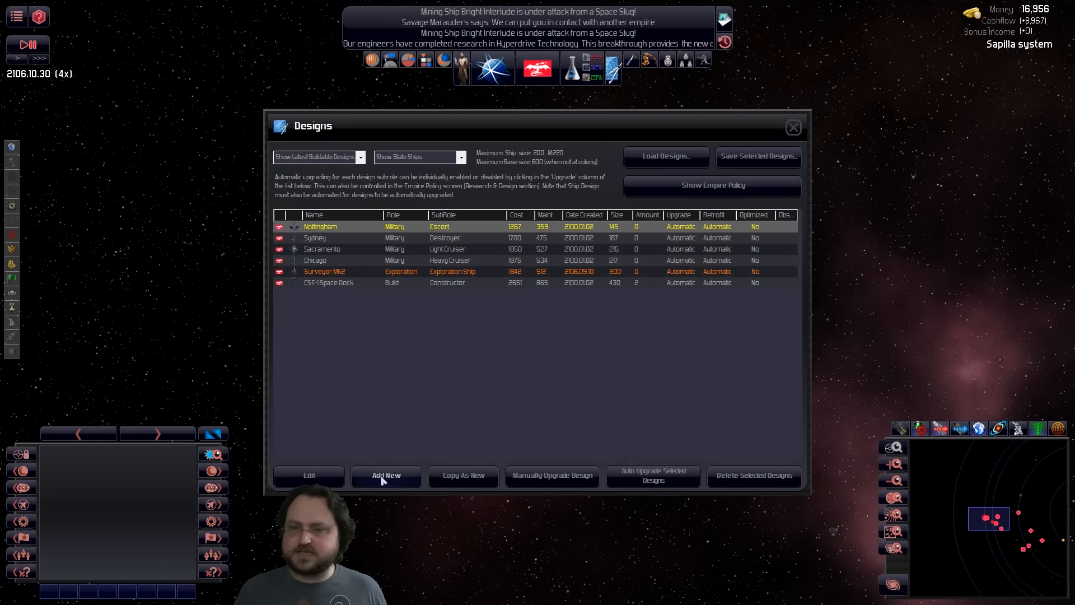
# Start a new blank ship design with its role set to Passenger Ship
pyautogui.click(385, 474)
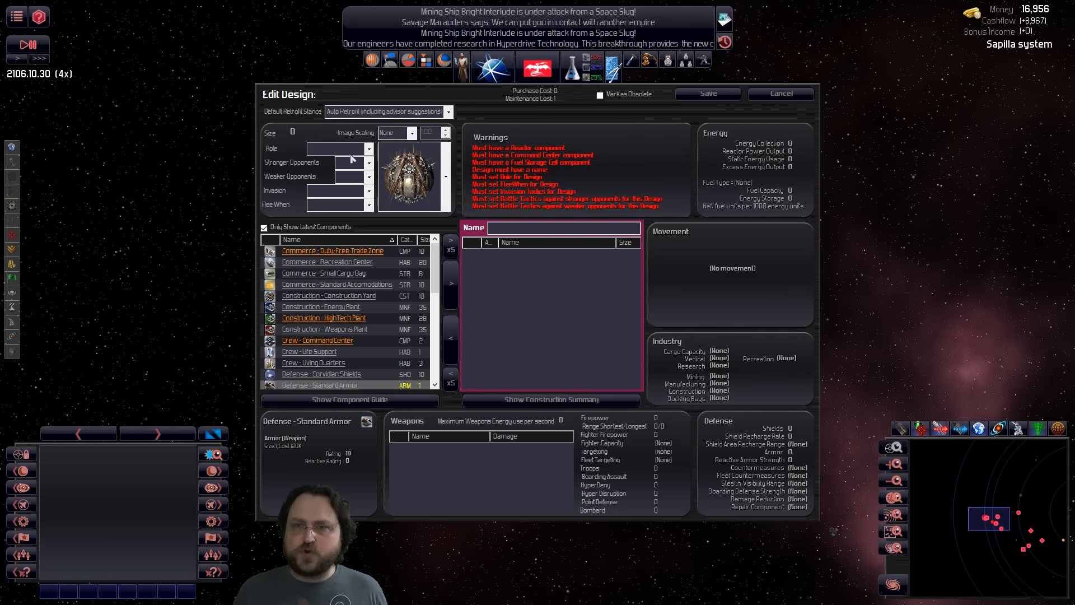
pyautogui.click(369, 148)
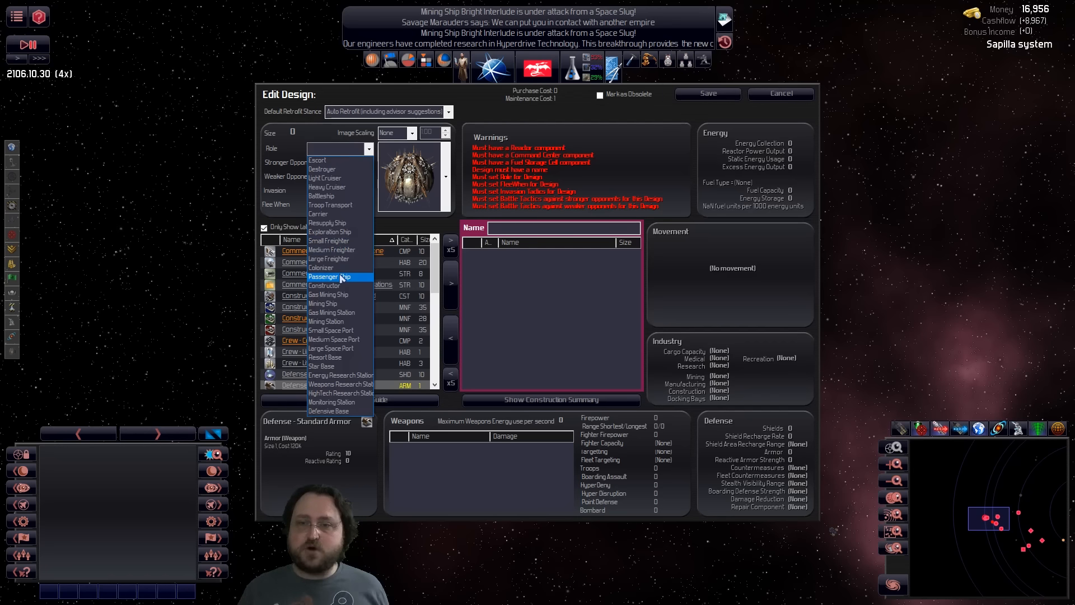
pyautogui.click(325, 277)
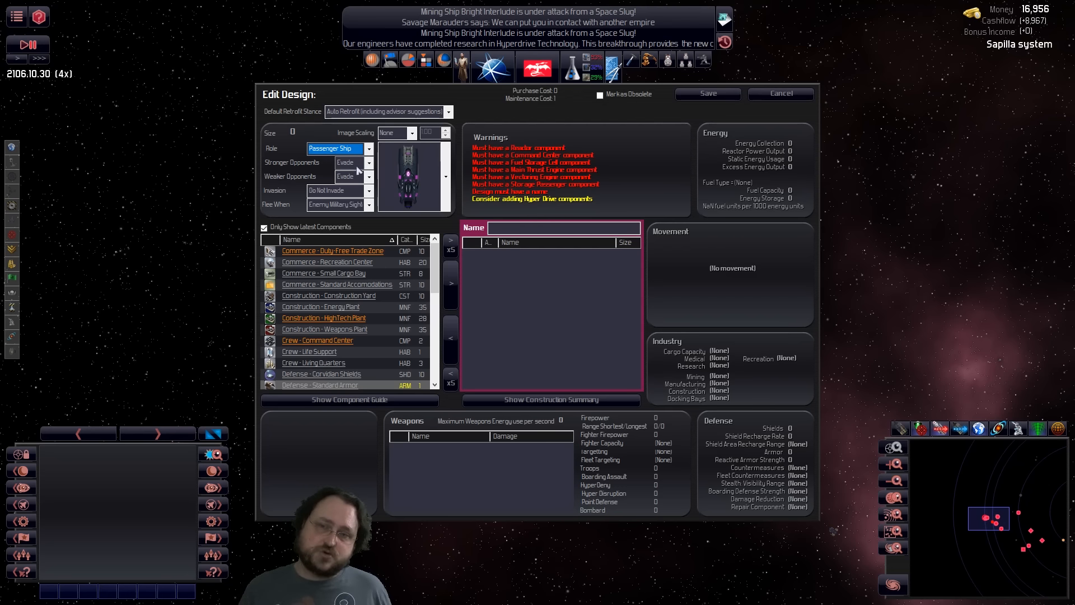
pyautogui.moveTo(336, 176)
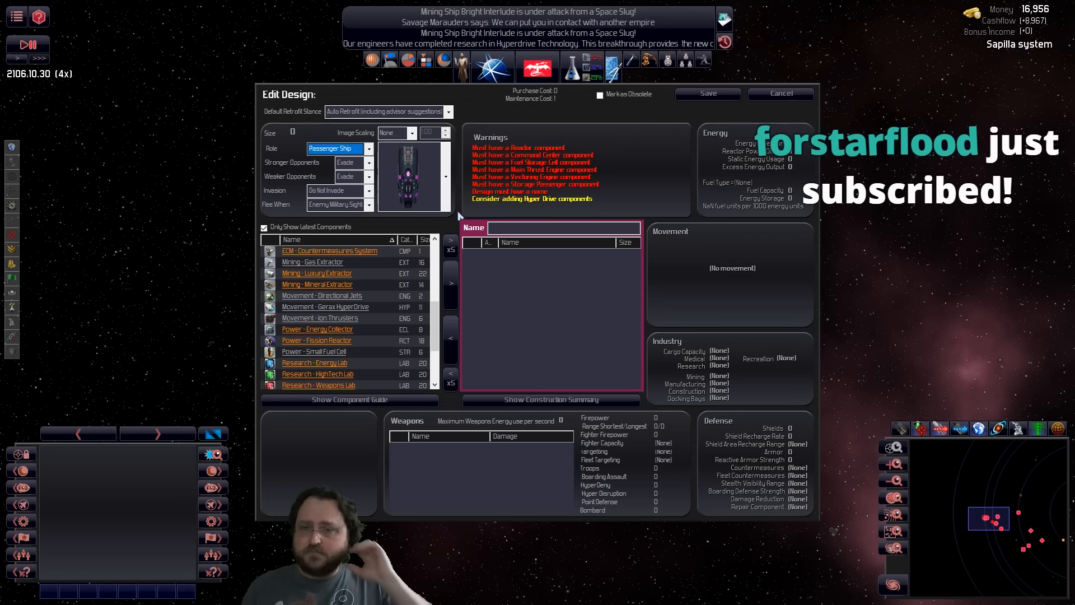
pyautogui.moveTo(694, 169)
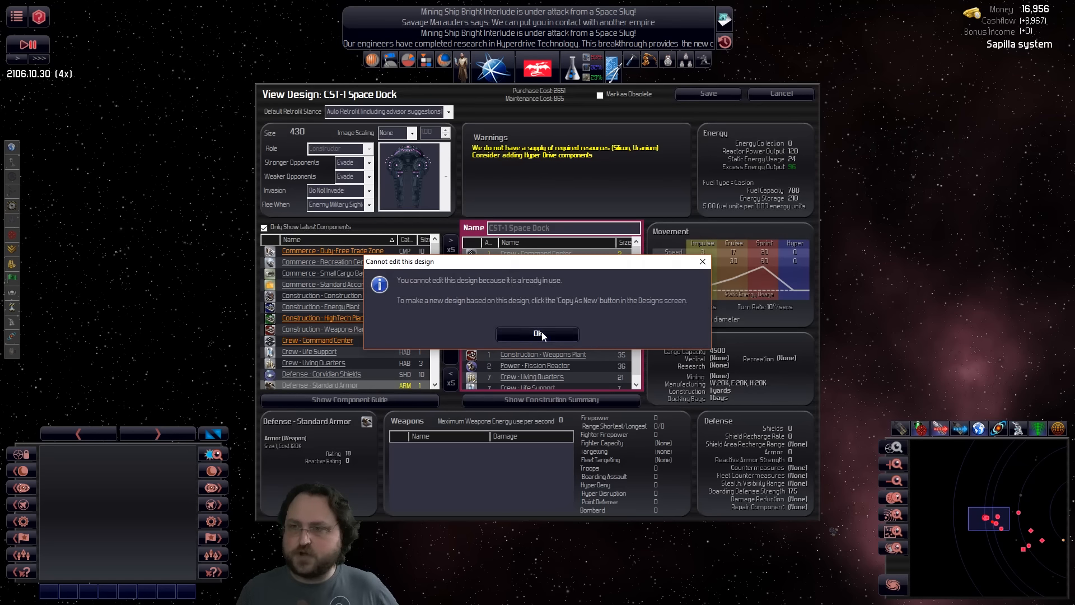
# Dismiss the 'Cannot edit this design' notice and begin renaming the CST-1 Space Dock copy to Constructor Mk2
pyautogui.click(538, 335)
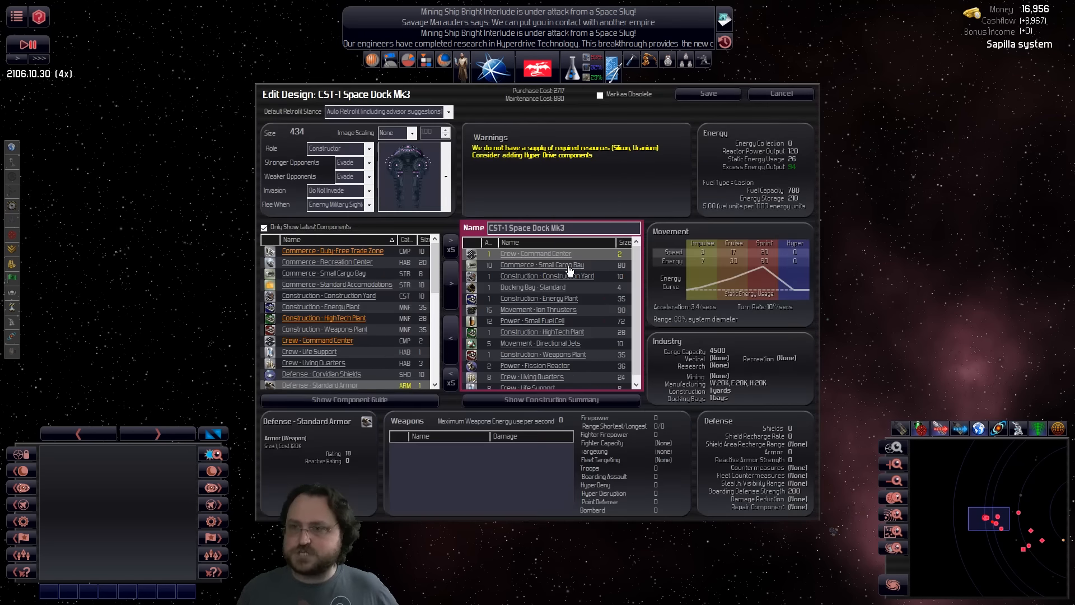
pyautogui.click(572, 228)
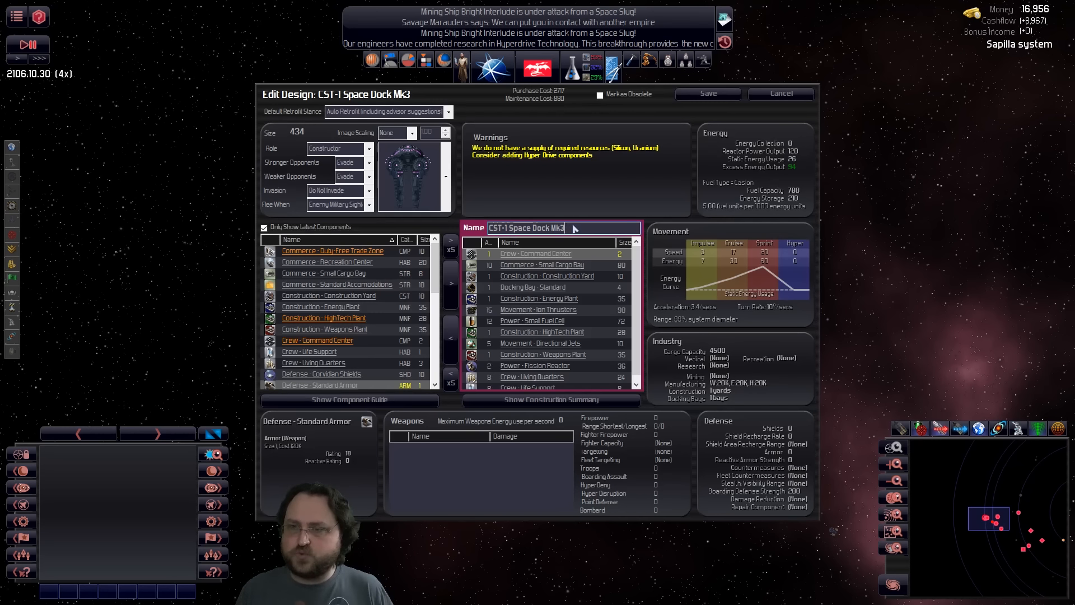
pyautogui.write('Constructor Mk2')
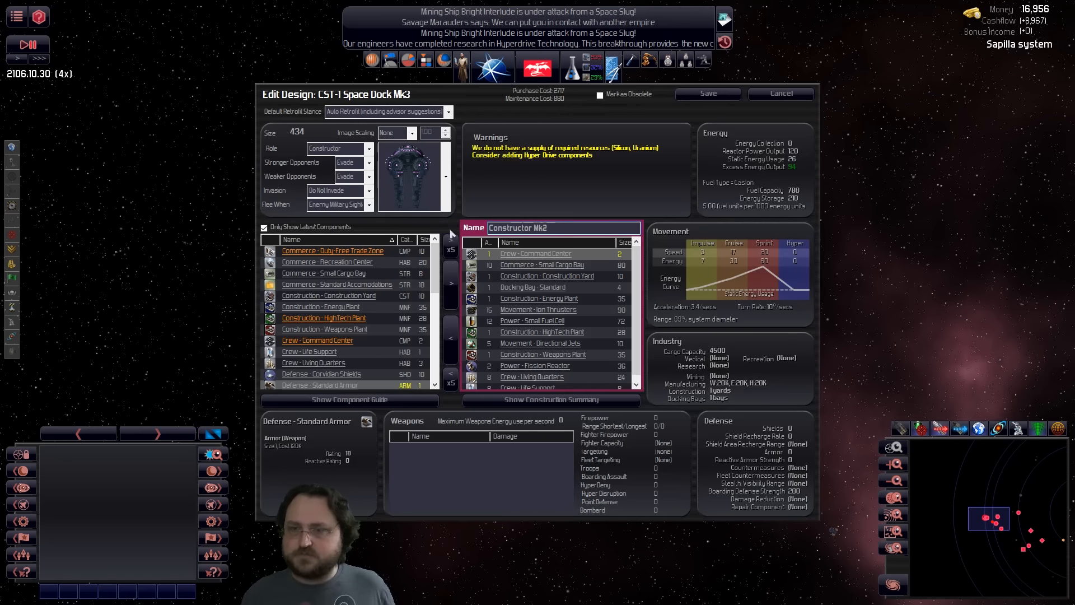
# Add a Gerax HyperDrive and an Energy Collector to Constructor Mk2, clearing the hyperdrive warning
pyautogui.scroll(-3)
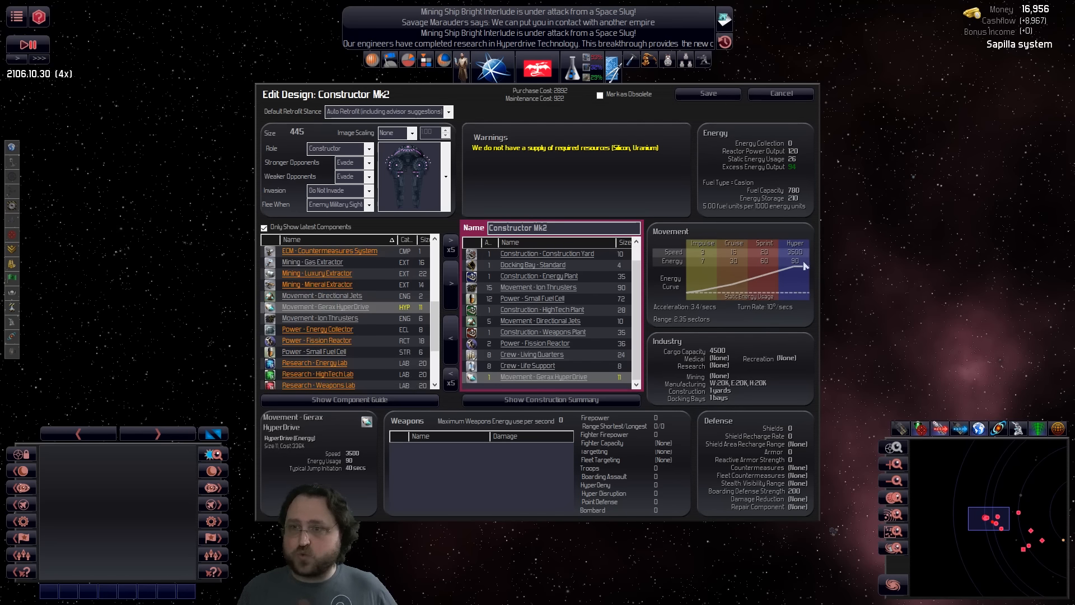
pyautogui.moveTo(343, 341)
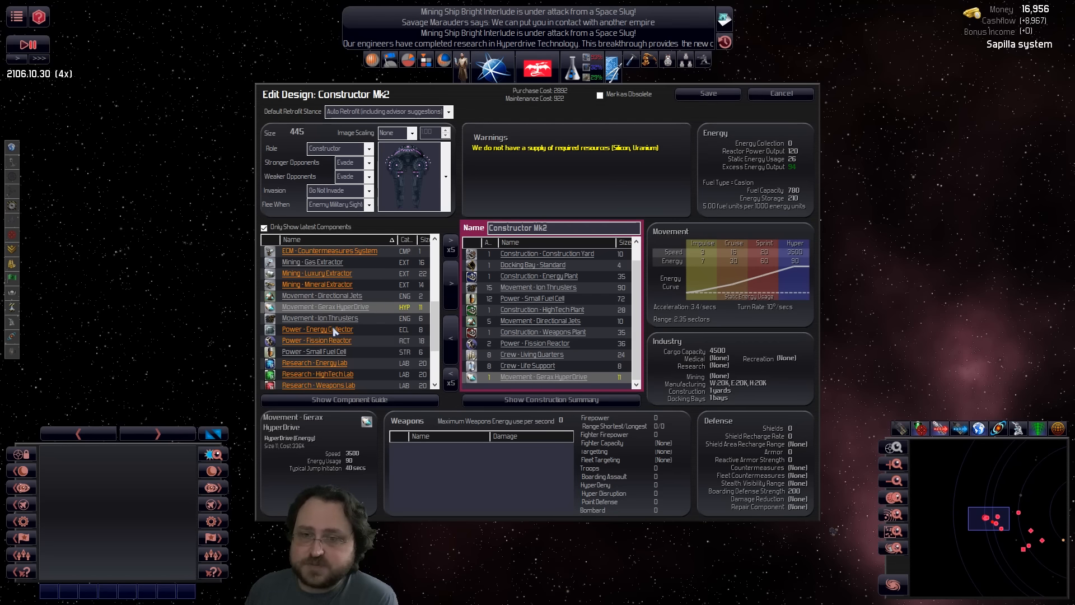
pyautogui.click(316, 329)
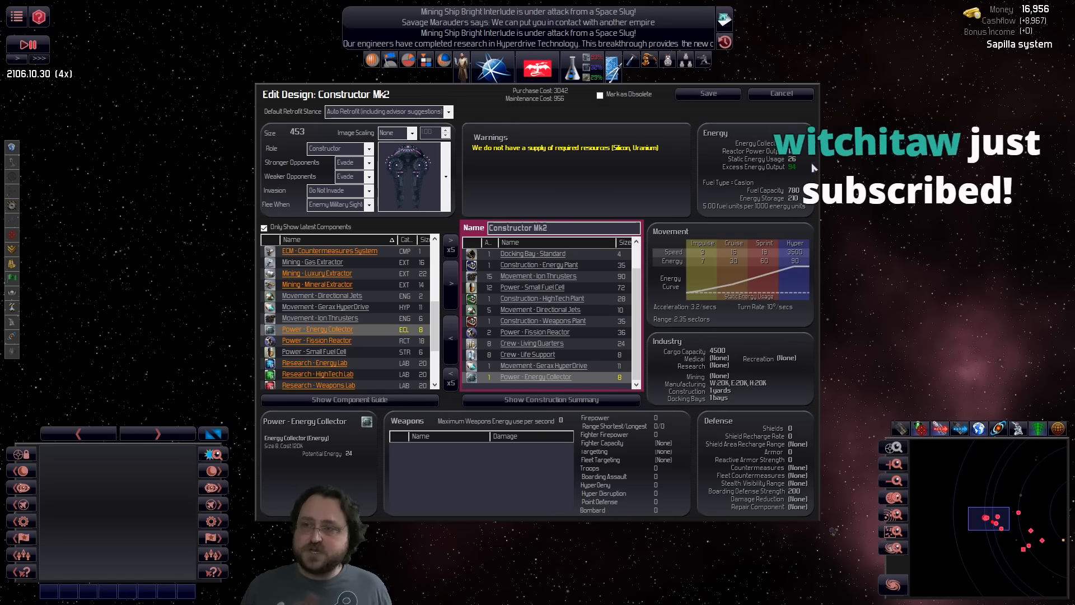
pyautogui.moveTo(795, 165)
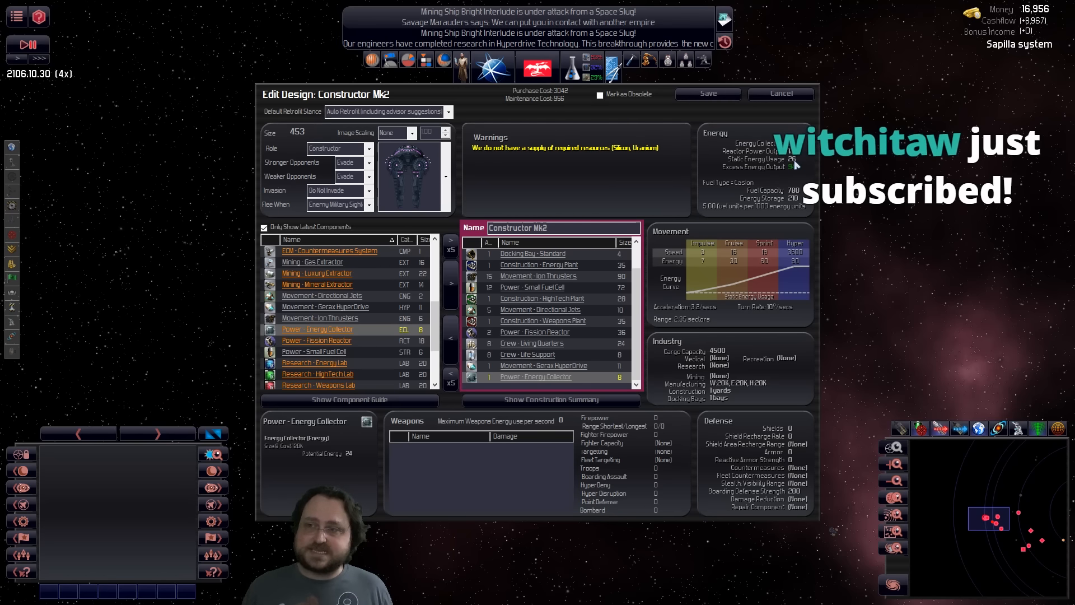
pyautogui.moveTo(317, 329)
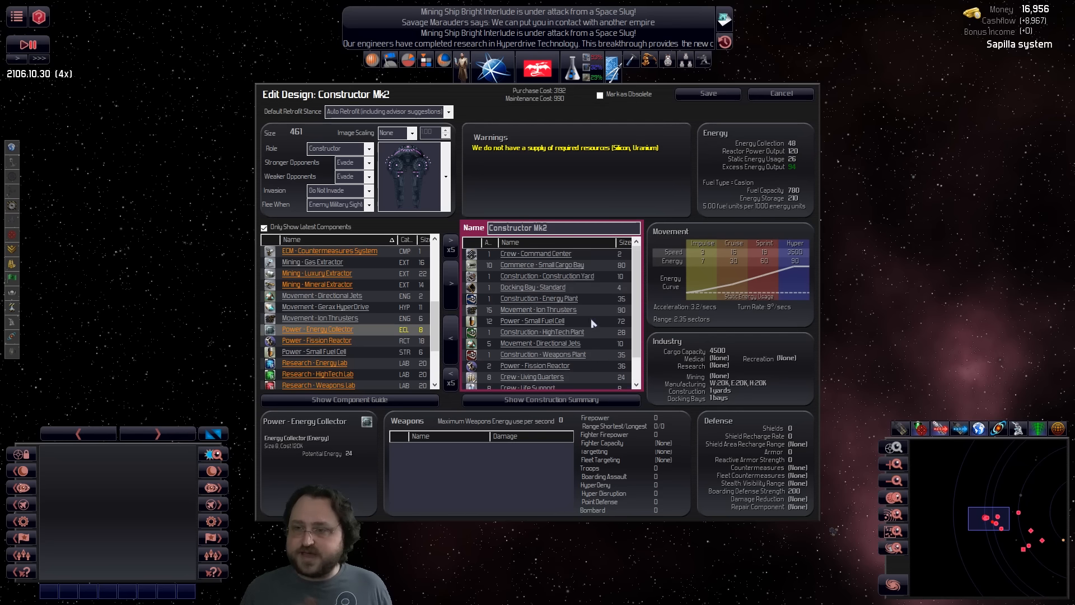
# Add Standard Armor, Corvidian Shields and more Ion Thrusters, bringing Constructor Mk2 to size 481
pyautogui.click(542, 265)
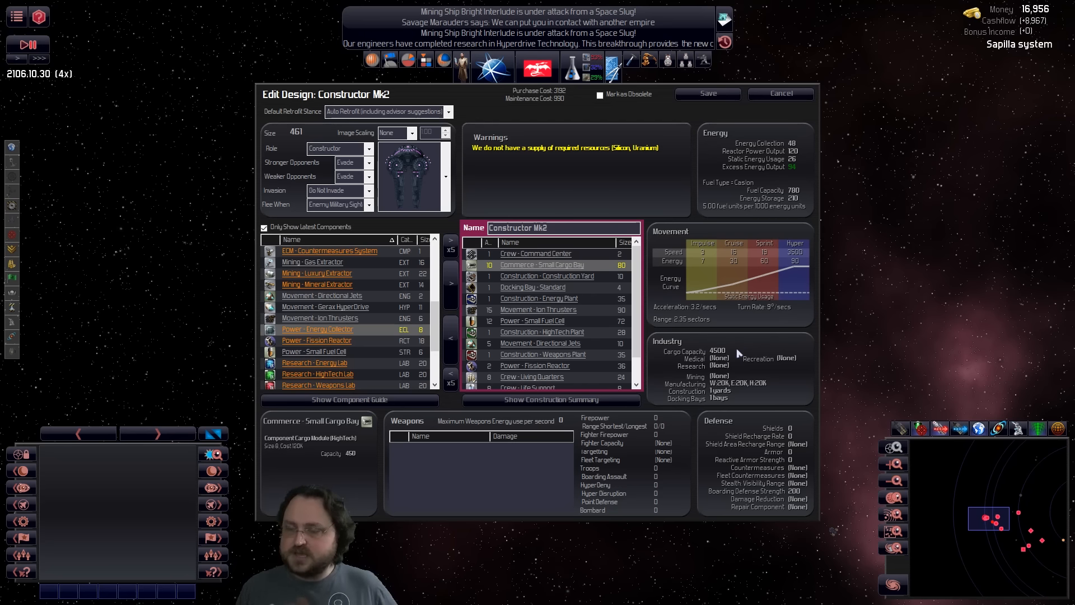
pyautogui.moveTo(586, 338)
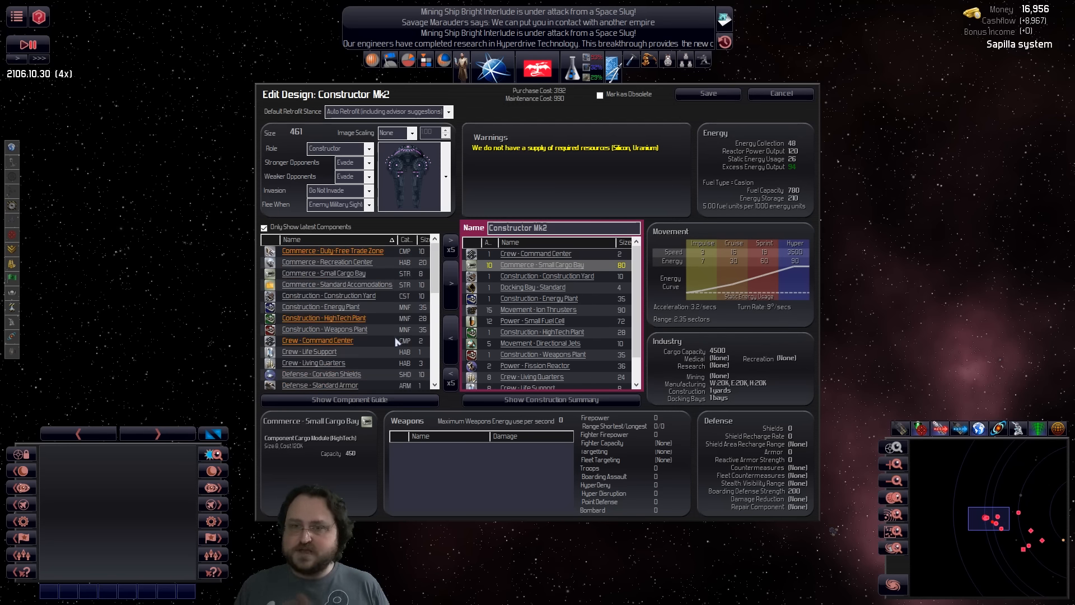
pyautogui.scroll(-3)
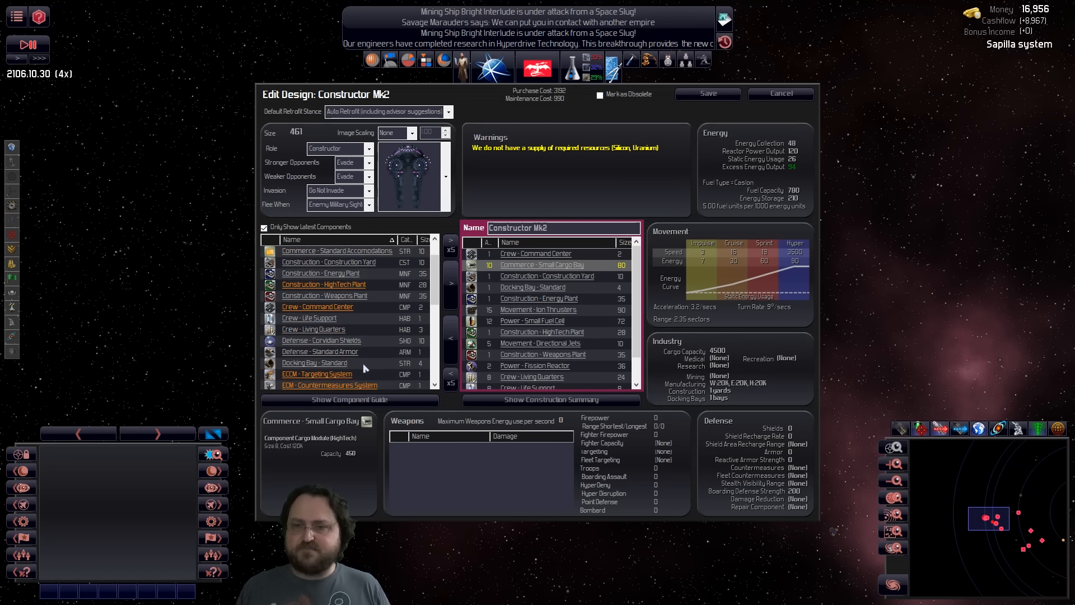
pyautogui.click(319, 351)
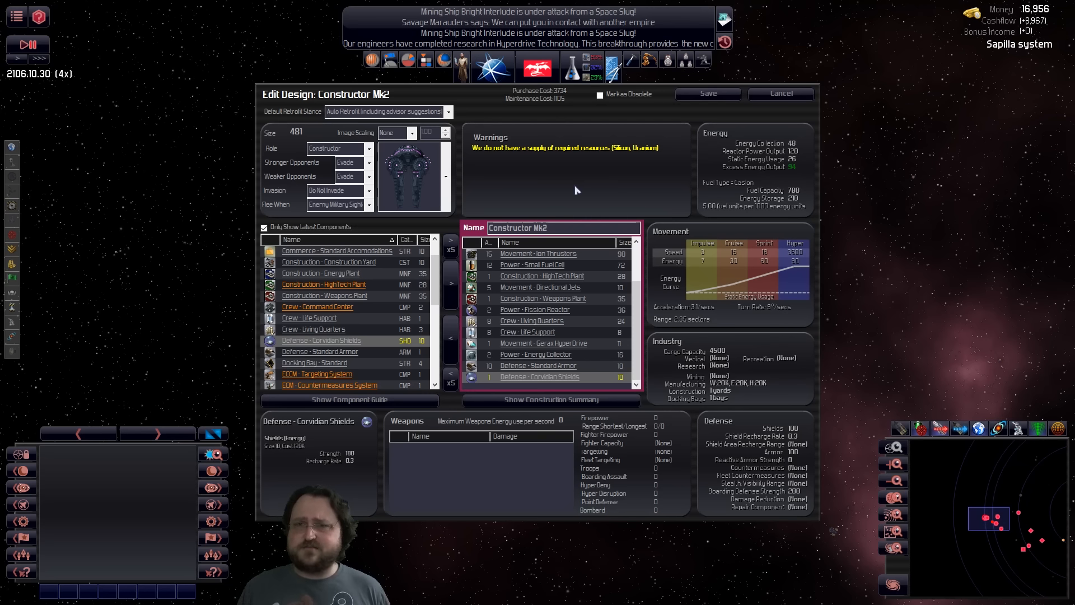
pyautogui.moveTo(355, 136)
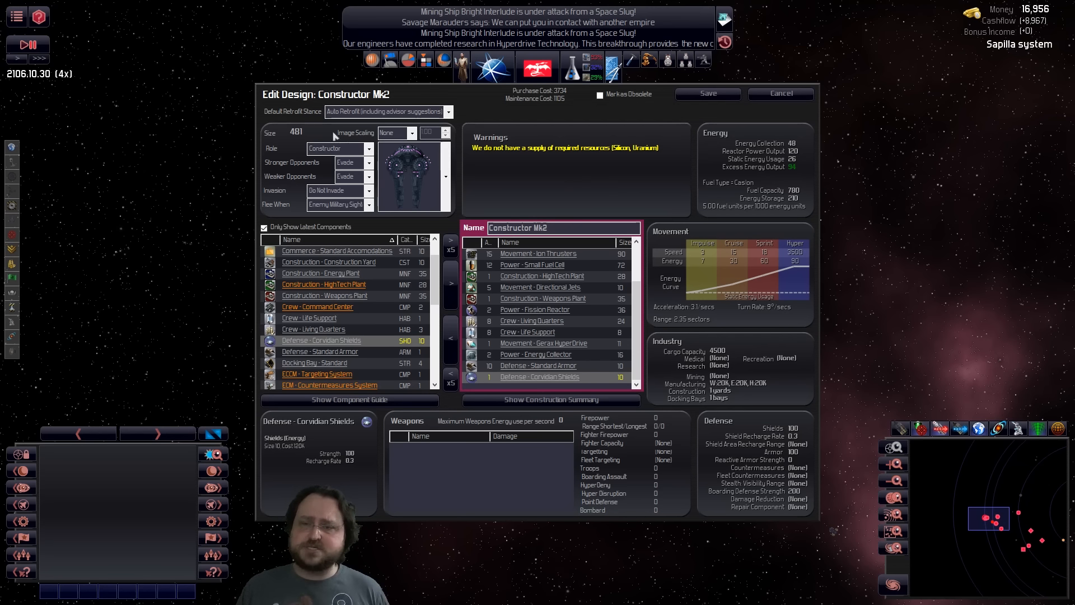
pyautogui.moveTo(746, 259)
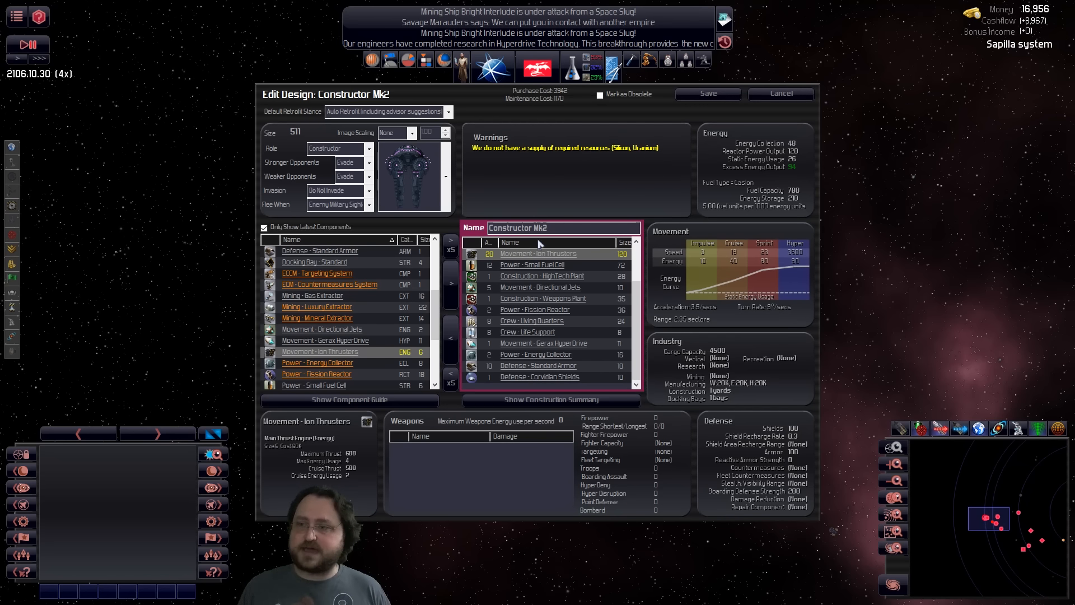
pyautogui.moveTo(708, 448)
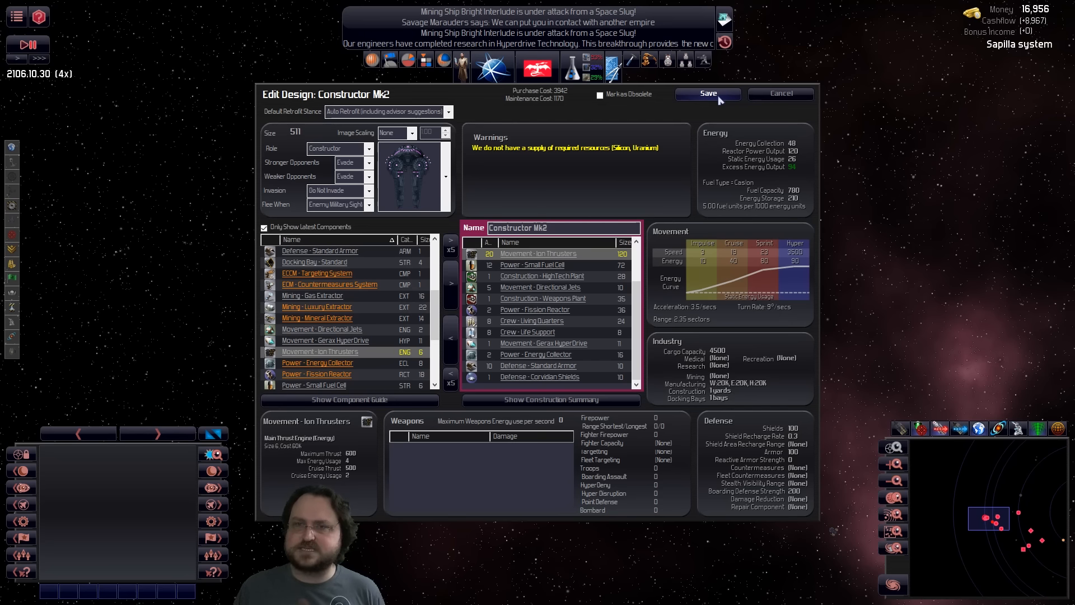
# Save Constructor Mk2 at size 511 and start a manually upgraded Sacramento Mk3 light cruiser
pyautogui.click(706, 94)
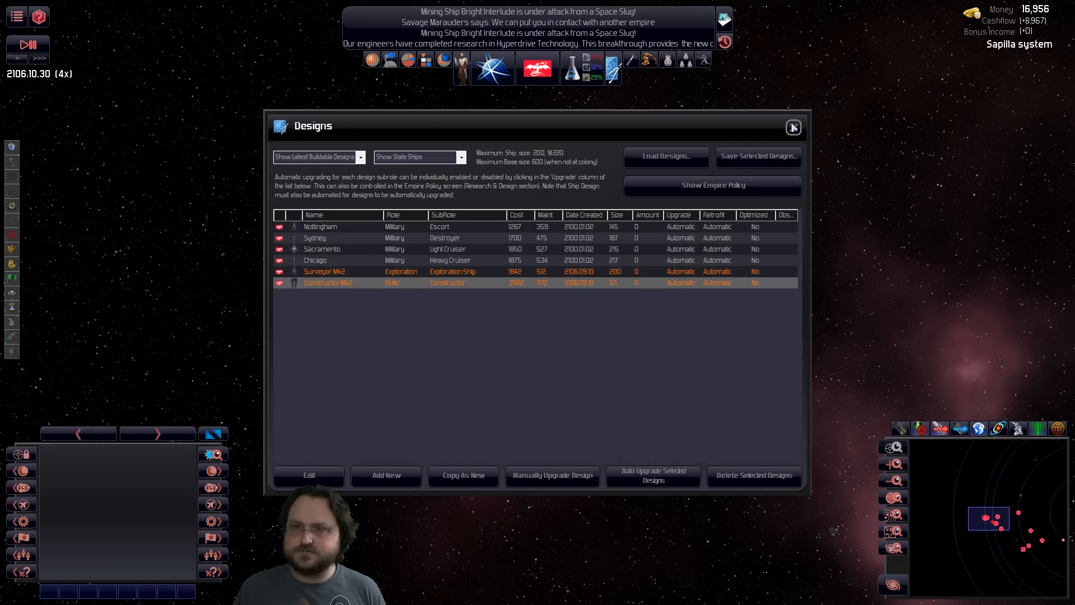
pyautogui.moveTo(492, 257)
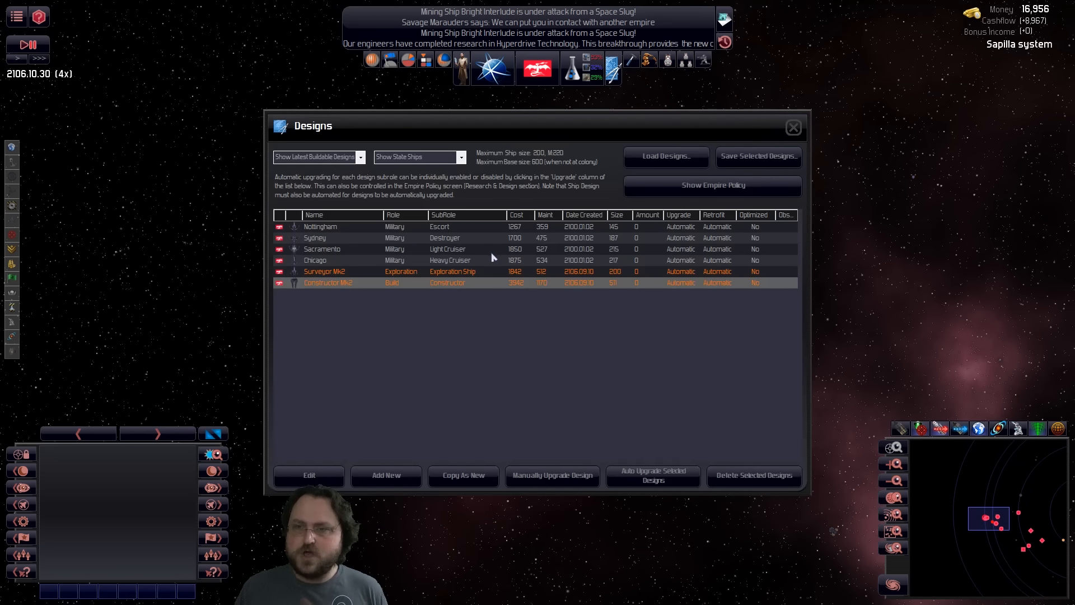
pyautogui.moveTo(420, 254)
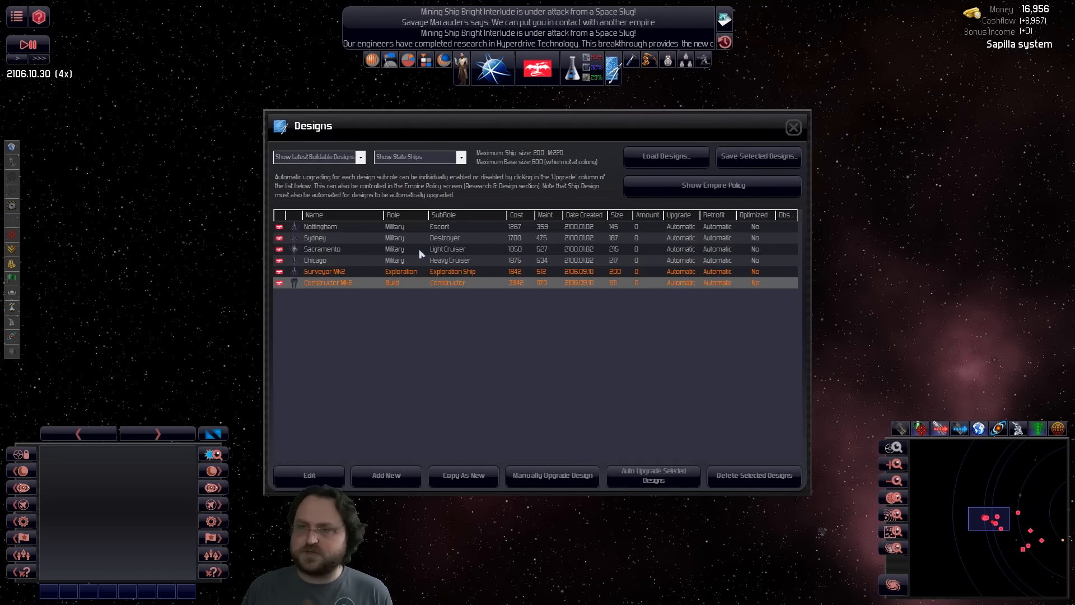
pyautogui.moveTo(443, 247)
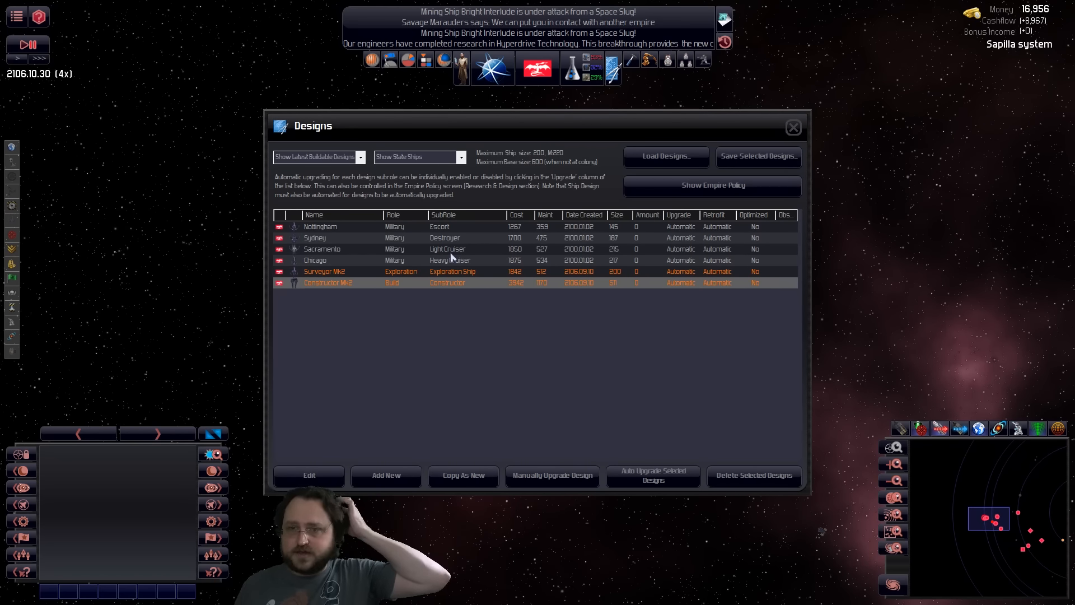
pyautogui.click(321, 249)
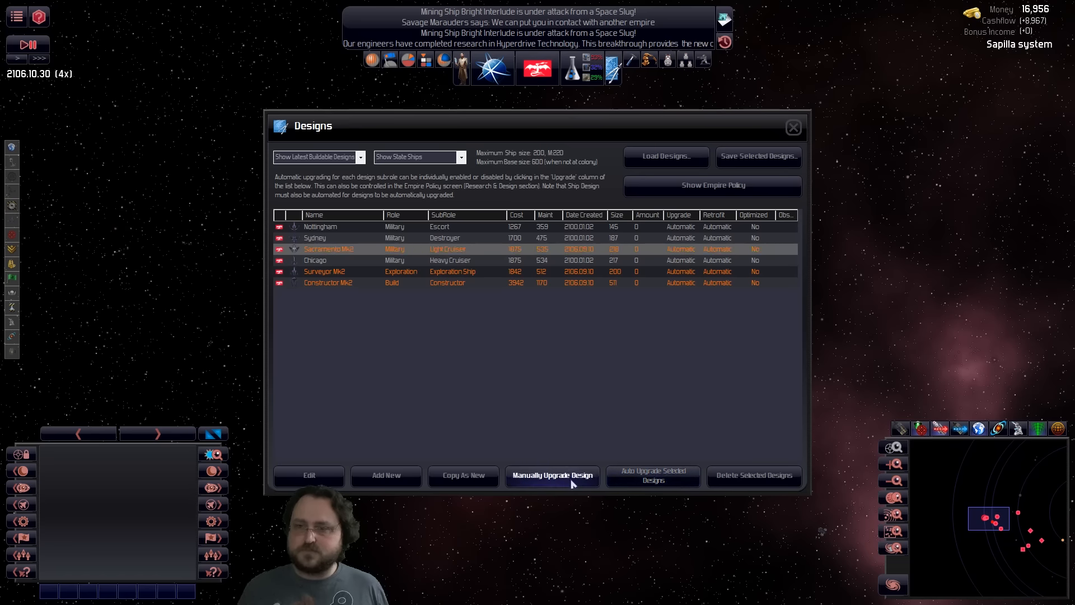
pyautogui.click(552, 475)
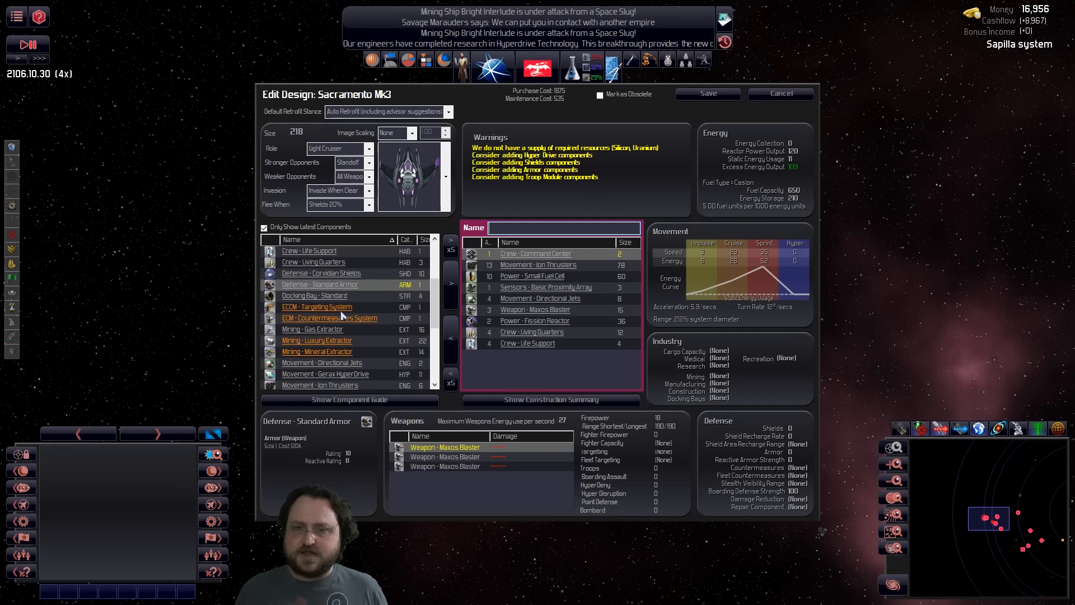
# Add a Gerax HyperDrive and extra jets to Sacramento Mk3, then cancel the oversized redesign
pyautogui.scroll(-3)
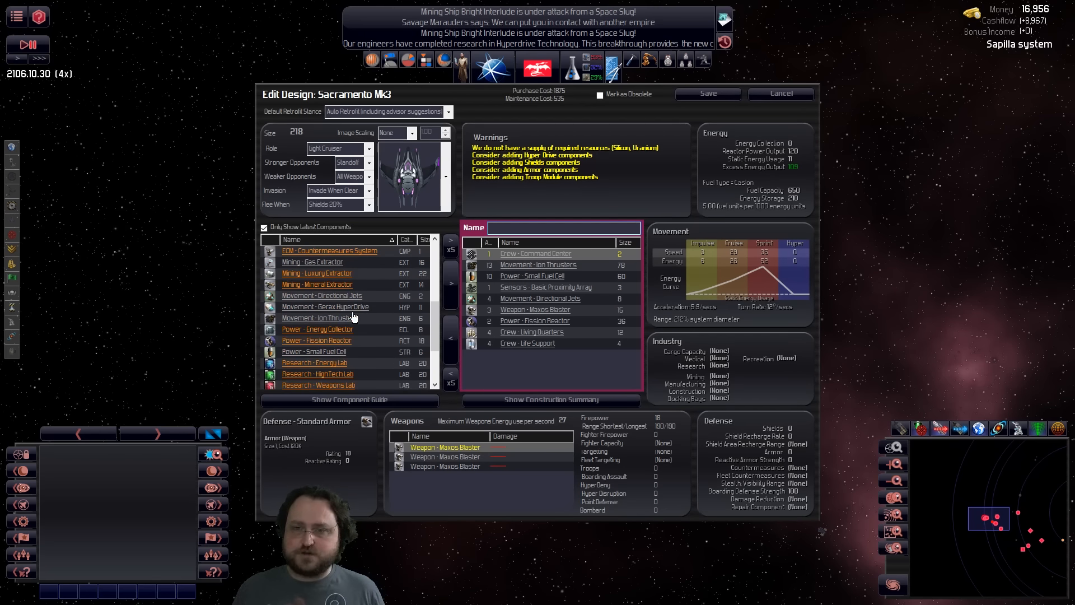
pyautogui.doubleClick(326, 307)
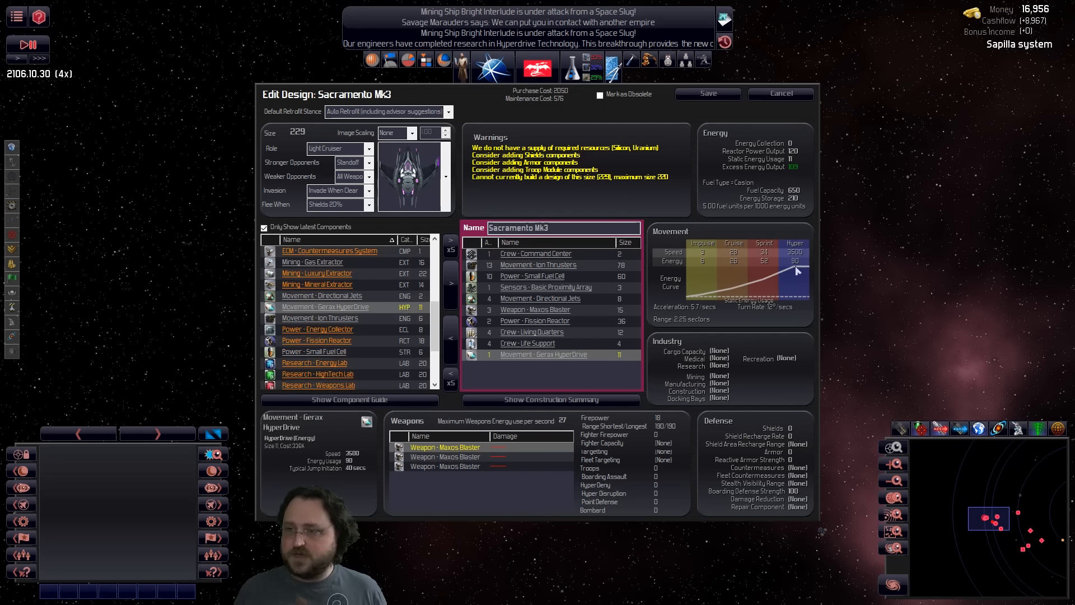
pyautogui.click(707, 94)
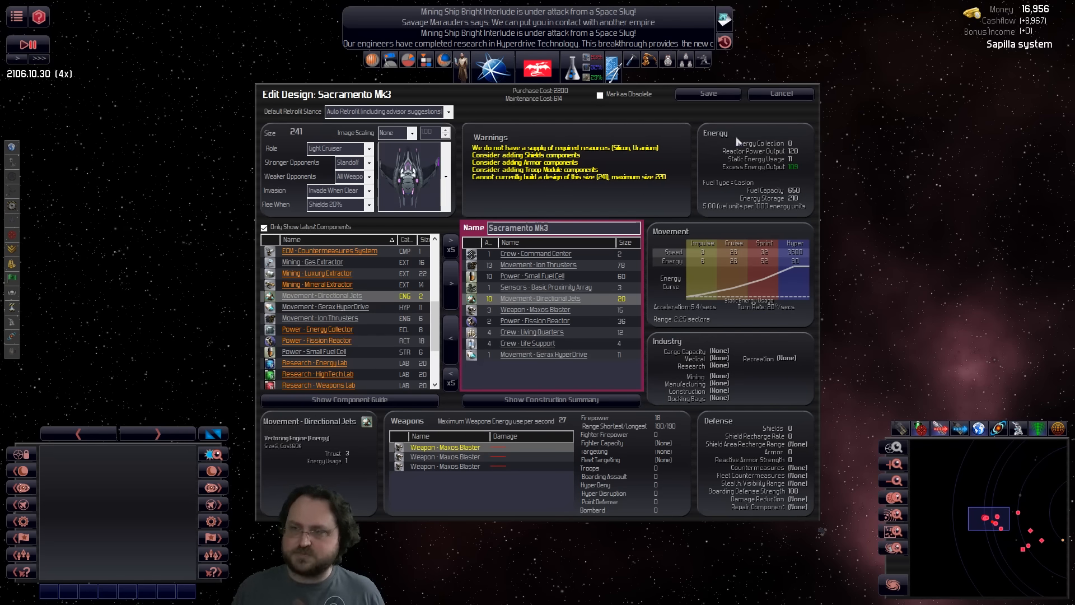
pyautogui.moveTo(689, 192)
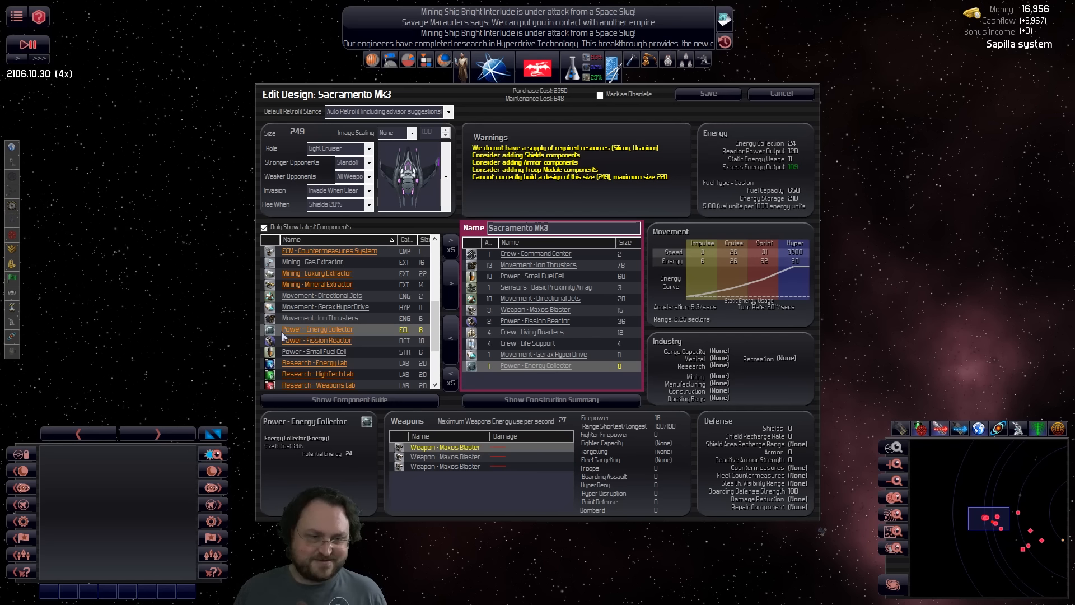
pyautogui.moveTo(539, 264)
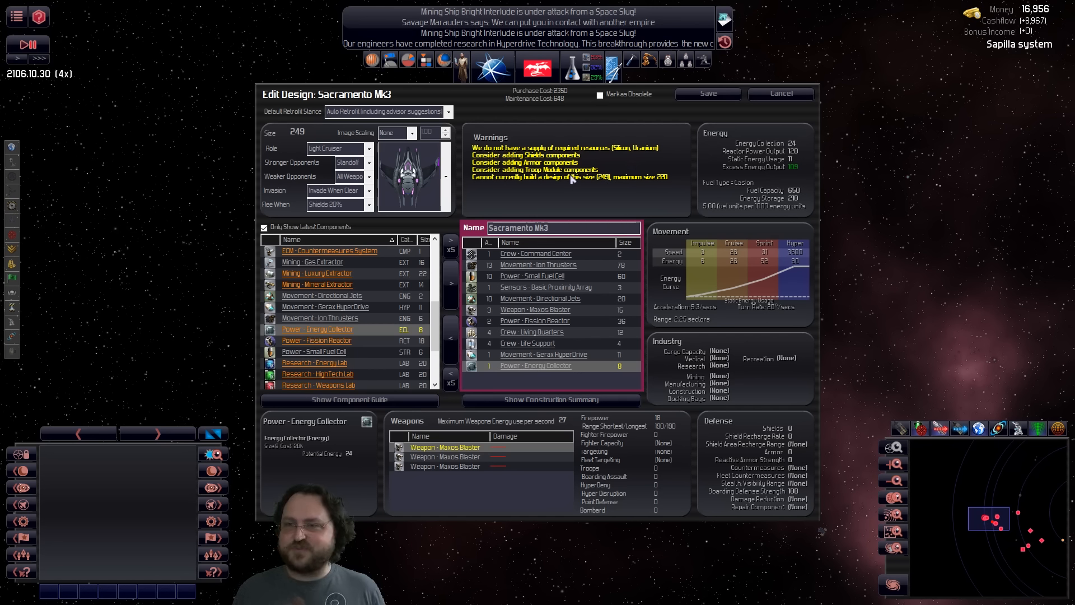
pyautogui.moveTo(565, 310)
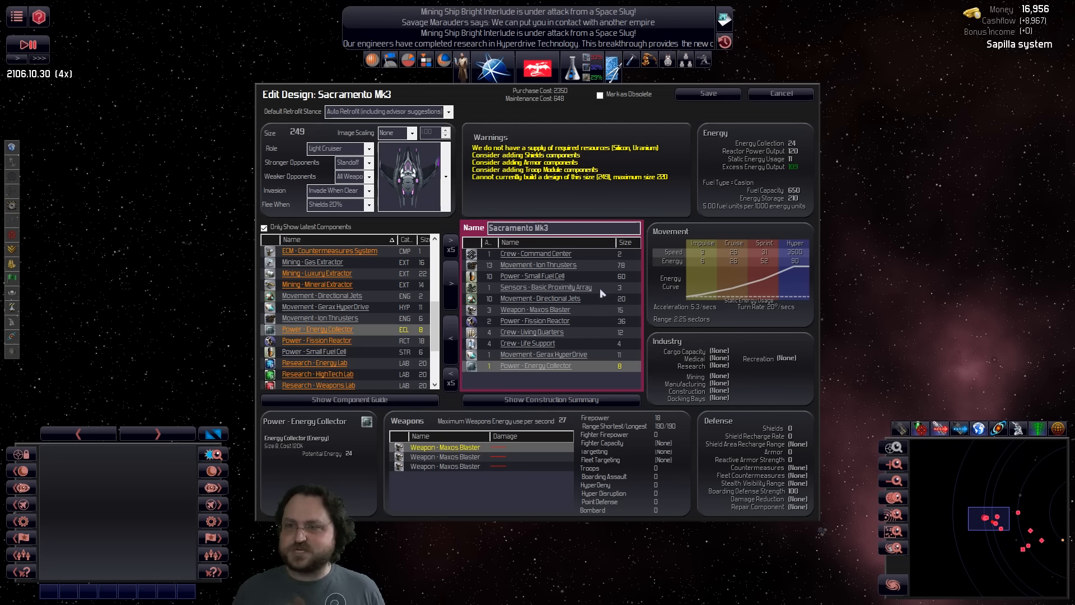
pyautogui.click(779, 94)
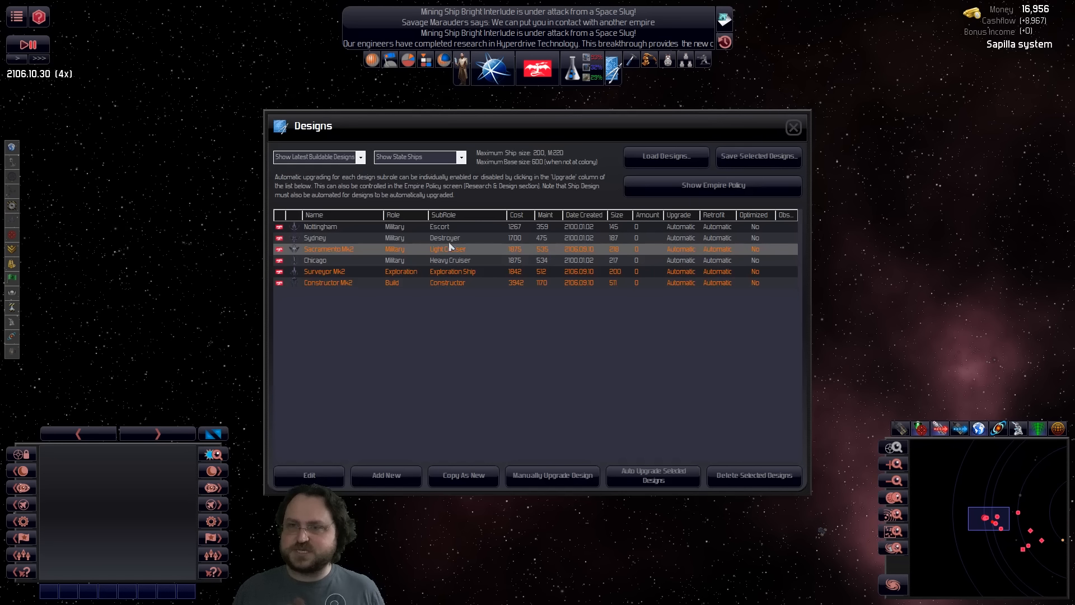
# Edit Nottingham, adding Maxos Blasters and Standard Armor to the escort design
pyautogui.click(307, 474)
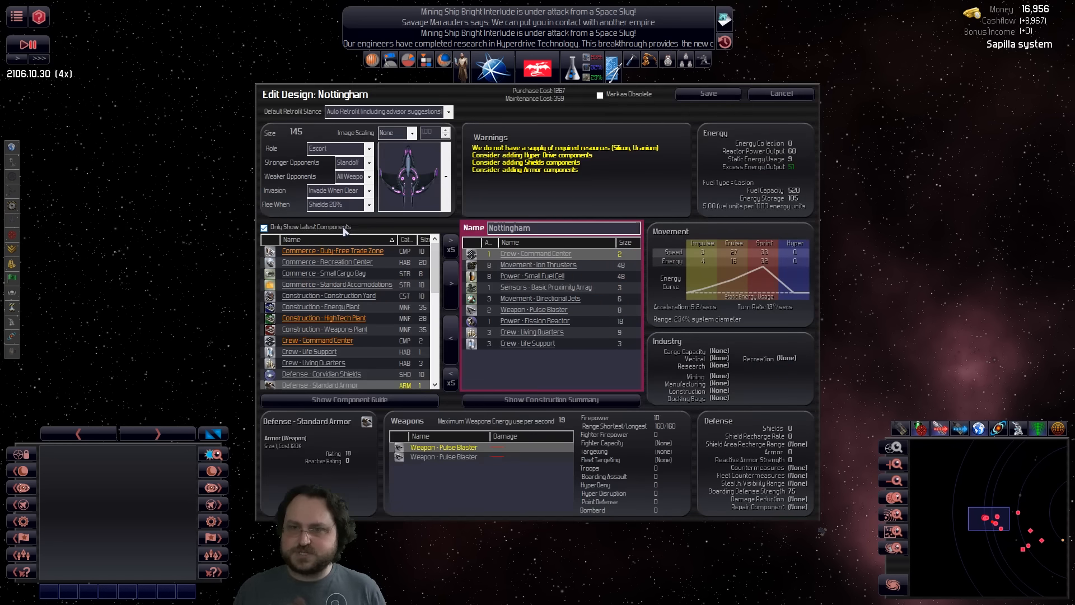
pyautogui.moveTo(310, 358)
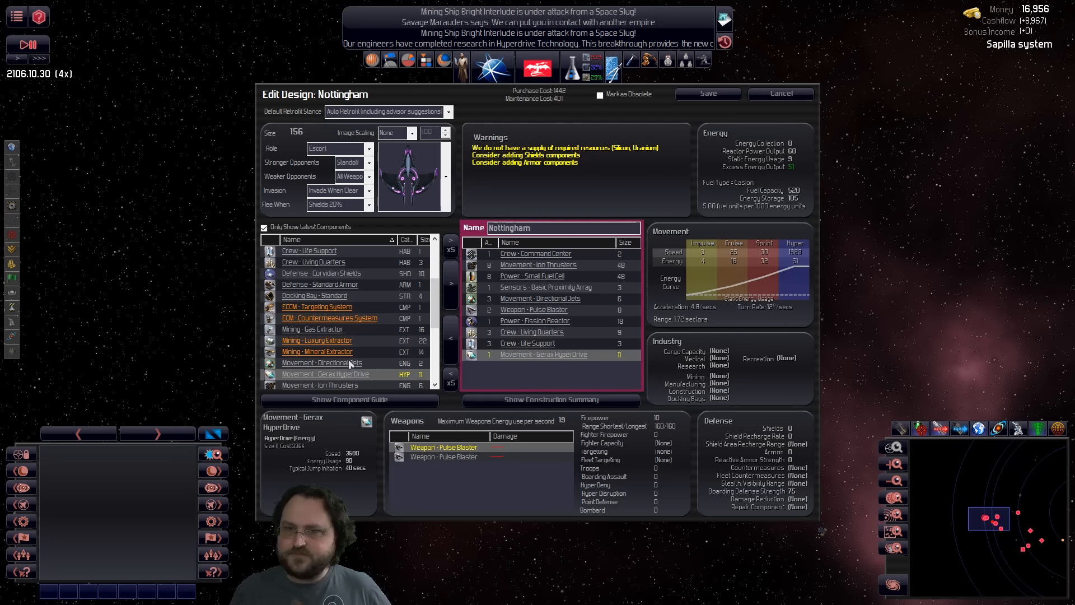
pyautogui.scroll(-3)
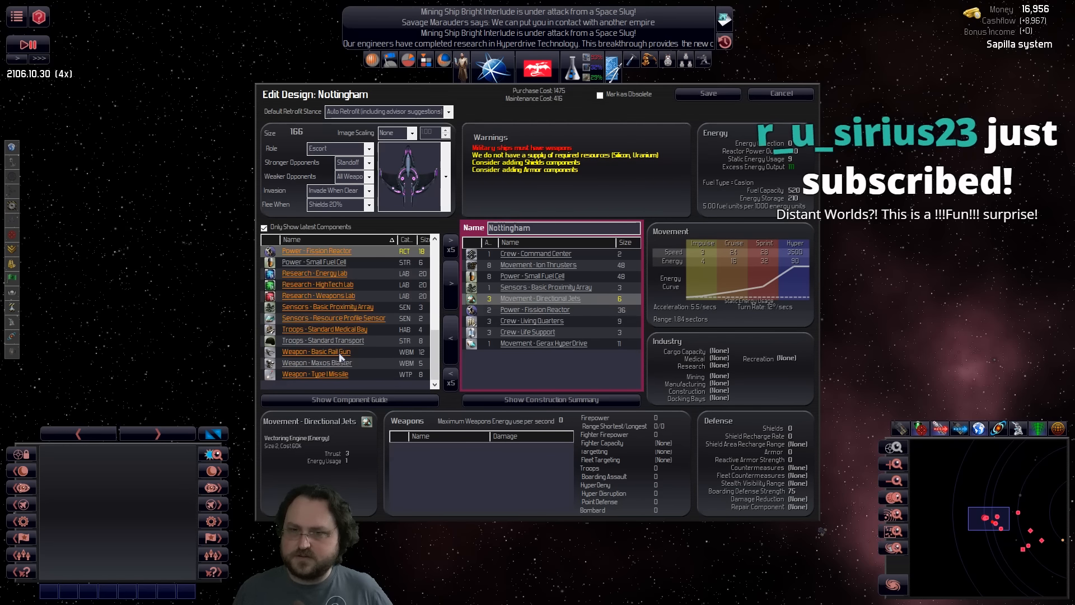
pyautogui.doubleClick(315, 362)
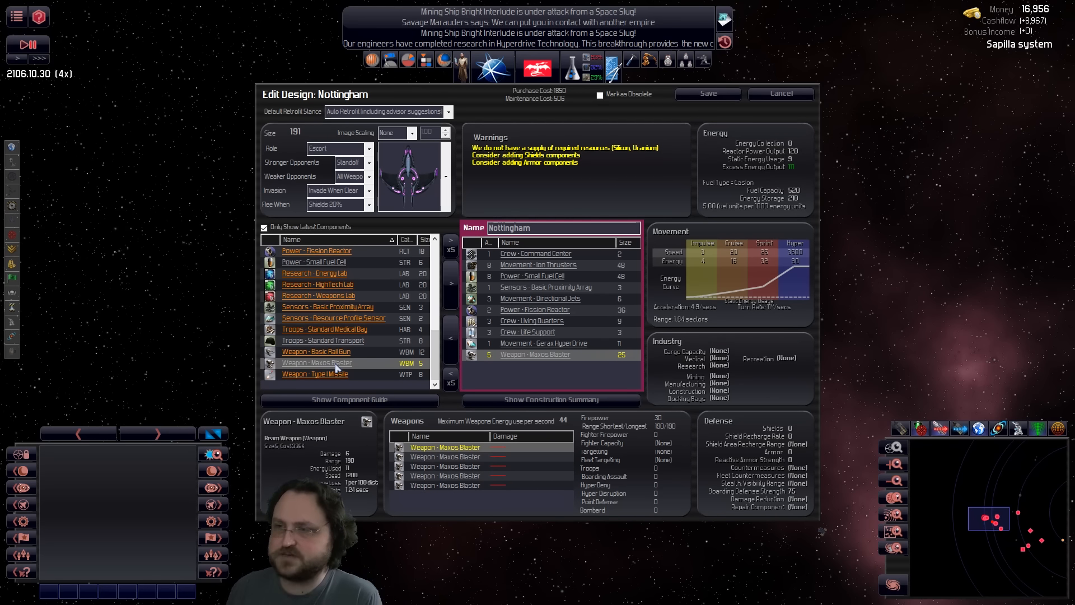
pyautogui.scroll(-3)
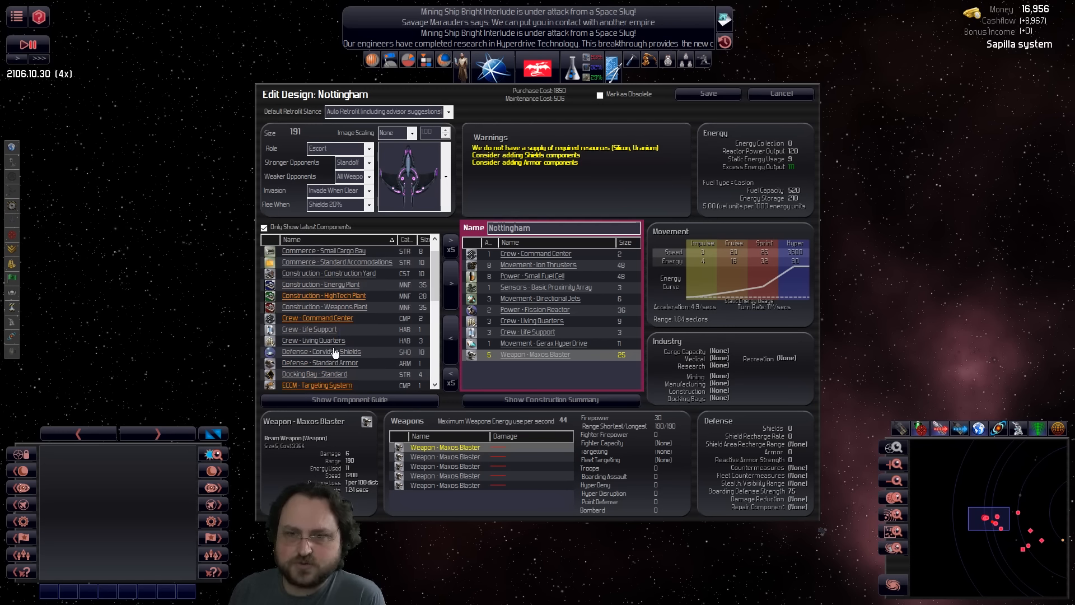
pyautogui.scroll(-3)
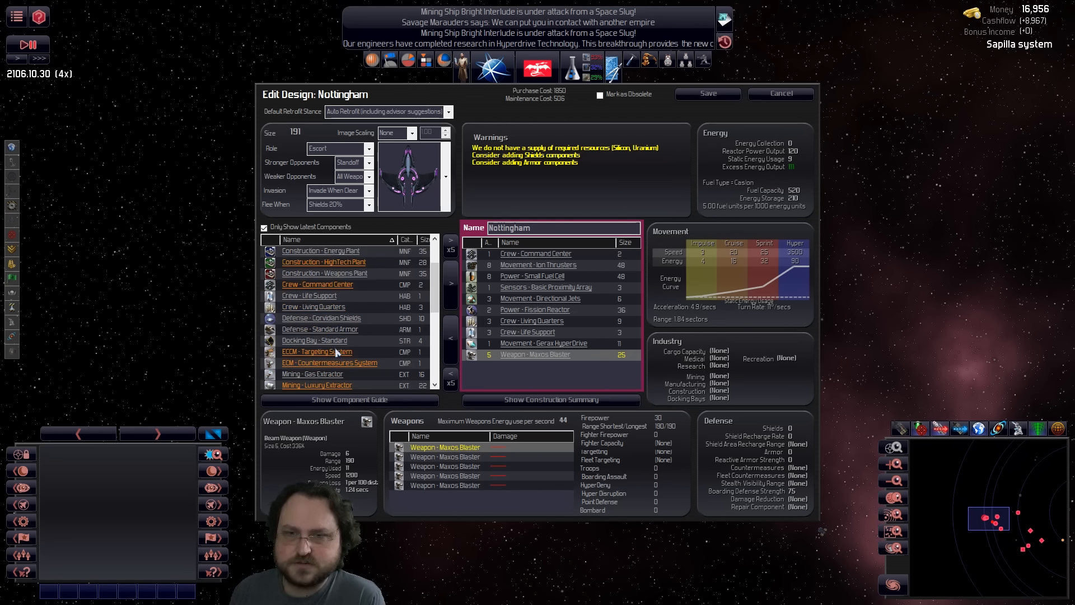
pyautogui.click(319, 329)
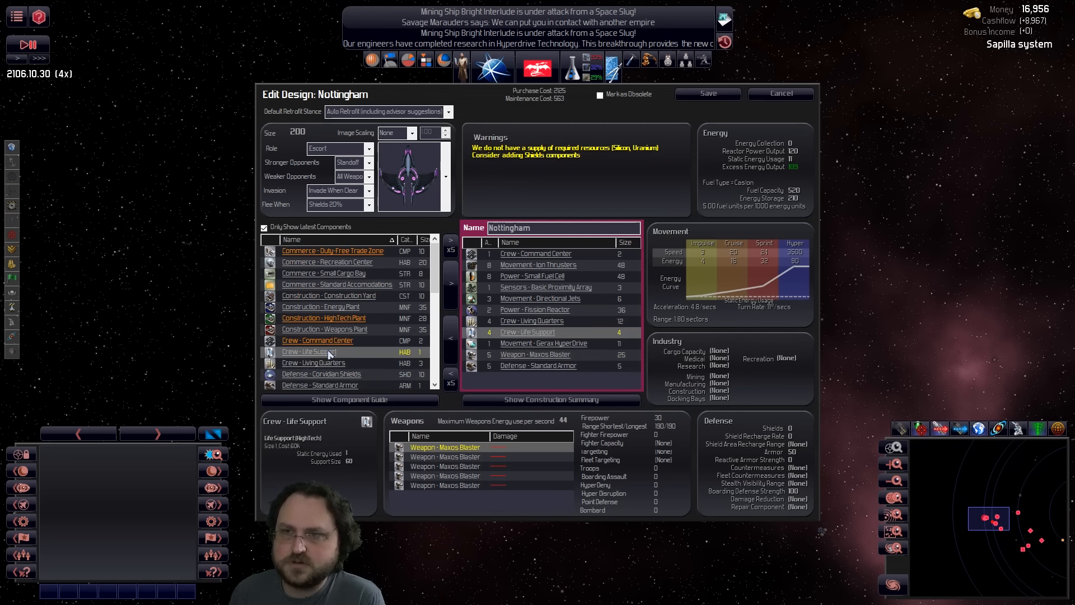
# Add more directional jets and rename the escort design Sprout at size 220
pyautogui.scroll(-3)
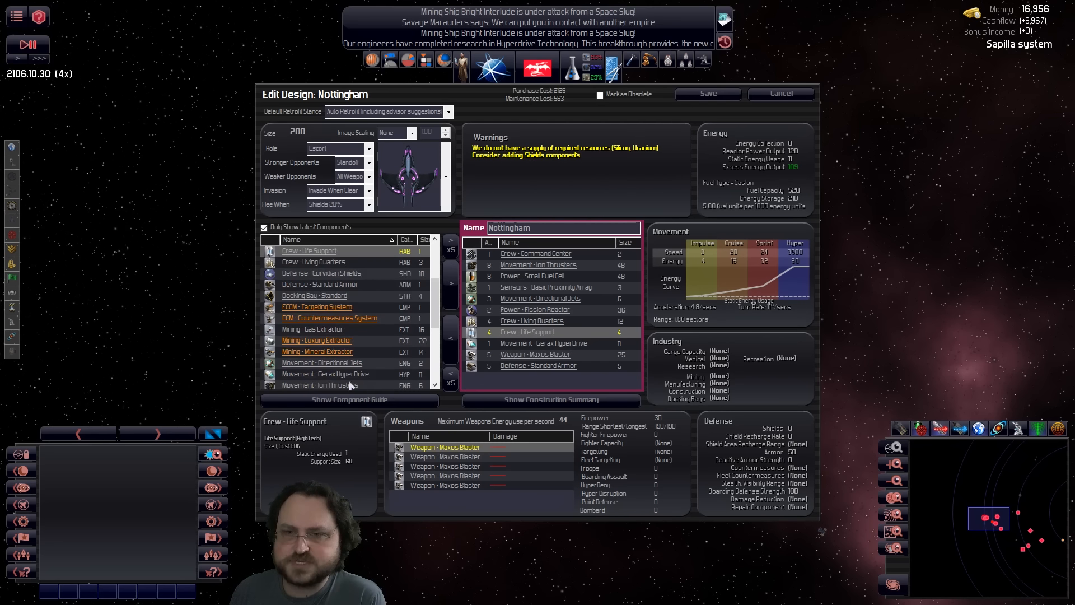
pyautogui.moveTo(336, 358)
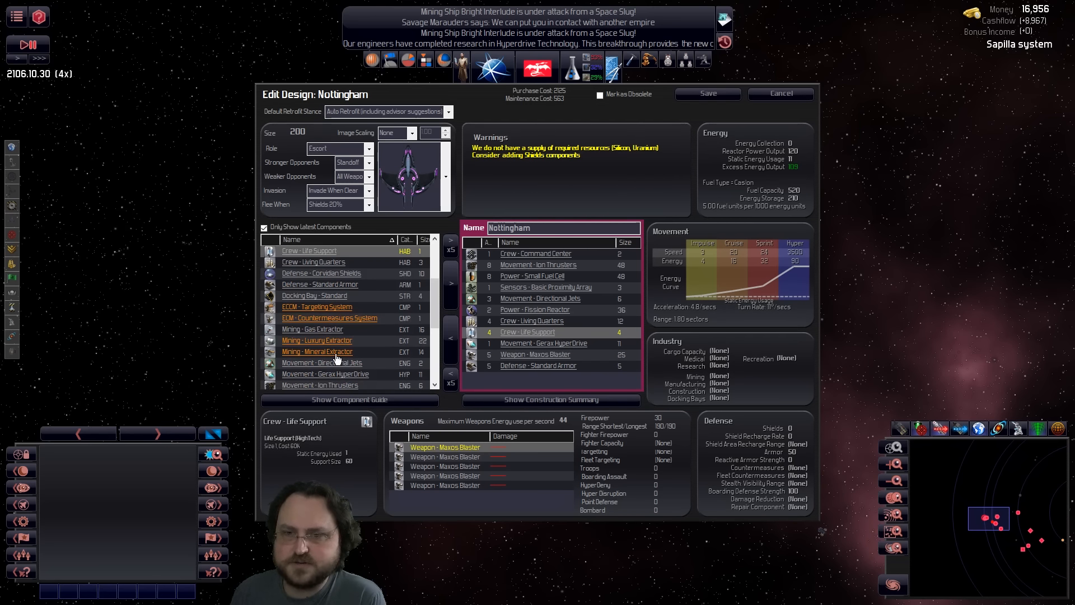
pyautogui.click(322, 274)
pyautogui.write('S')
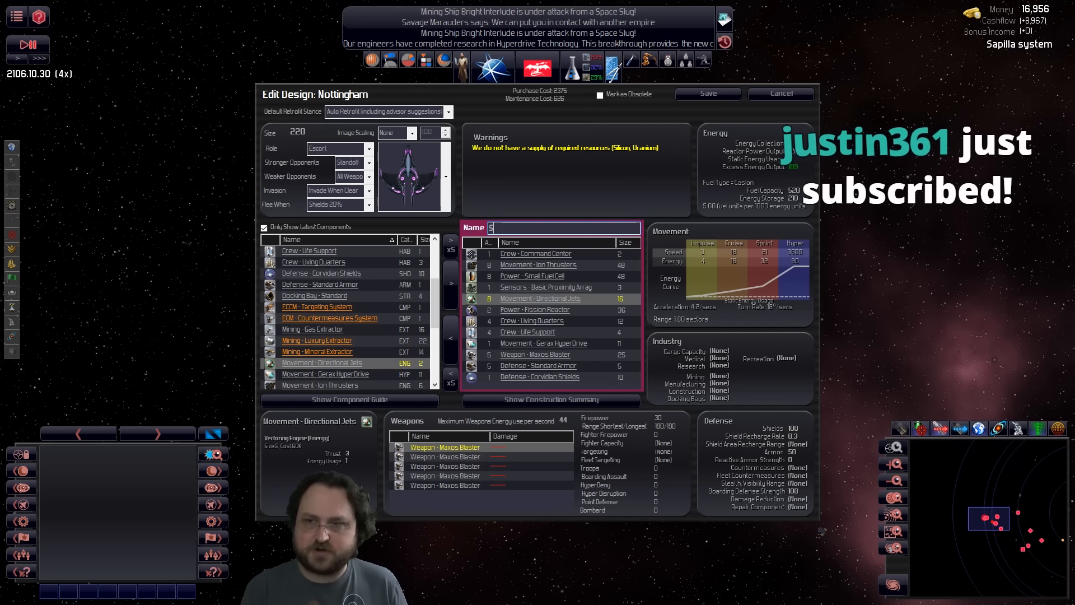
pyautogui.write('prout')
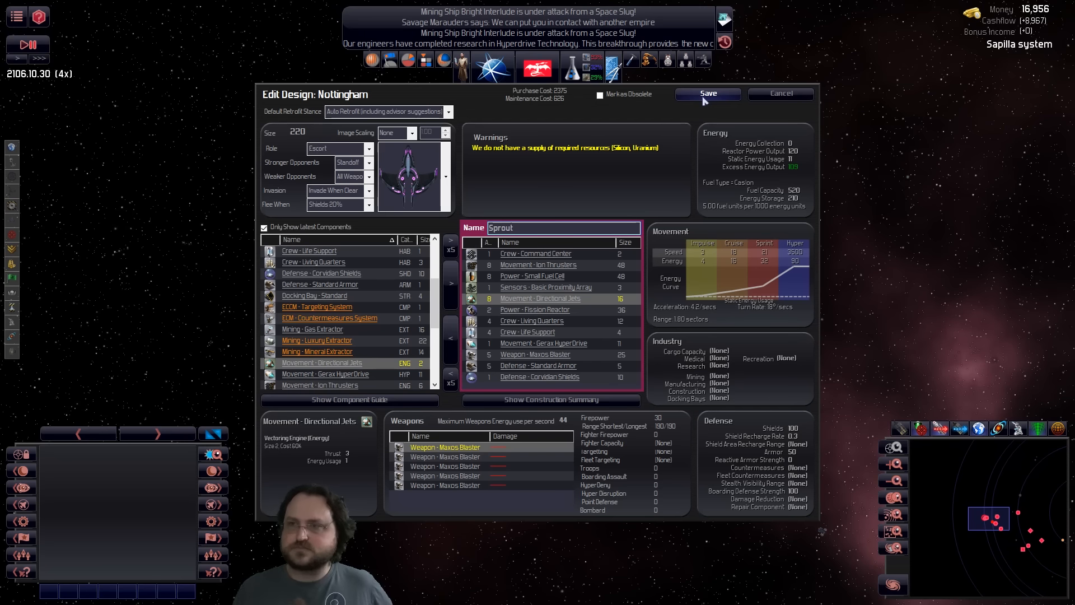
# Save the Sprout design among the state ship designs and leave the Designs list
pyautogui.click(707, 92)
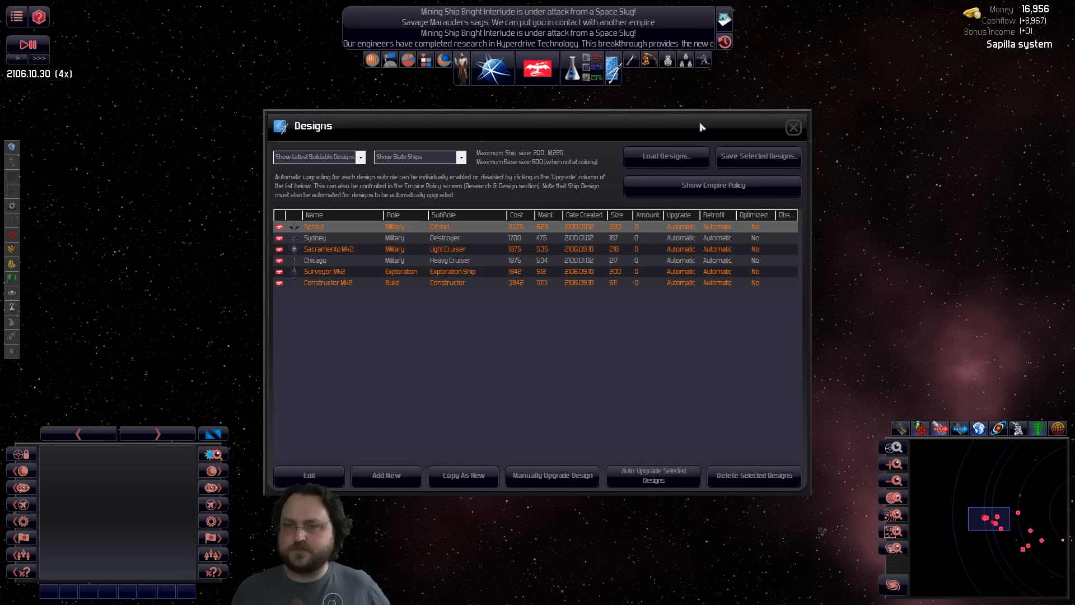
pyautogui.moveTo(620, 252)
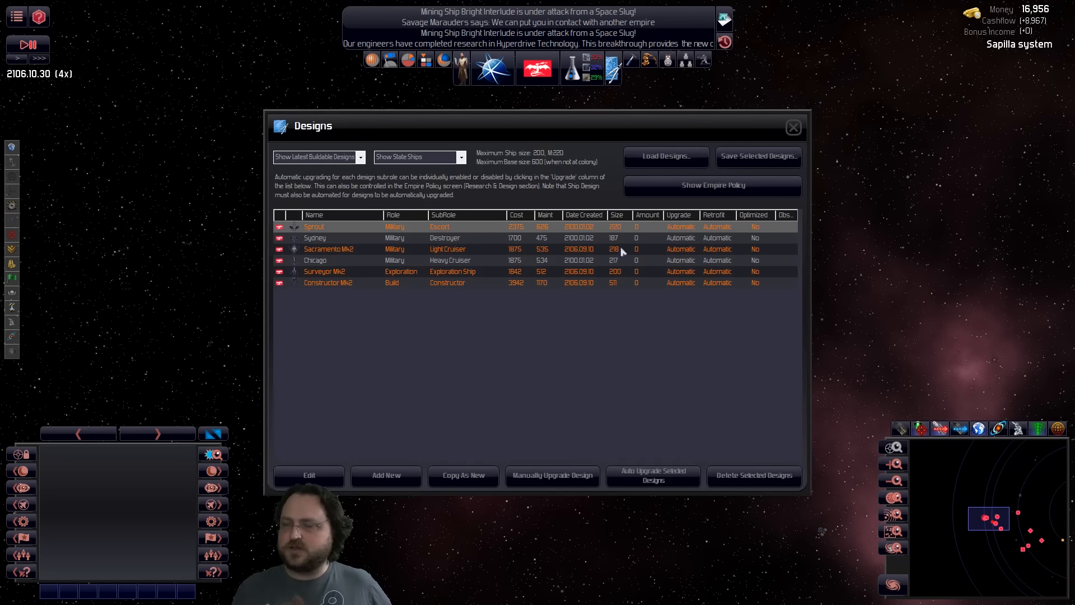
pyautogui.moveTo(364, 427)
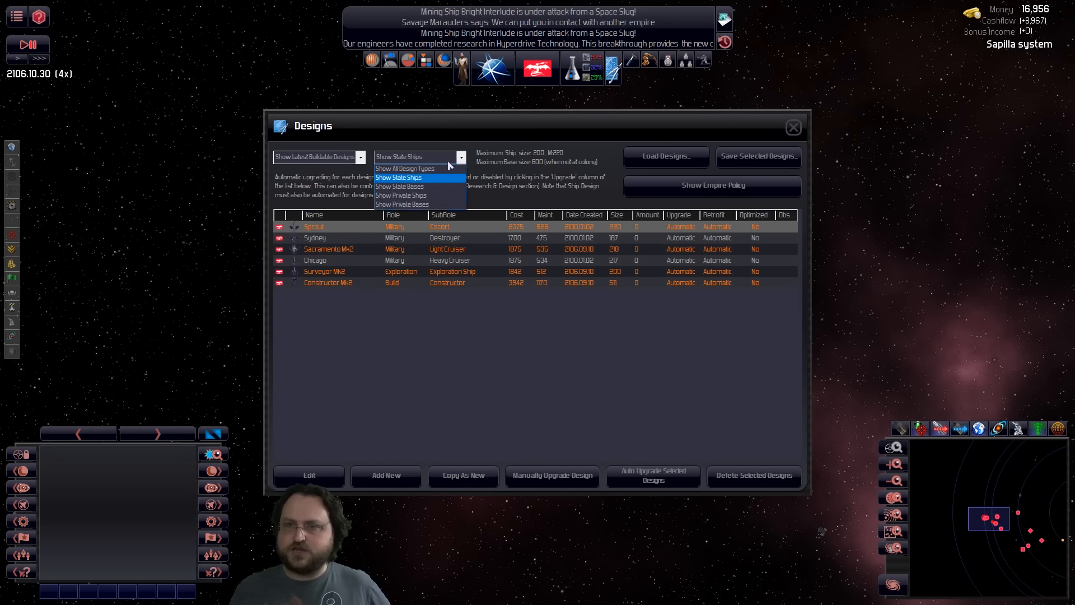
pyautogui.click(401, 195)
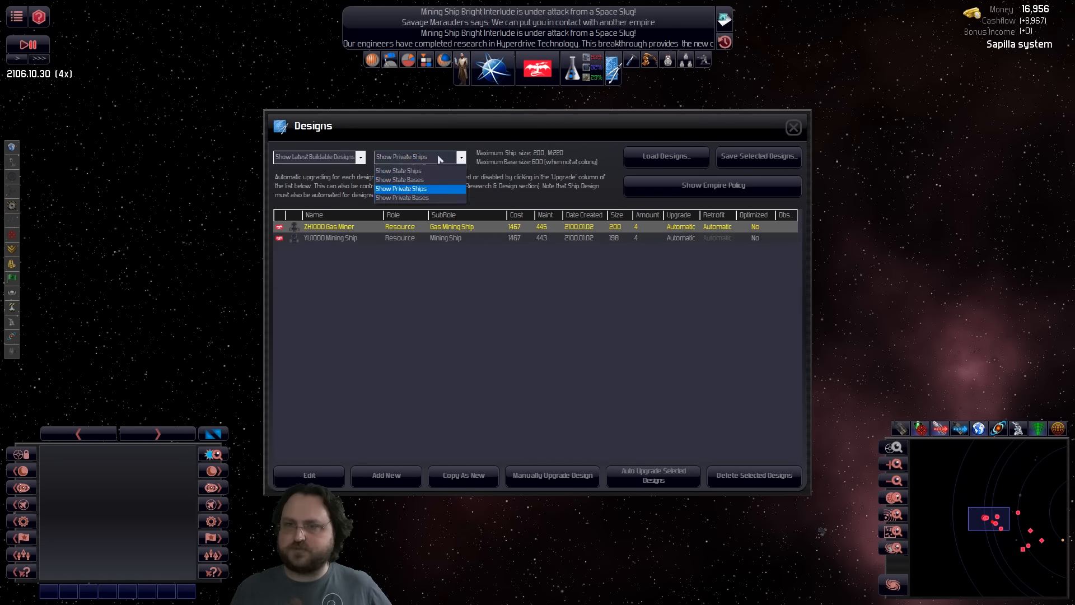
pyautogui.click(399, 170)
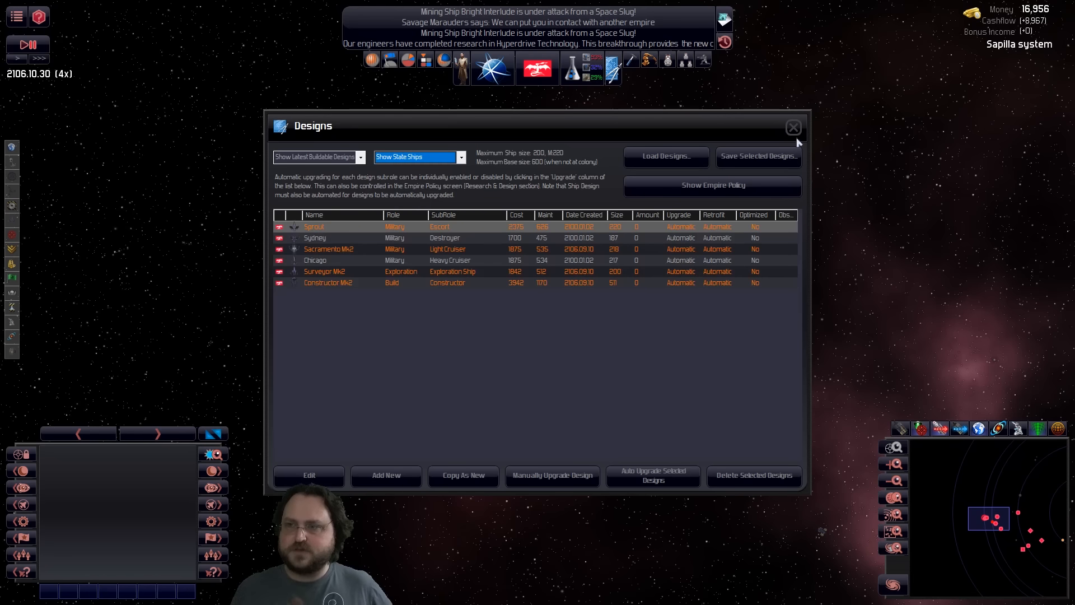
pyautogui.click(792, 128)
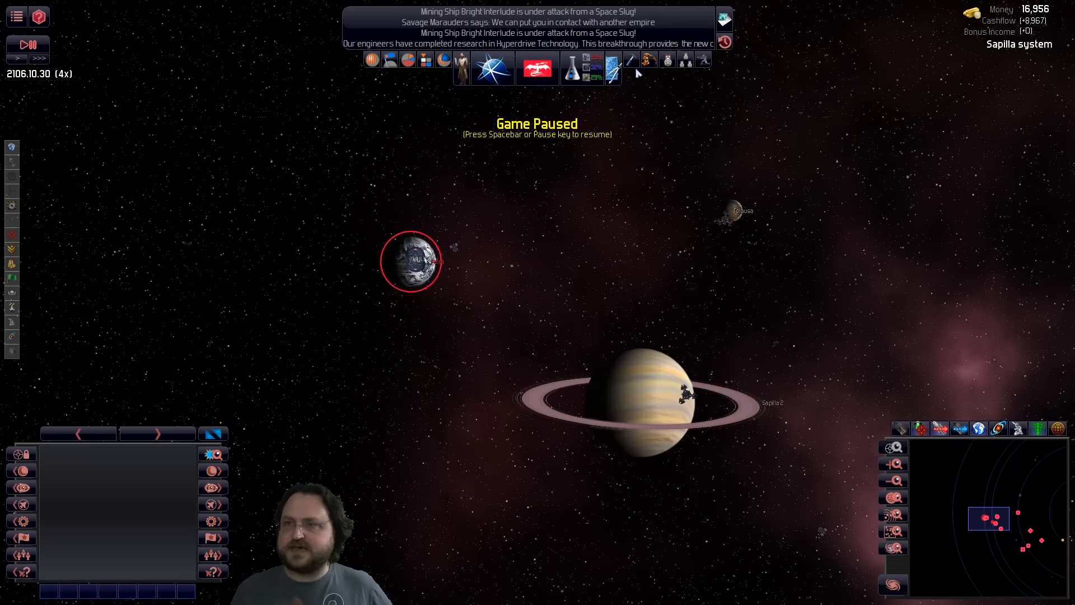
# Purchase new ships at the Petra Space Port via Construction Yards, leaving funds at 7,454
pyautogui.click(649, 59)
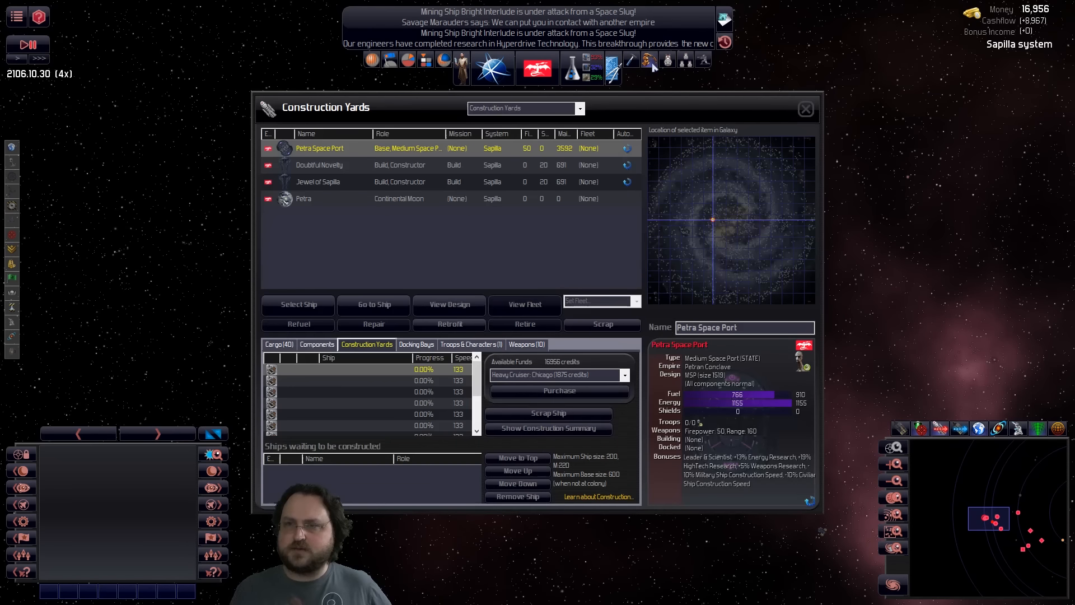
pyautogui.click(805, 109)
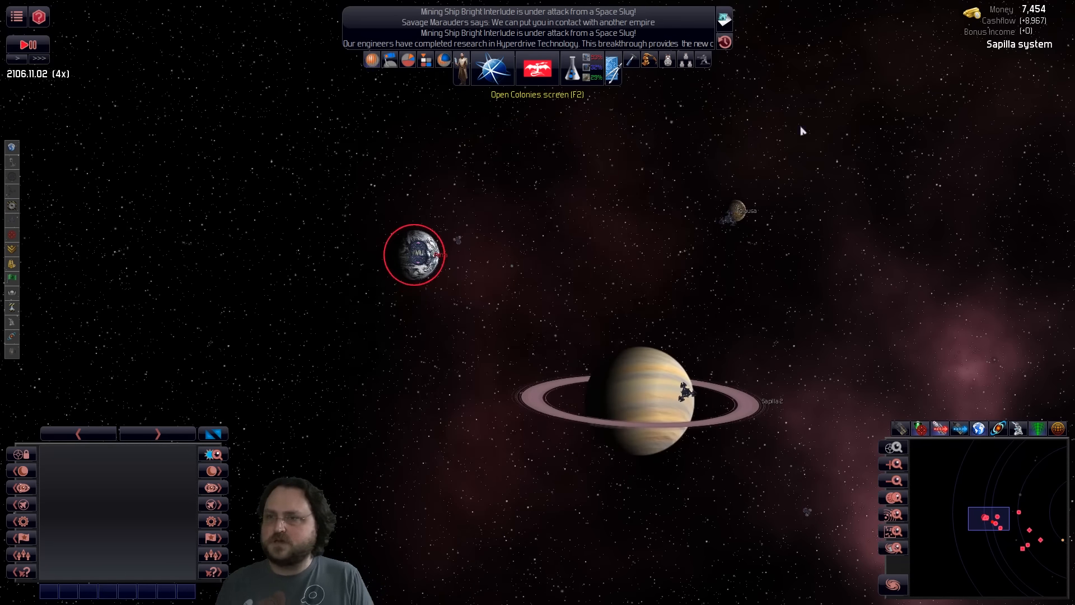
# Review the Petra colony in the Colonies overview and return to the Sapilla system map
pyautogui.click(461, 68)
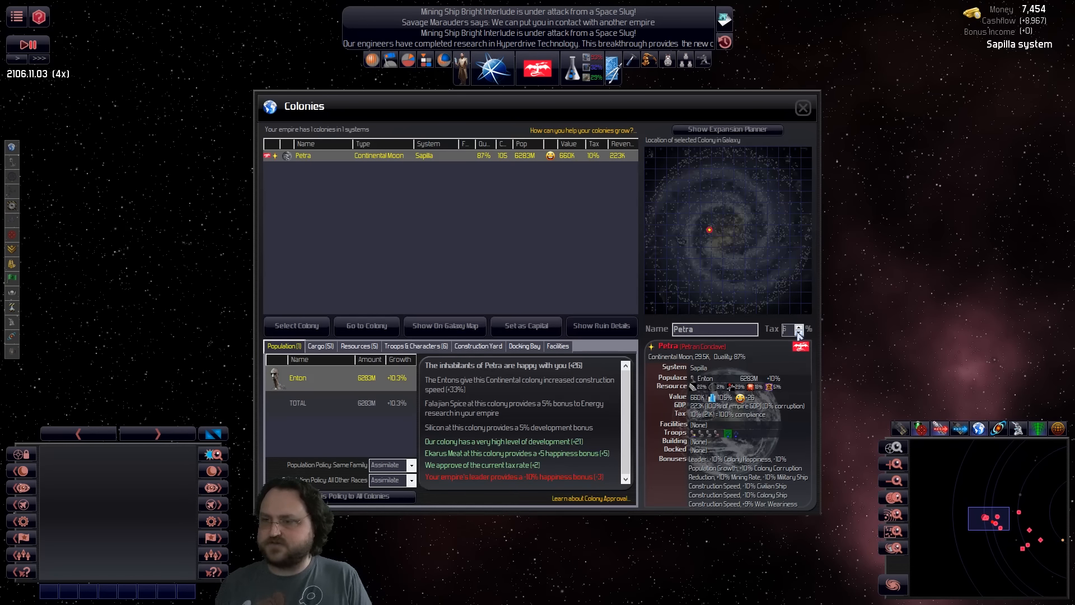
pyautogui.click(802, 107)
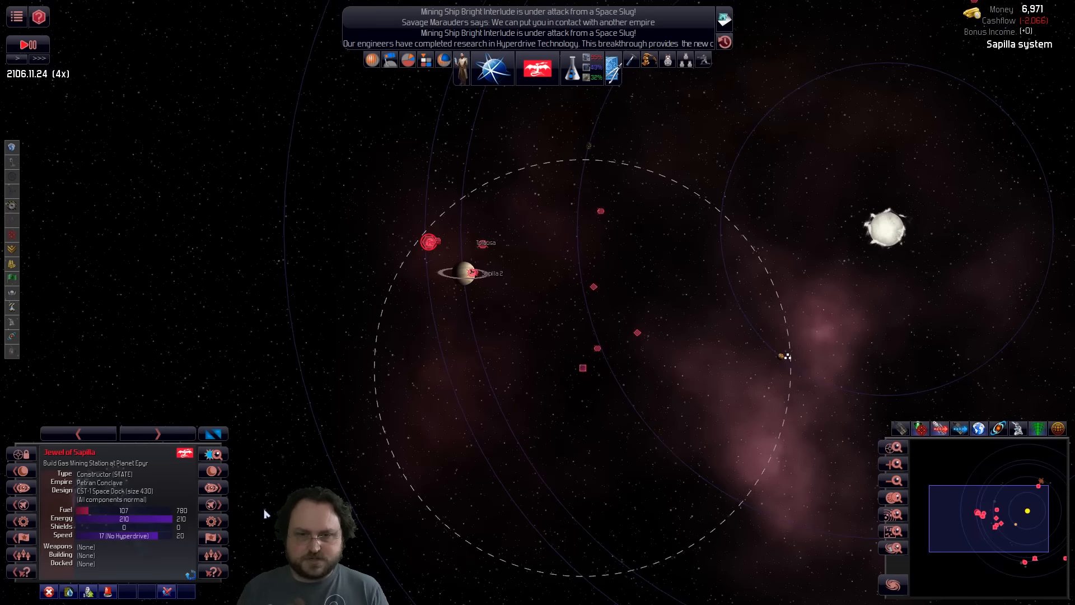
pyautogui.moveTo(171, 591)
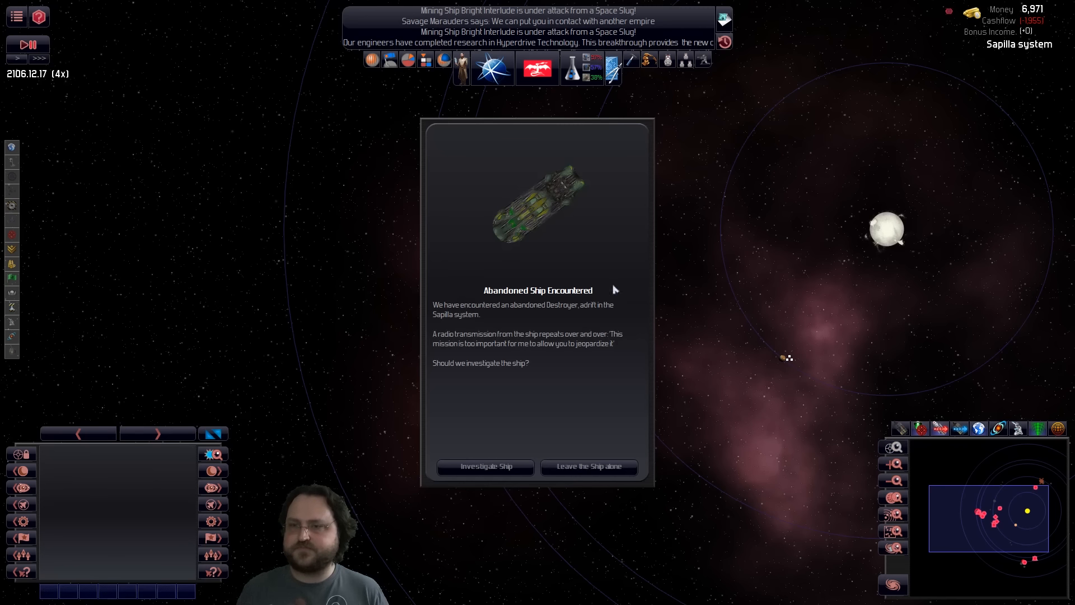
pyautogui.moveTo(528, 295)
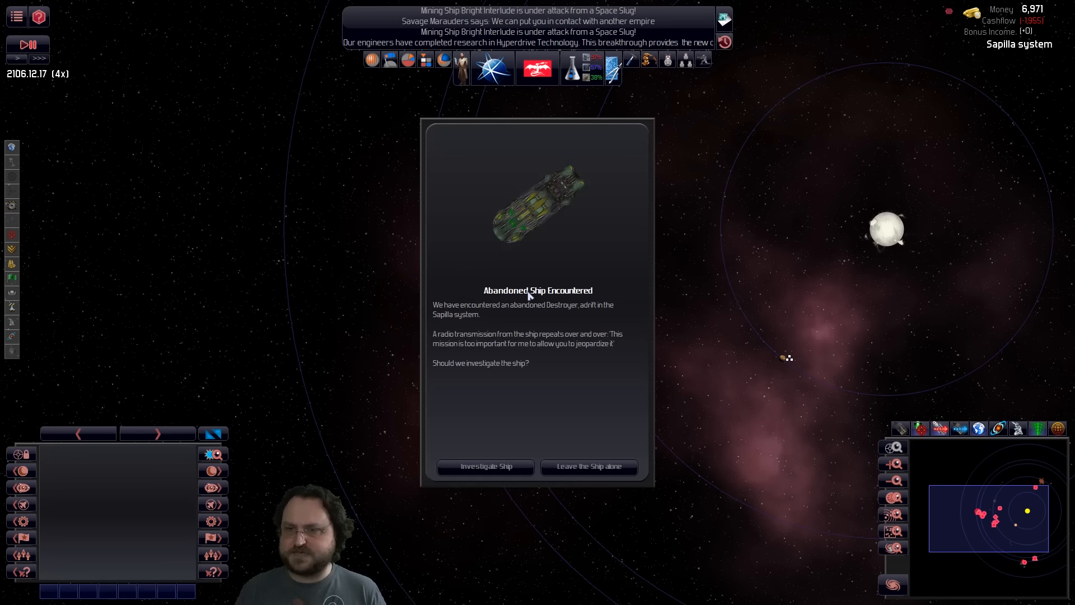
# Investigate the abandoned destroyer Sapilla Hero at Epyr and pause the game
pyautogui.click(485, 466)
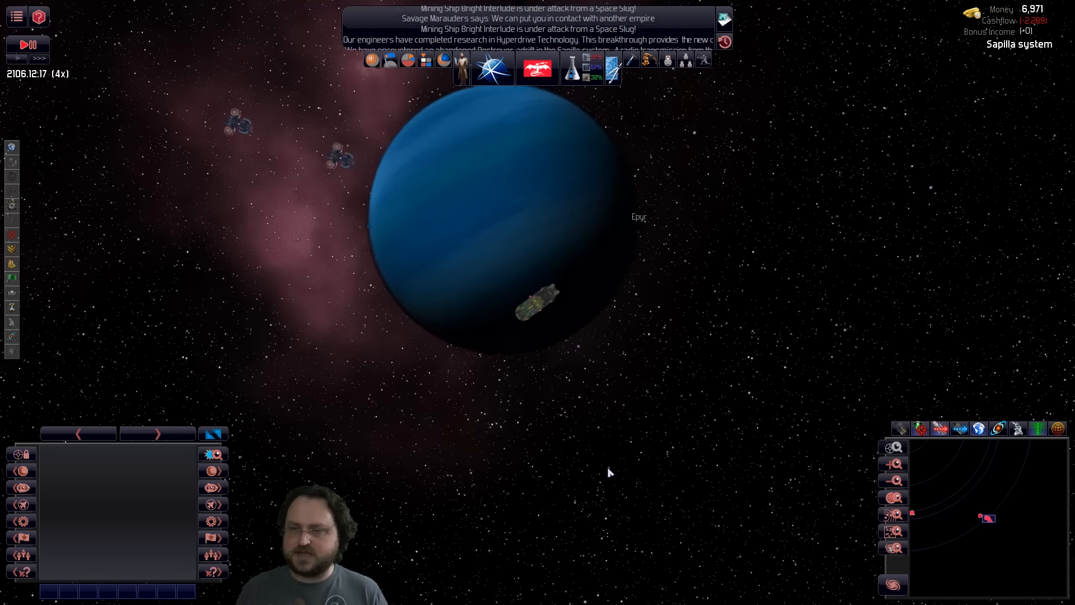
pyautogui.click(524, 313)
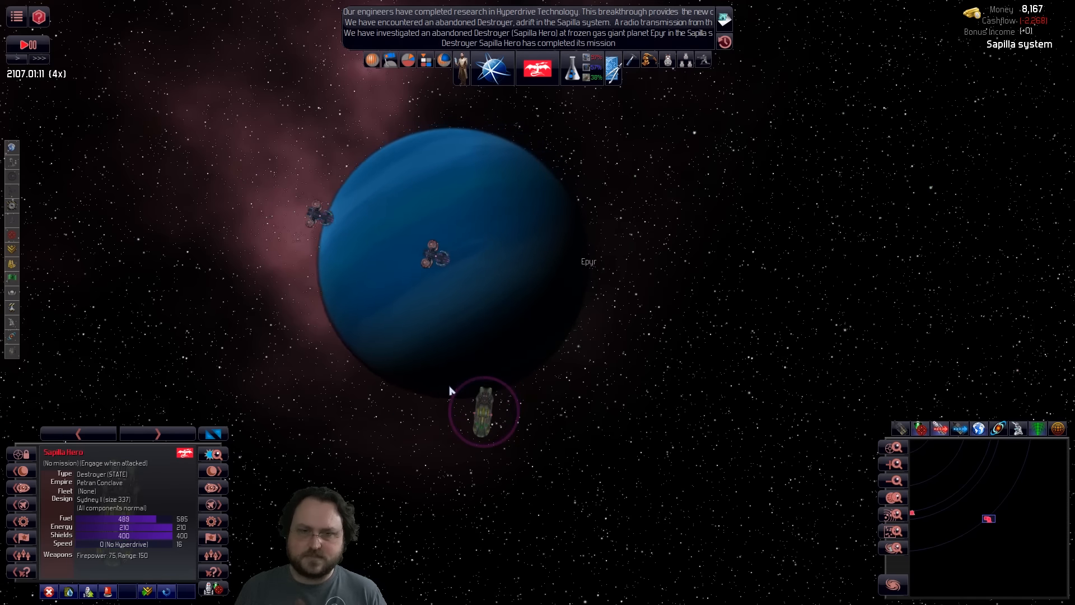
pyautogui.click(27, 45)
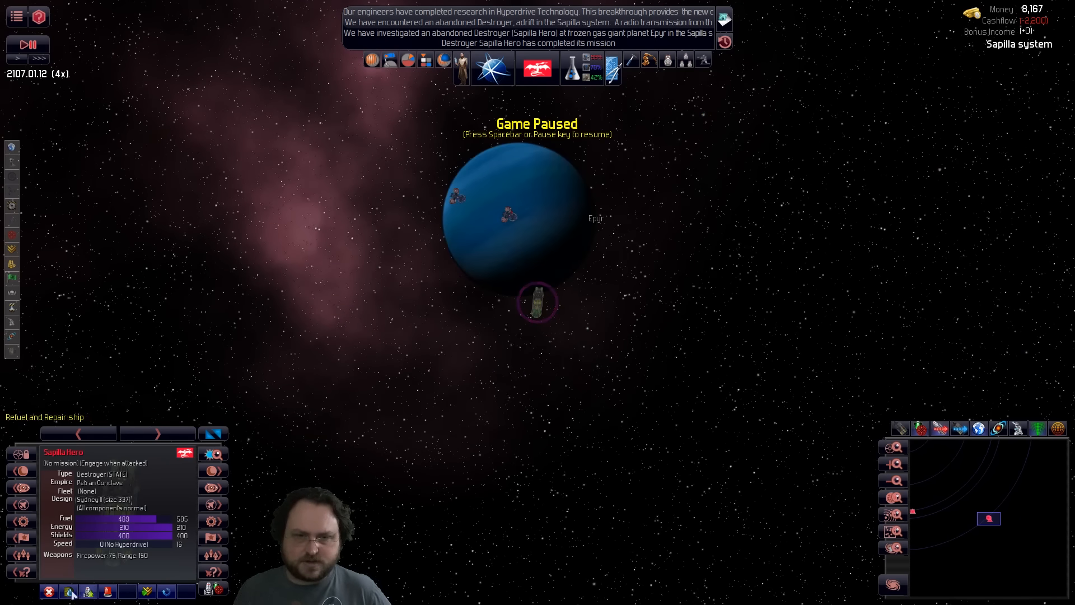
pyautogui.moveTo(170, 592)
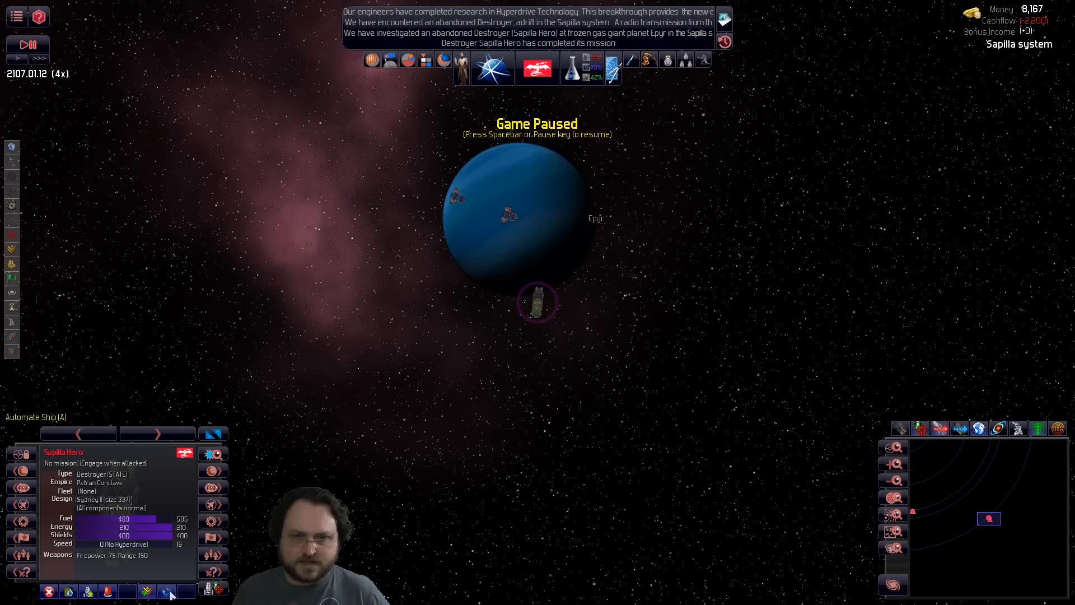
pyautogui.moveTo(127, 487)
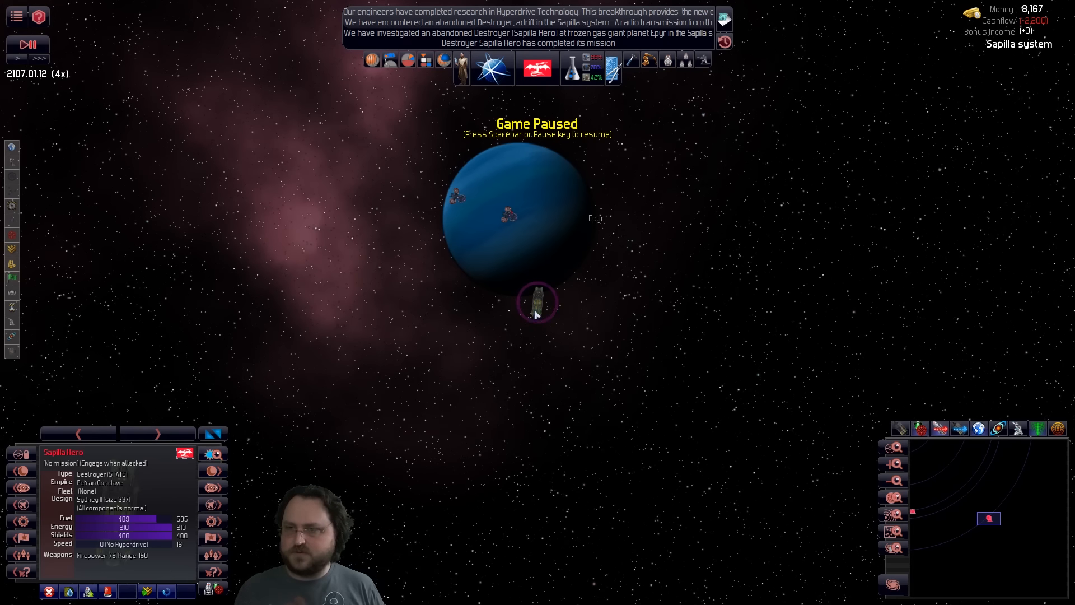
pyautogui.rightClick(536, 303)
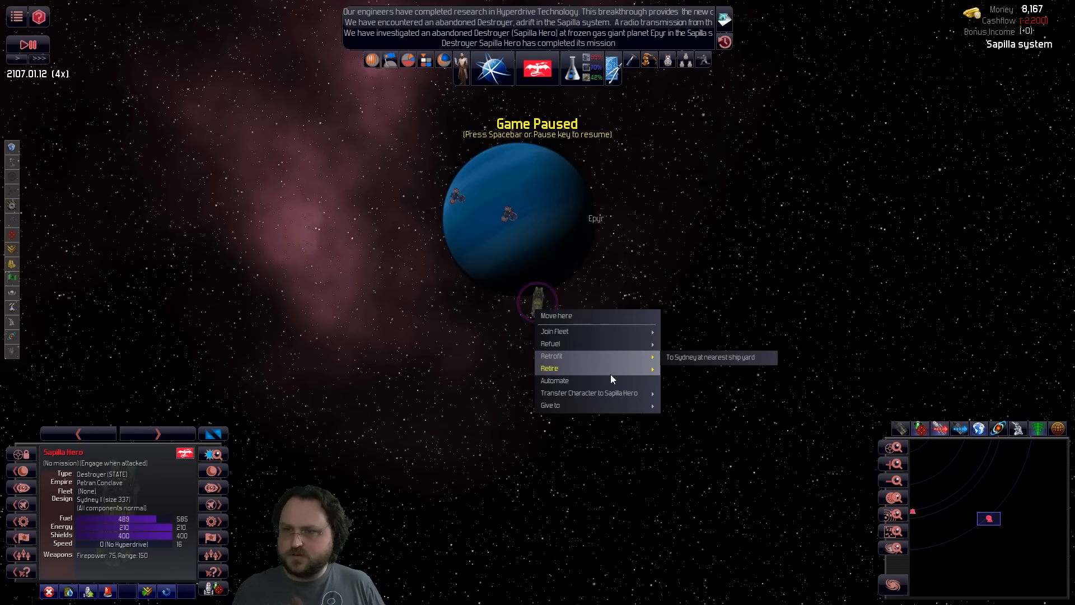
pyautogui.moveTo(549, 368)
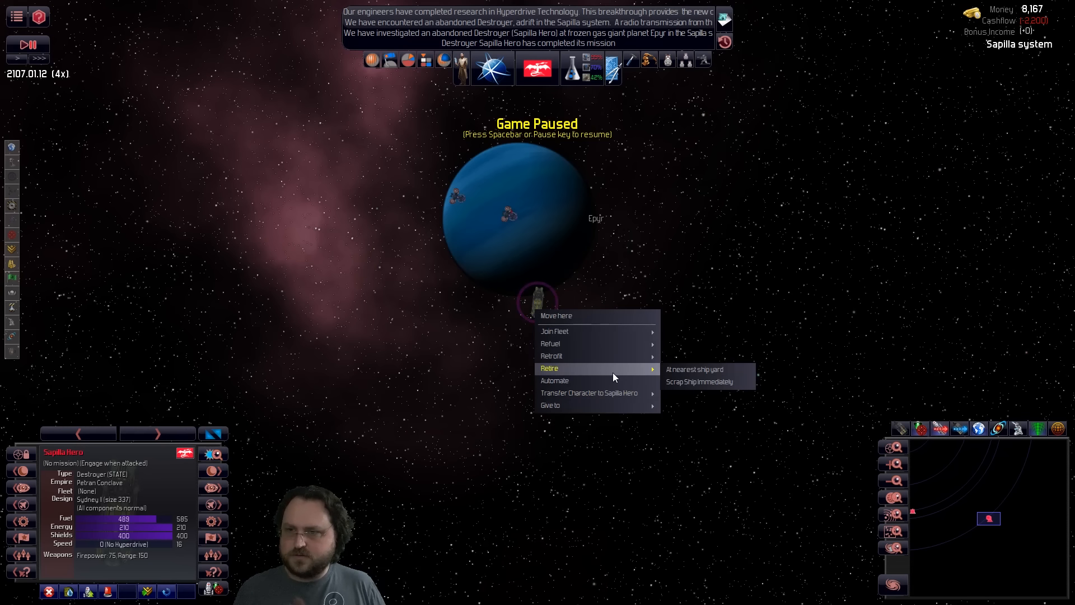
pyautogui.moveTo(701, 387)
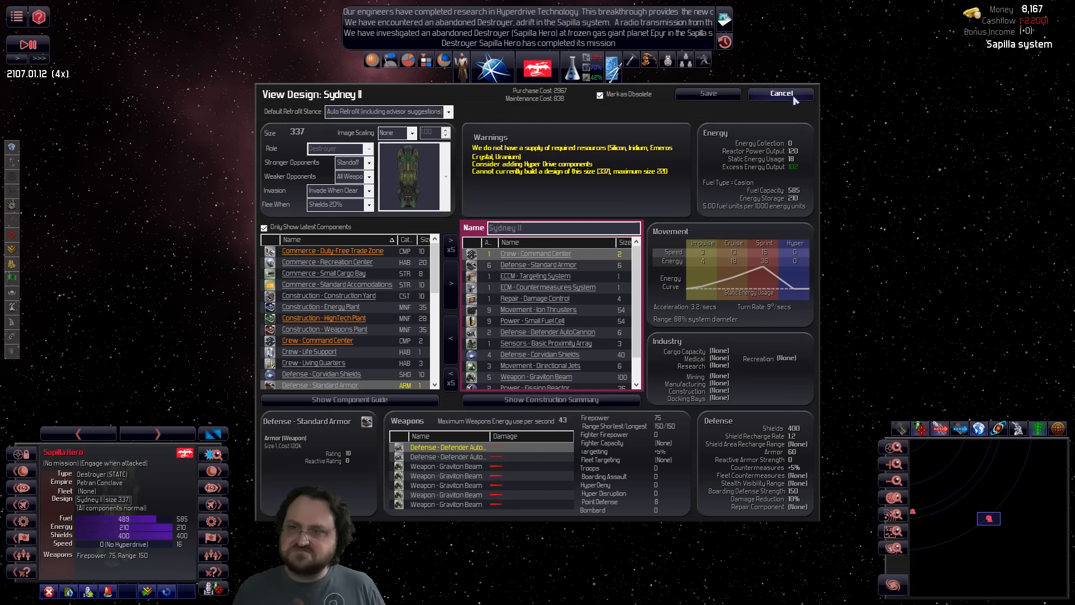
pyautogui.click(780, 94)
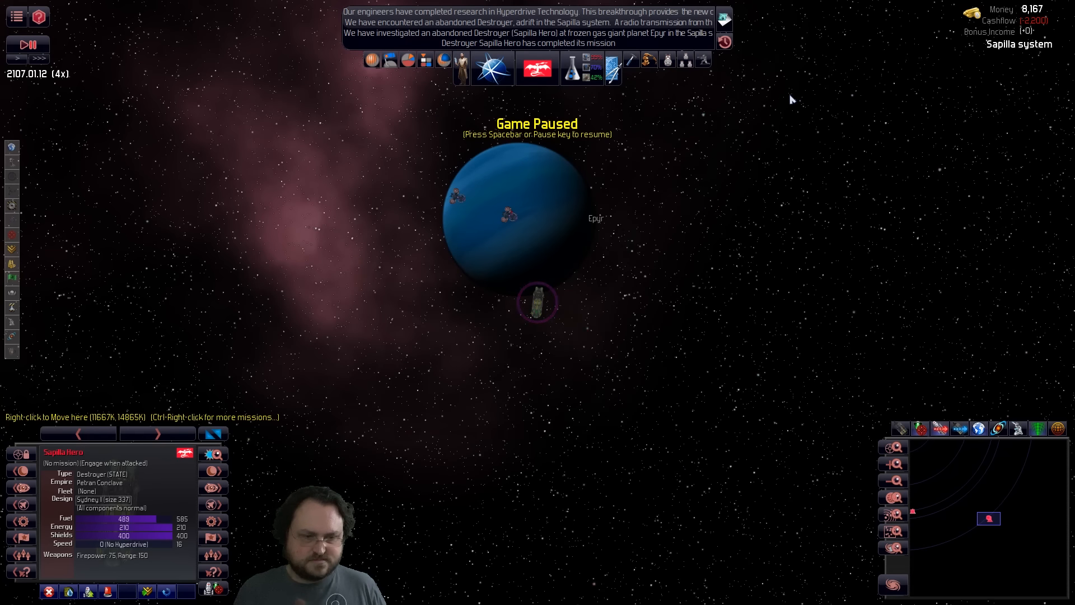
pyautogui.moveTo(797, 188)
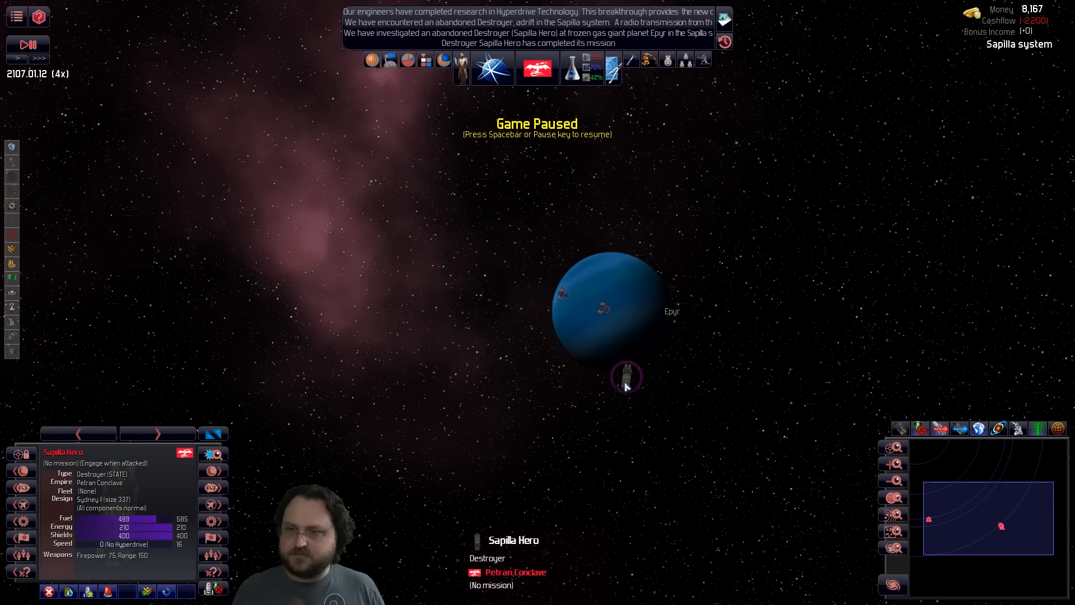
# Order Sapilla Hero to retire at the nearest ship yard
pyautogui.rightClick(625, 377)
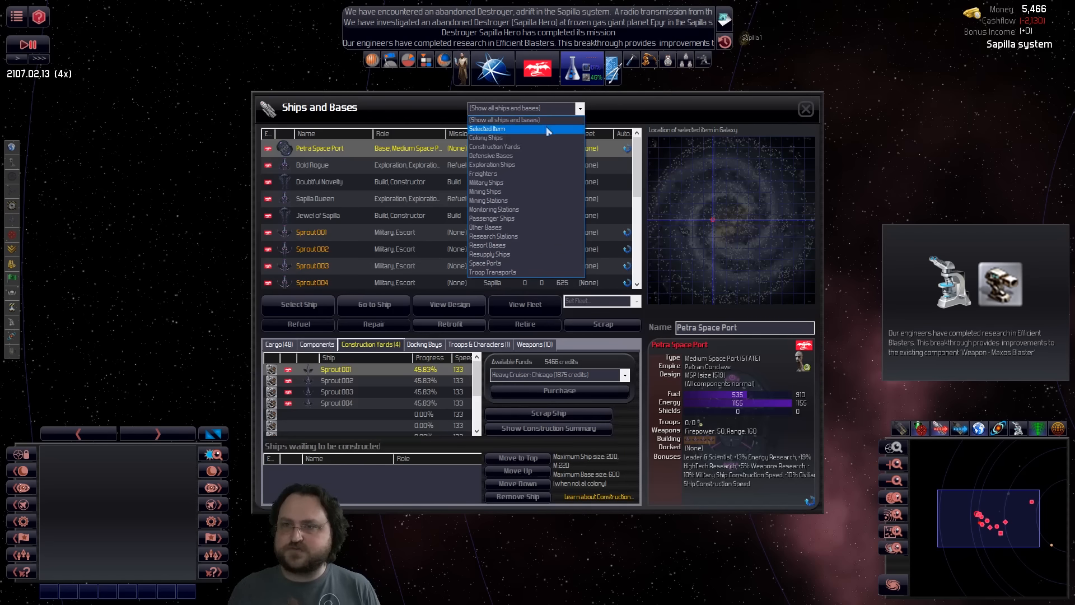
# Filter to military ships and assign the four Sprout escorts to 1st Fleet
pyautogui.click(486, 183)
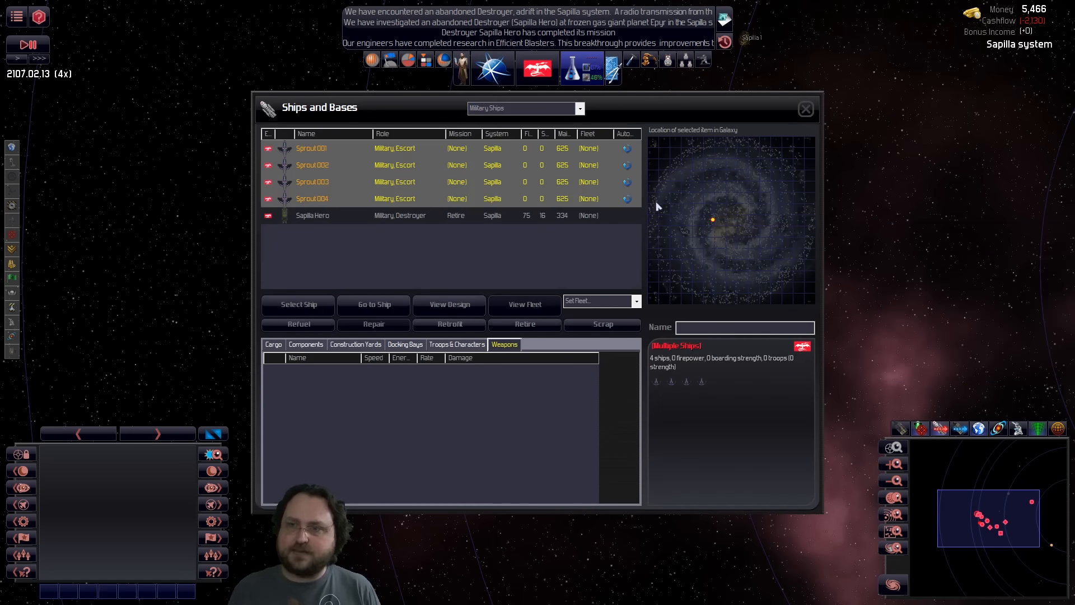
pyautogui.click(597, 302)
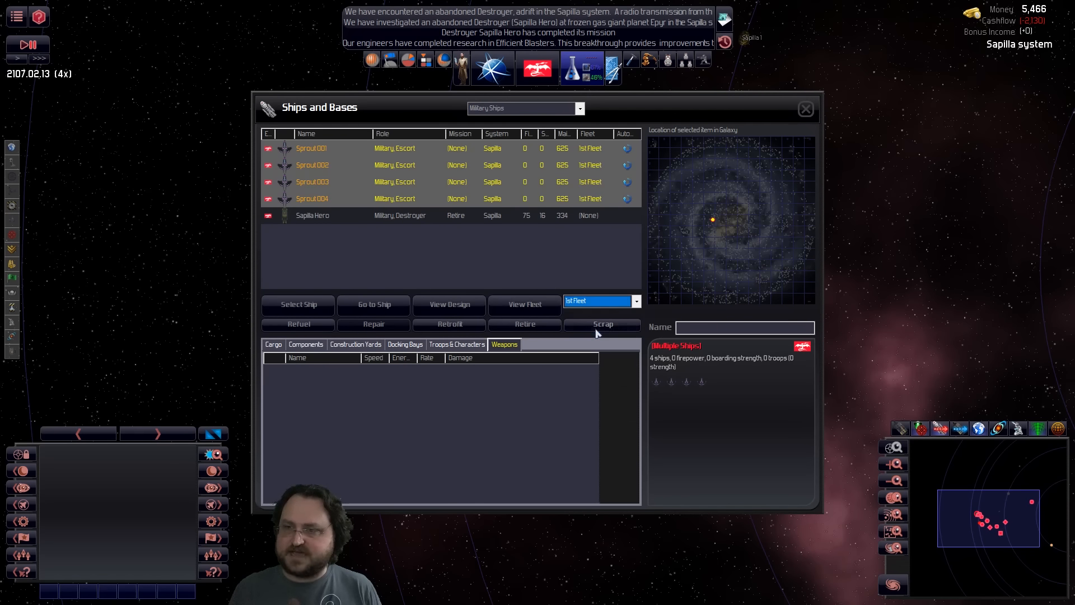
pyautogui.click(805, 108)
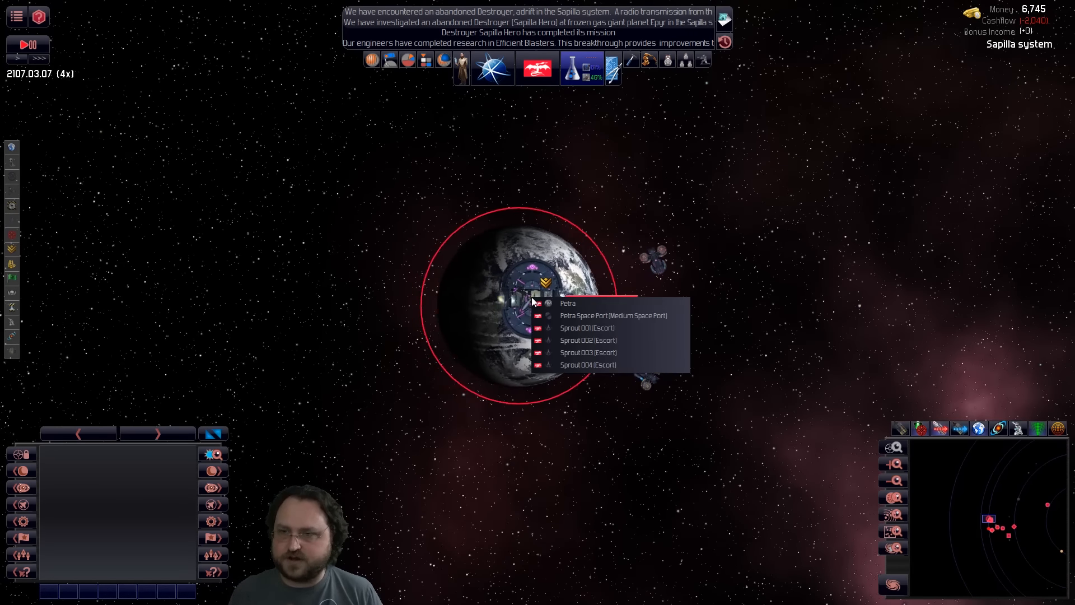
# Bring up the Research screen showing Weapons without a project and Long Range Scanners at 54%
pyautogui.click(588, 328)
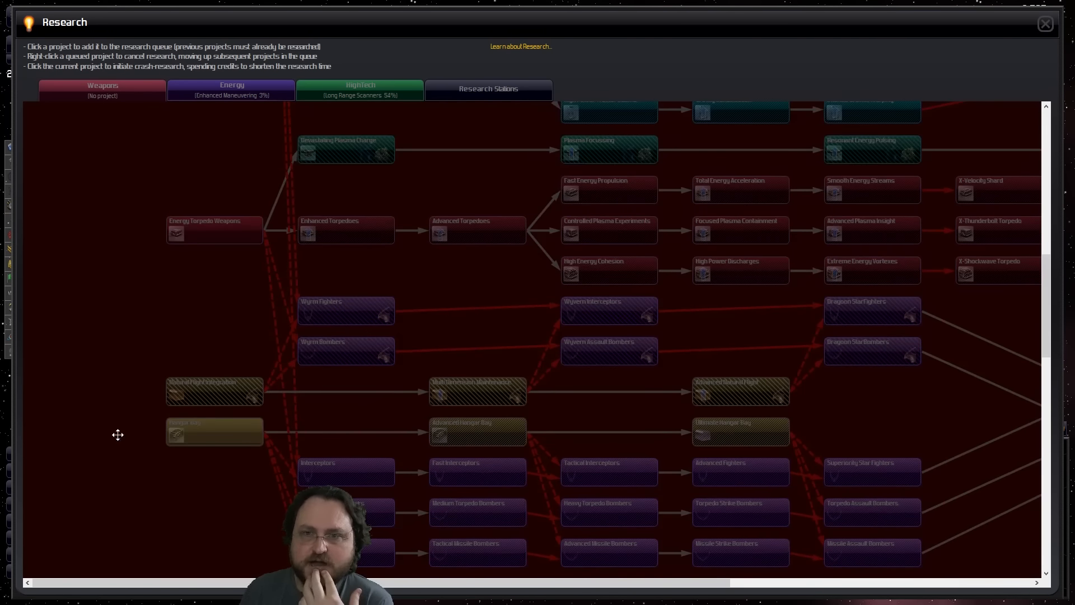
pyautogui.moveTo(214, 229)
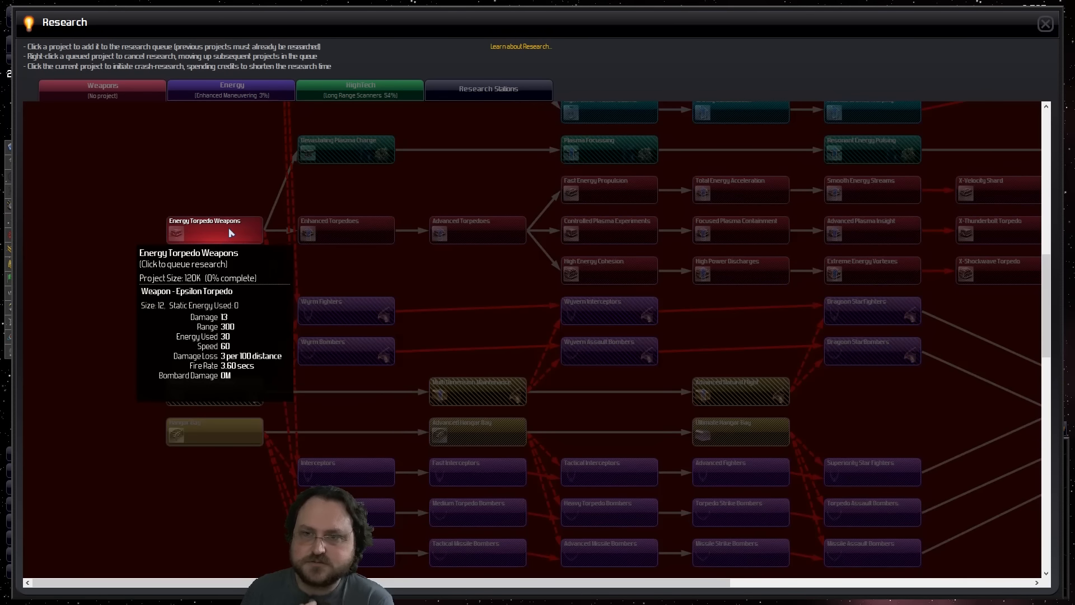
# Queue Energy Torpedo Weapons, Advanced Hangar Bay and the armor plating upgrades for research
pyautogui.click(214, 228)
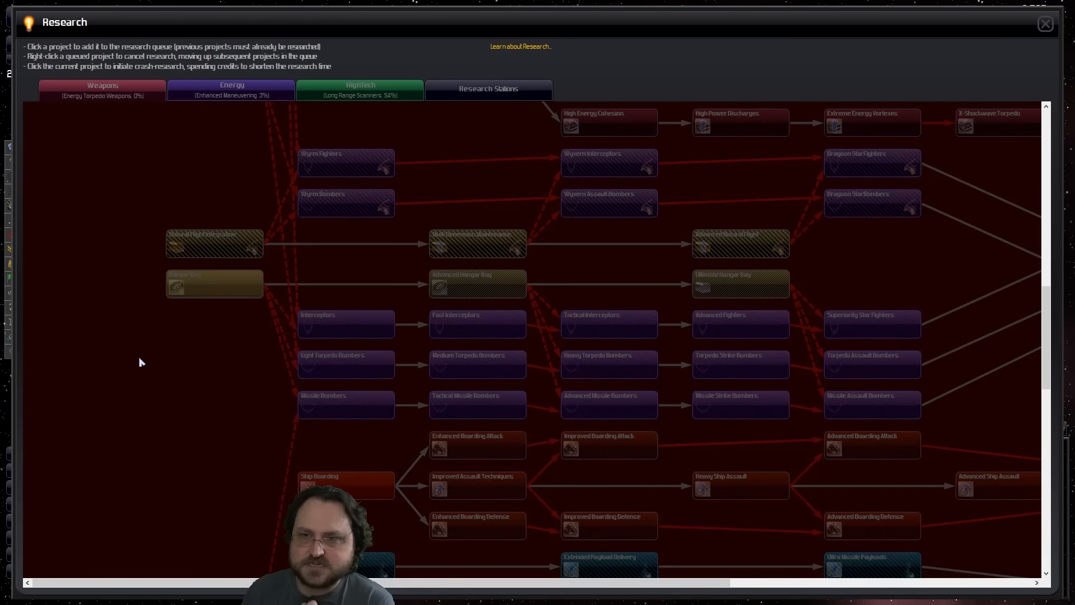
pyautogui.click(477, 284)
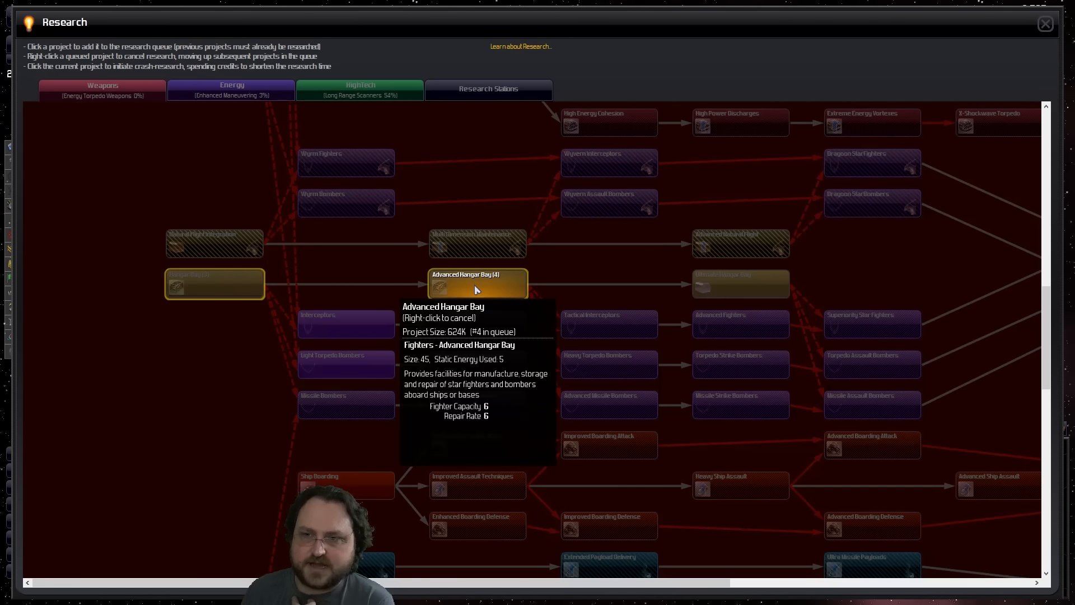
pyautogui.scroll(-3)
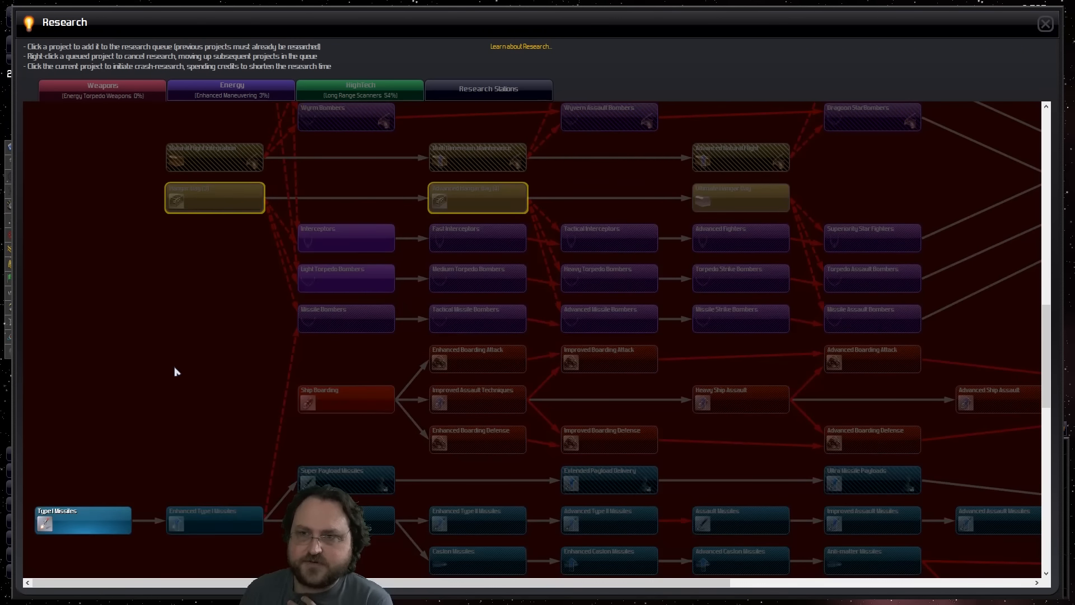
pyautogui.scroll(-3)
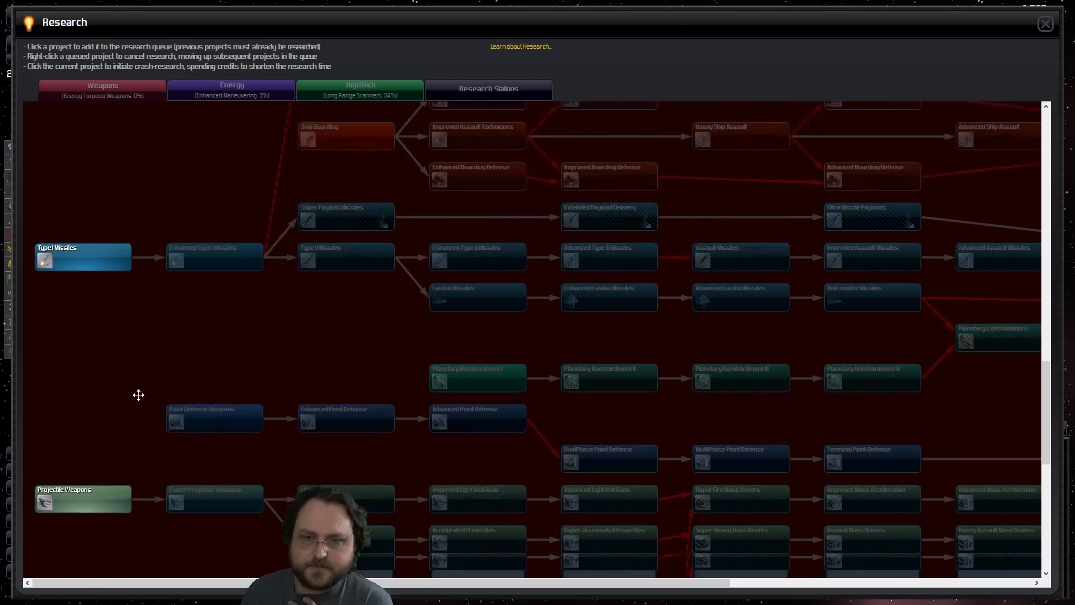
pyautogui.scroll(-3)
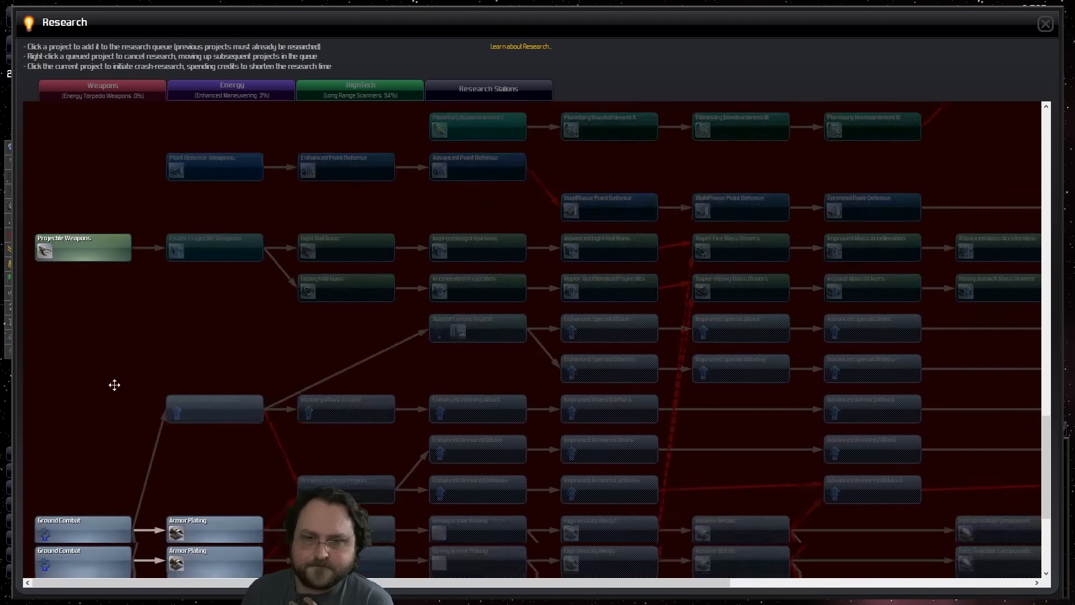
pyautogui.scroll(-3)
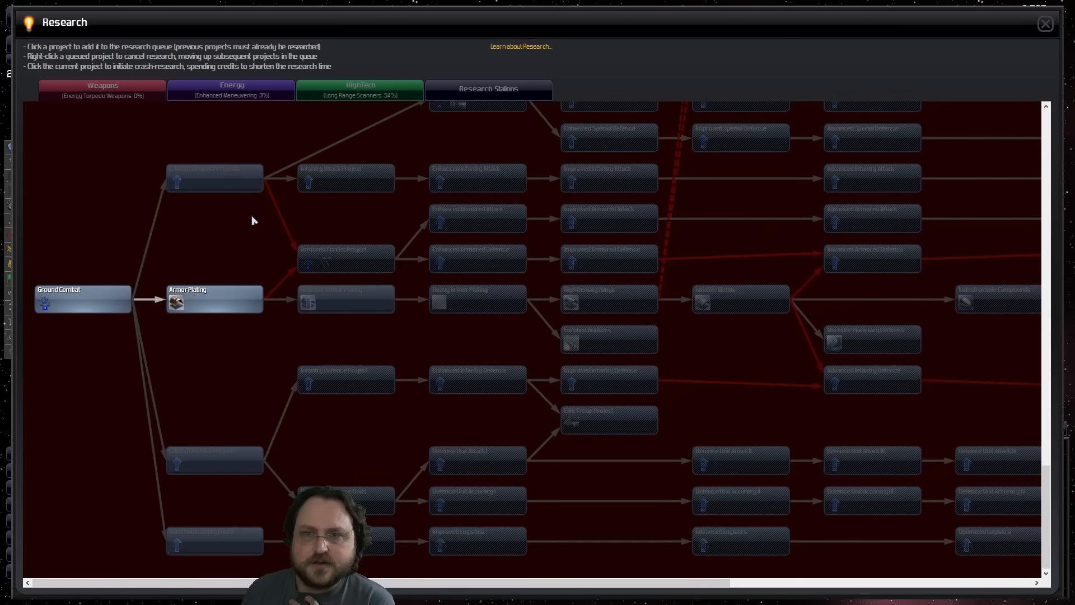
pyautogui.moveTo(215, 463)
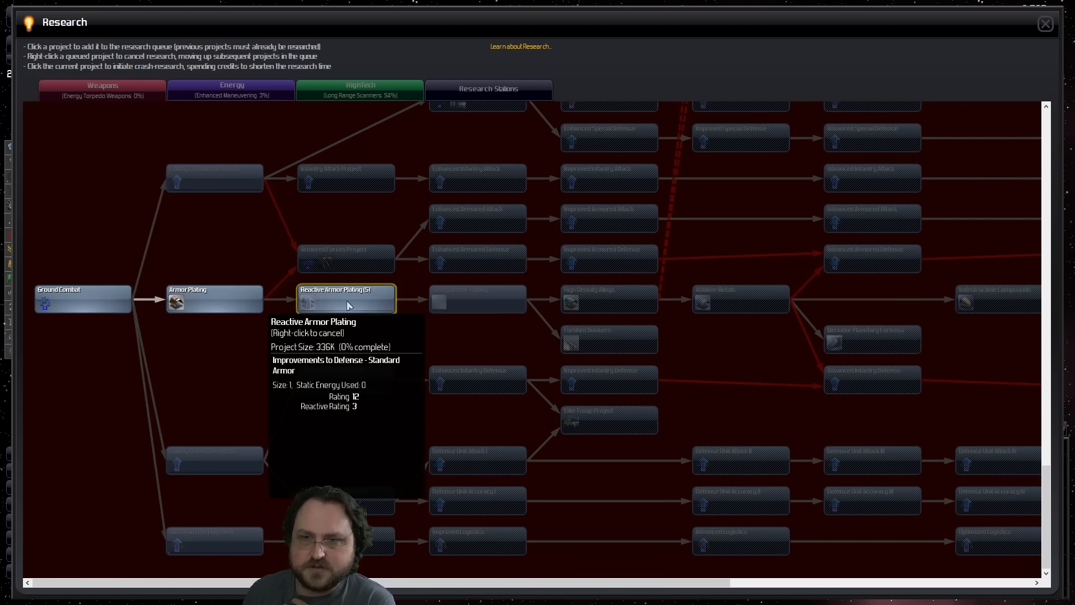
pyautogui.moveTo(469, 302)
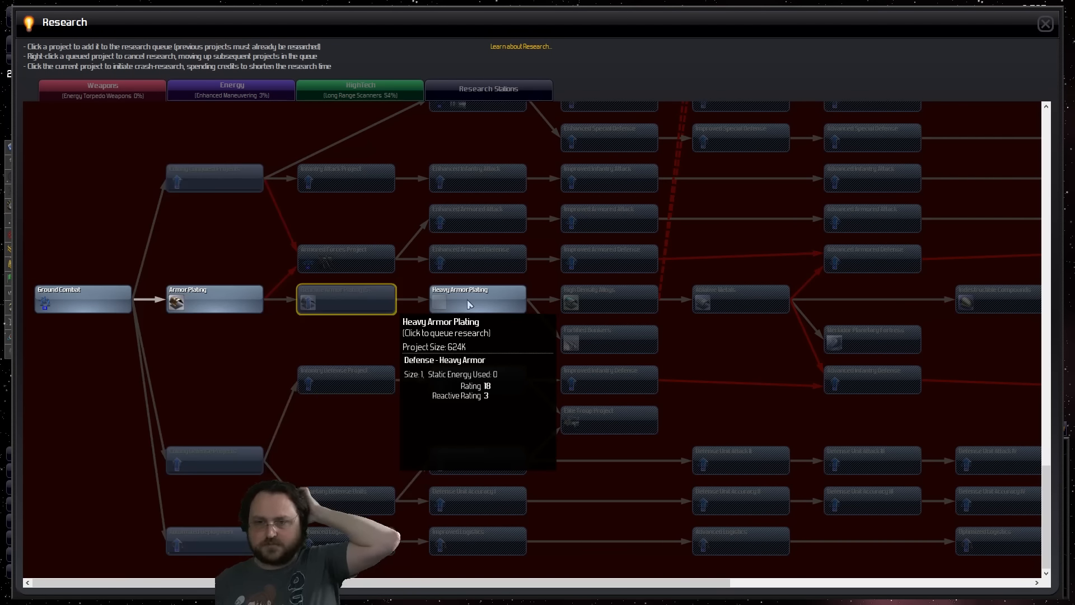
pyautogui.click(346, 297)
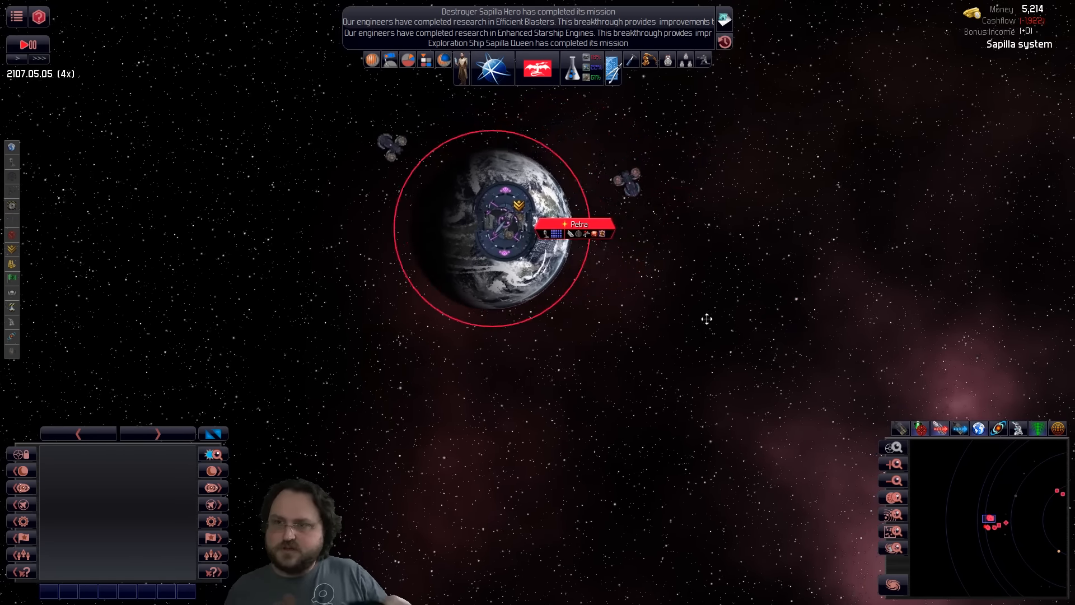
# Dismiss the Military Ship Constructed notice for the first Sprout escorts
pyautogui.scroll(-3)
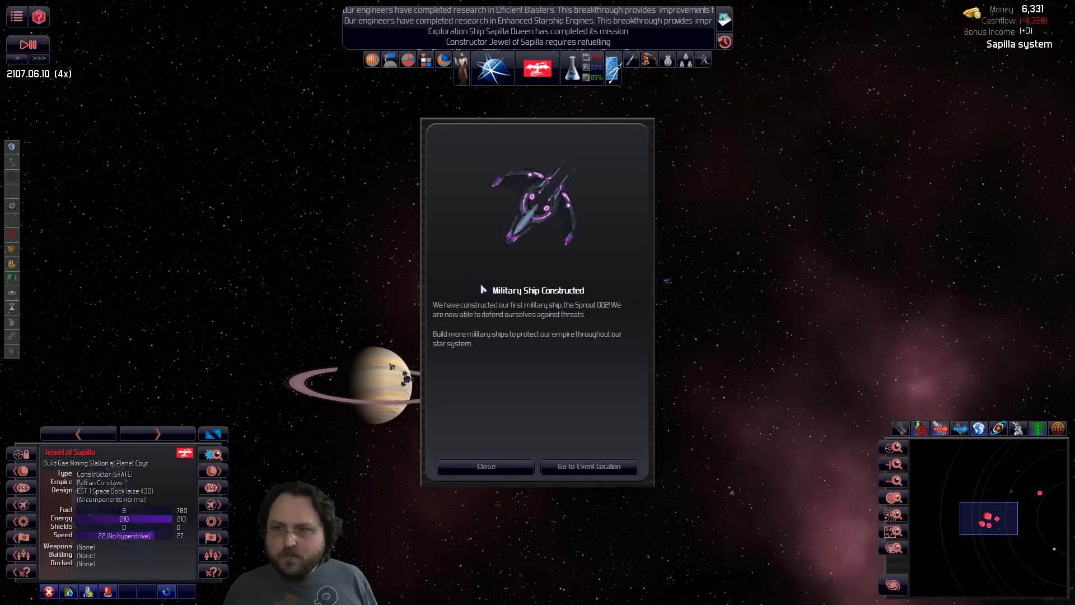
pyautogui.click(485, 465)
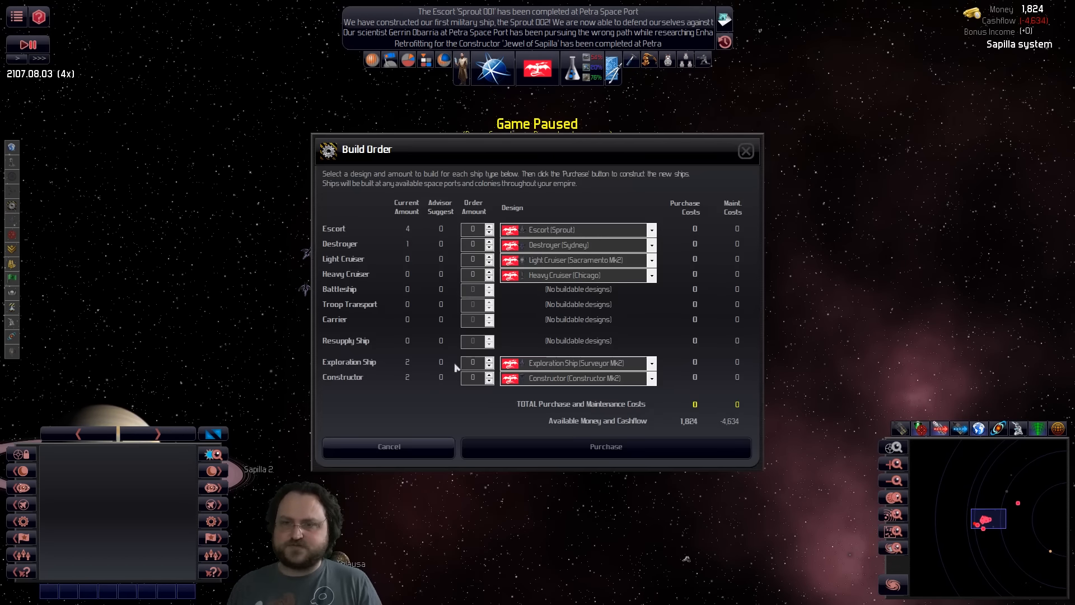
# Adjust the exploration ship order amount up to 10 and back down toward six Surveyor Mk2s
pyautogui.click(488, 359)
pyautogui.write('10')
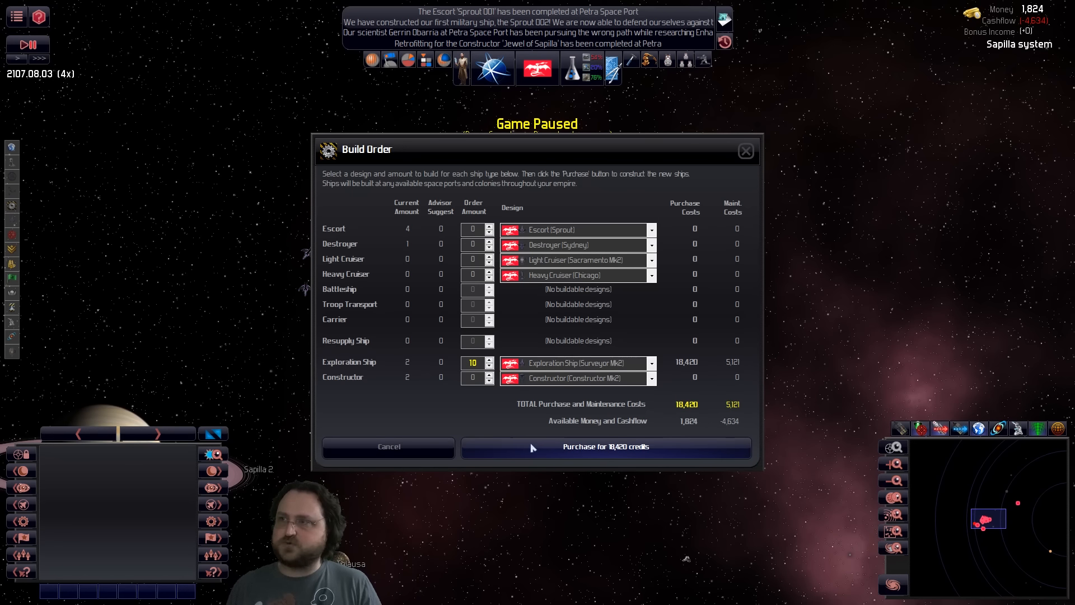
pyautogui.click(489, 366)
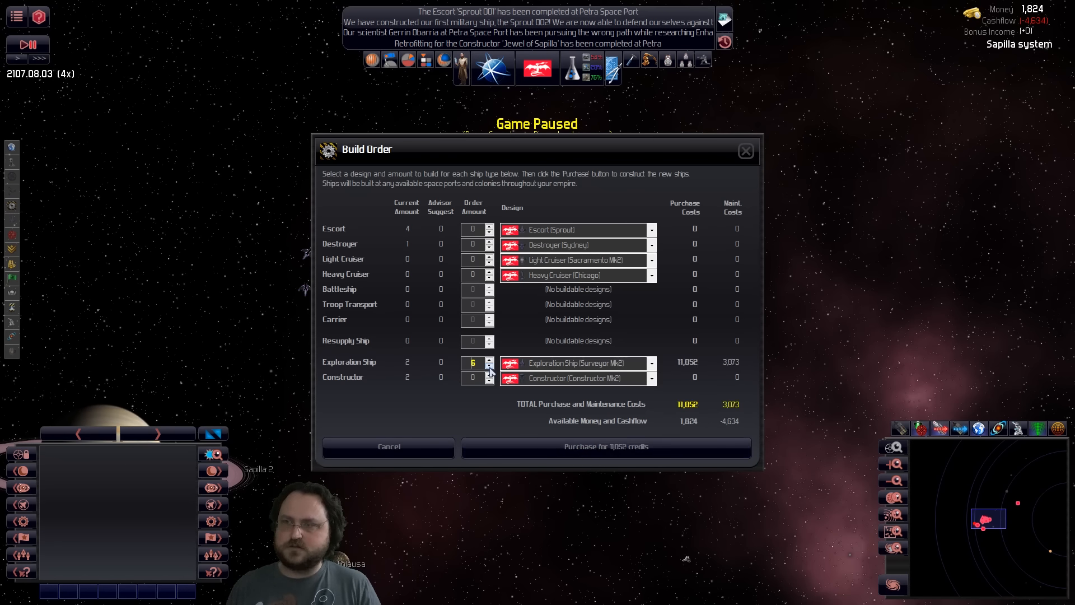
pyautogui.click(489, 365)
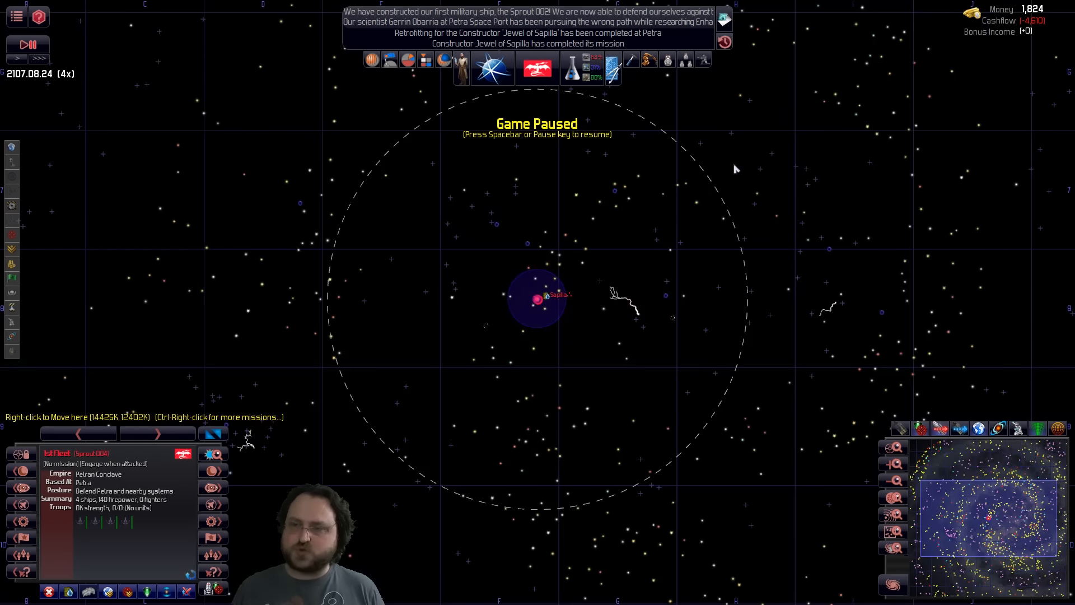
pyautogui.moveTo(726, 193)
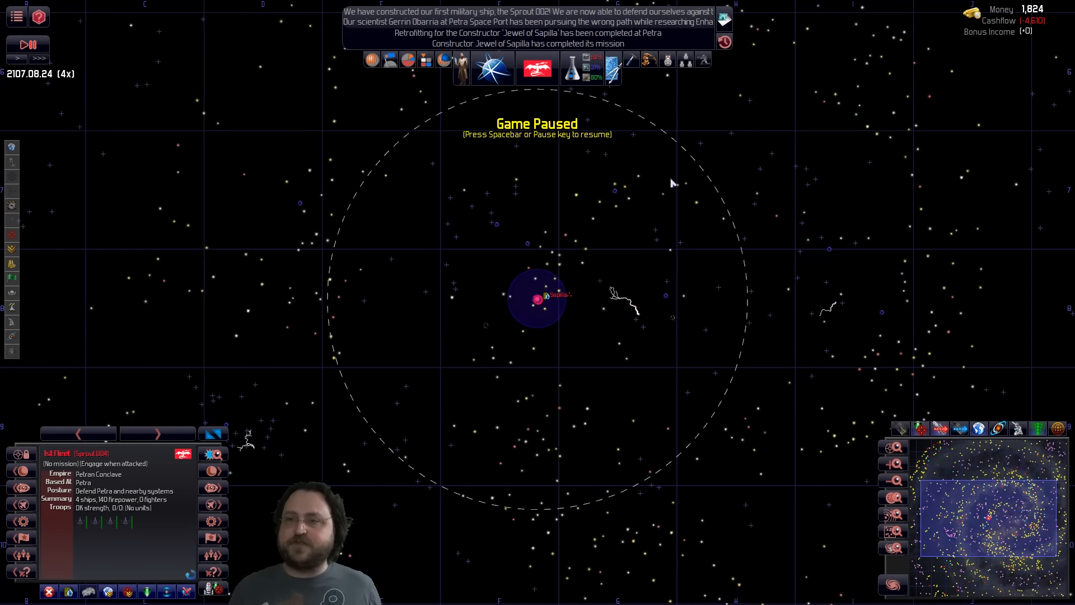
pyautogui.moveTo(572, 288)
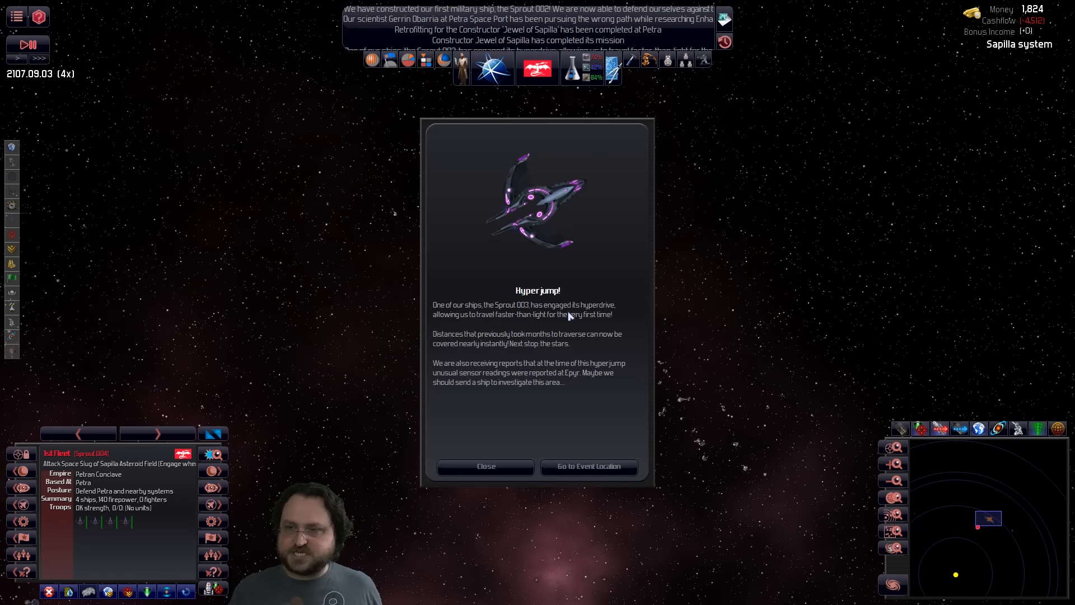
pyautogui.moveTo(594, 327)
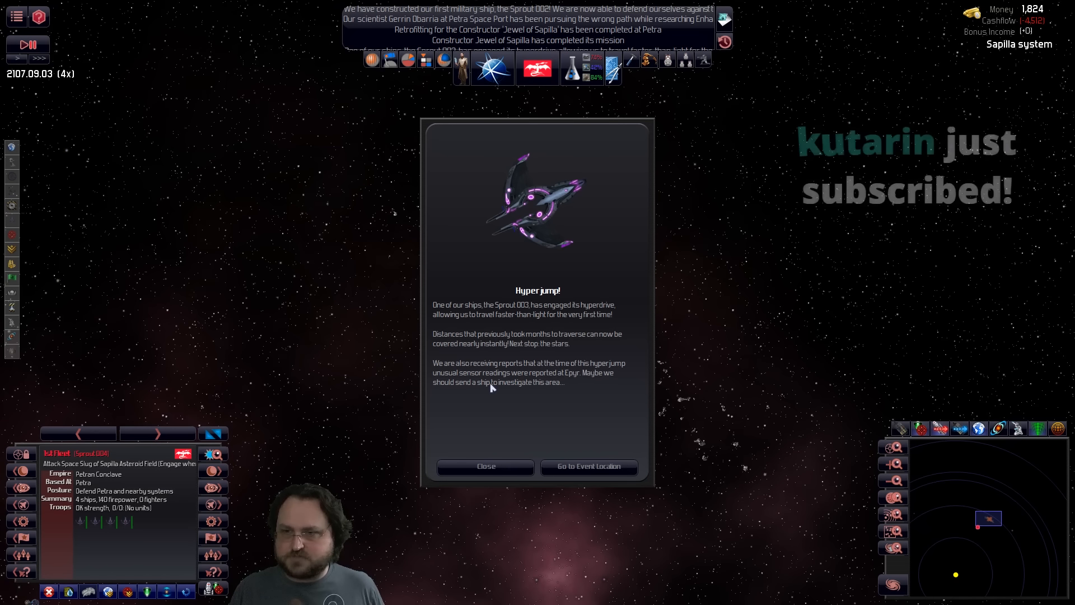
pyautogui.moveTo(544, 422)
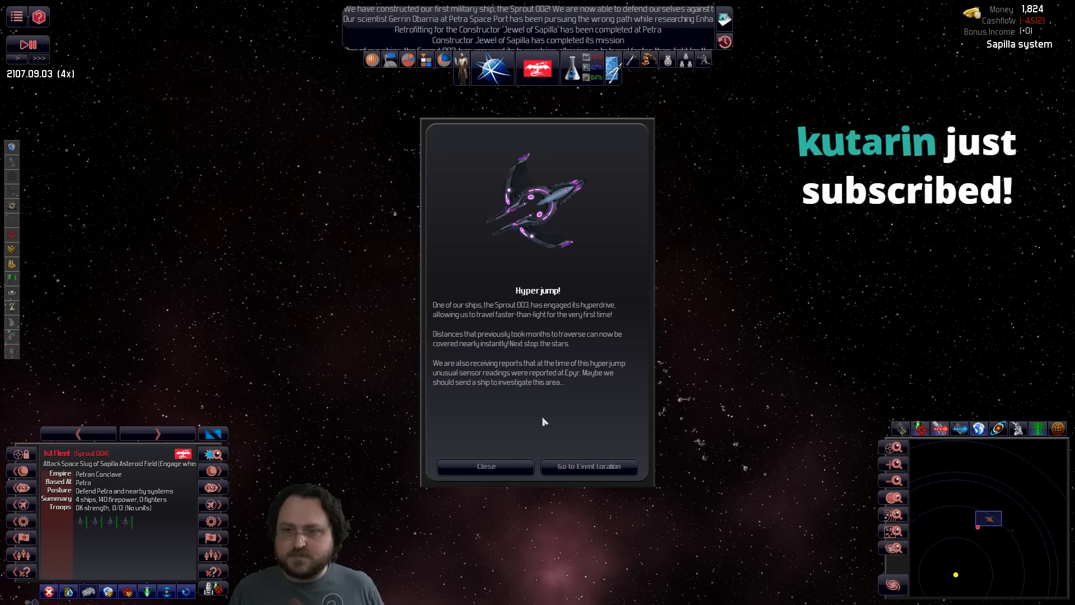
# Close the 'Hyper jump!' event popup to return to the galaxy map
pyautogui.click(485, 466)
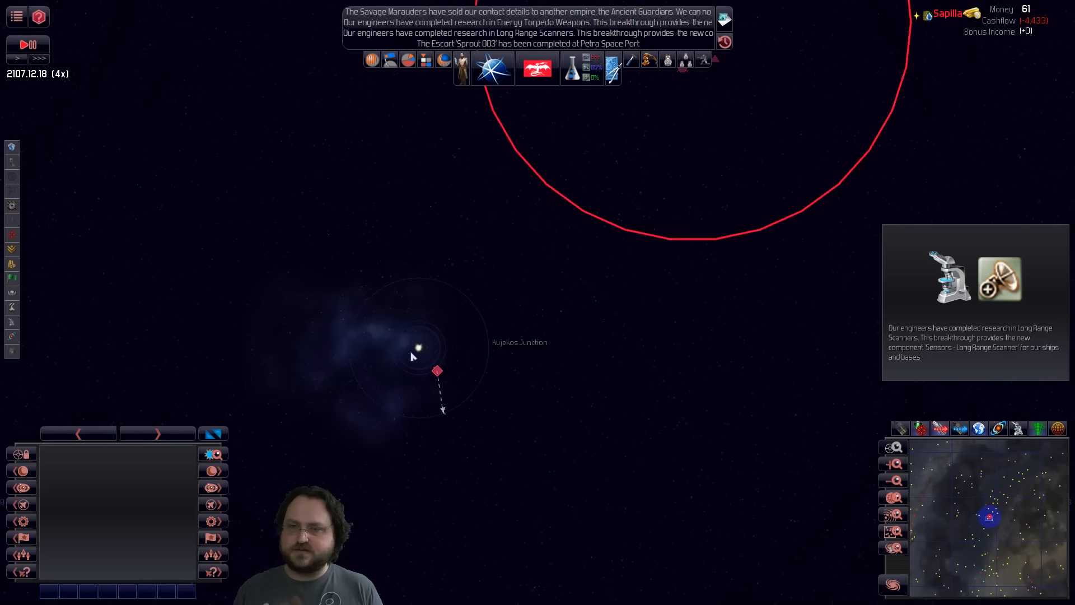
# Select the Bold Rogue exploration ship, now exploring an unknown asteroid
pyautogui.click(438, 371)
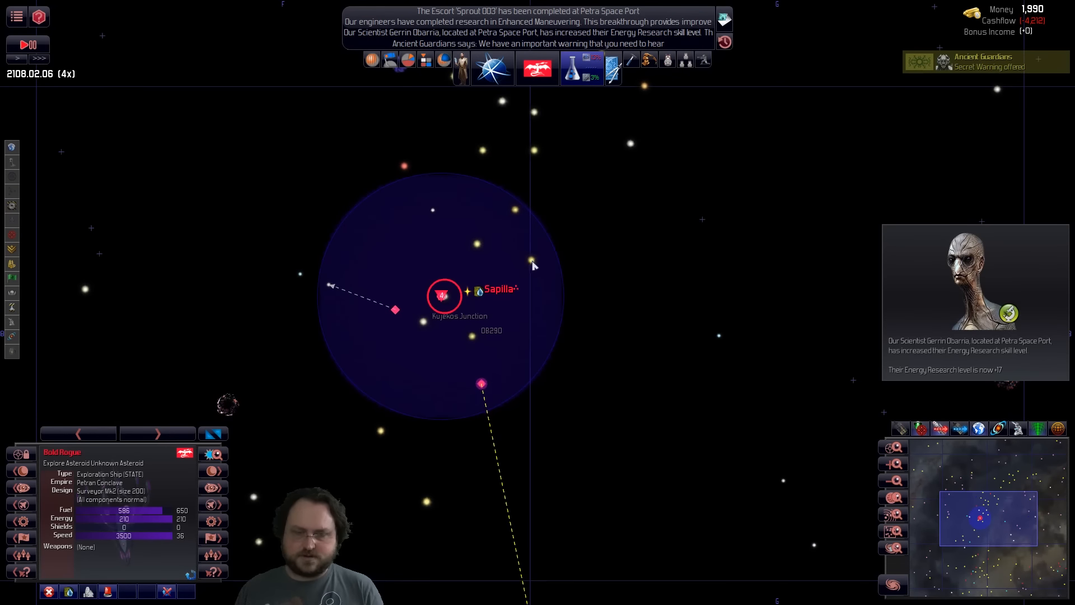
pyautogui.moveTo(336, 314)
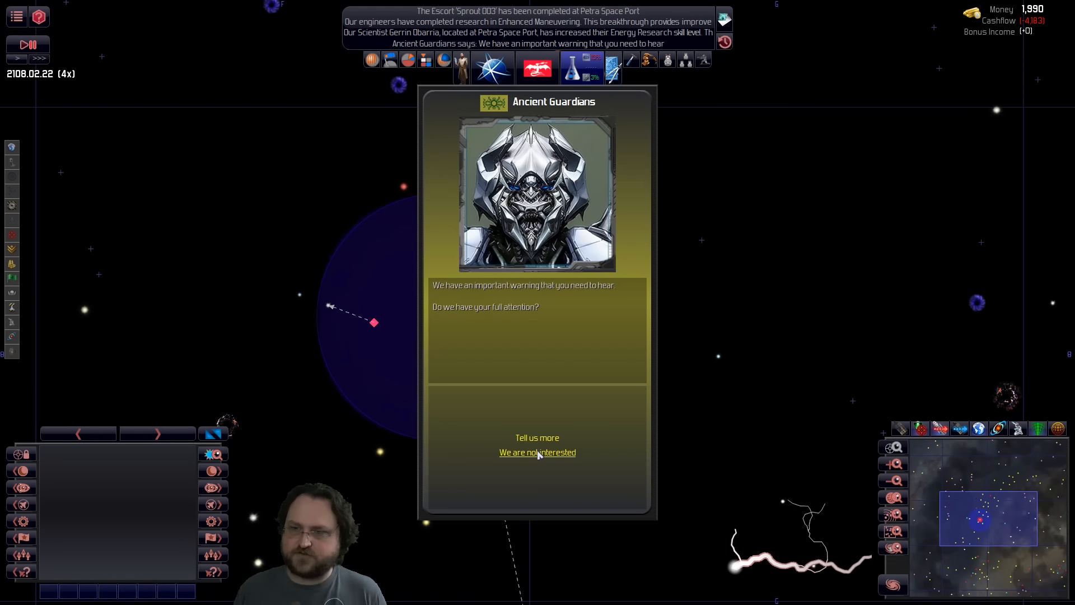
# Ask the Ancient Guardians to tell more, revealing their secret pirate deal against the Red Claw Authority
pyautogui.click(537, 451)
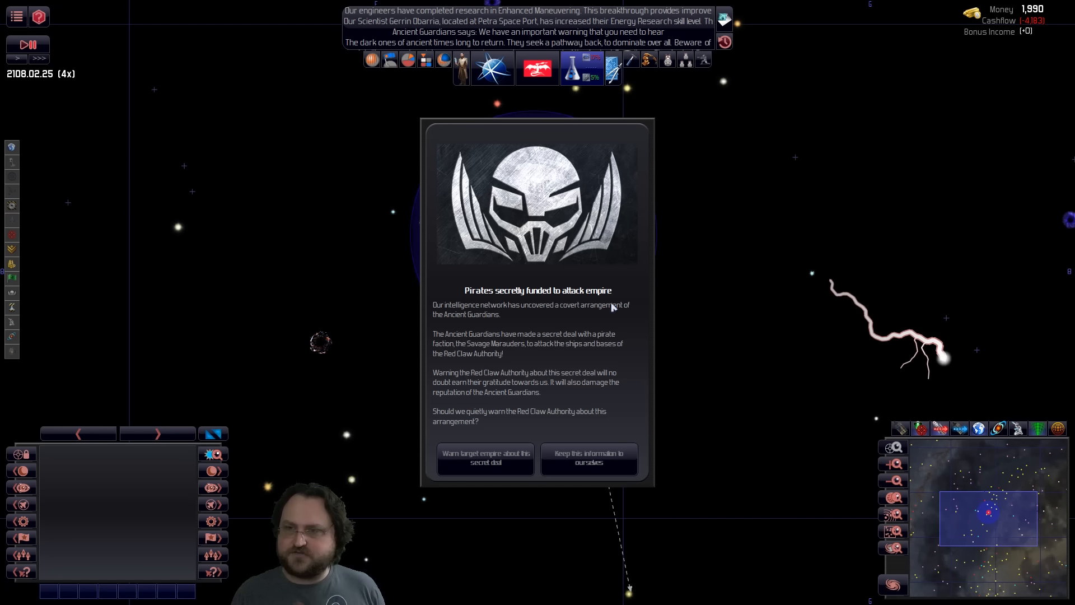
pyautogui.moveTo(584, 315)
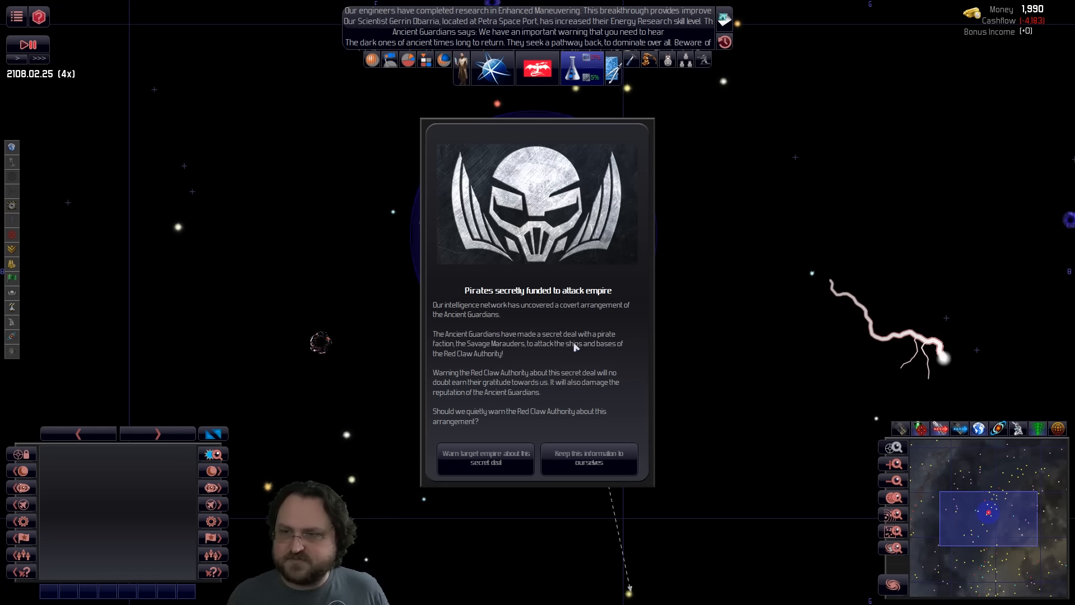
pyautogui.moveTo(544, 353)
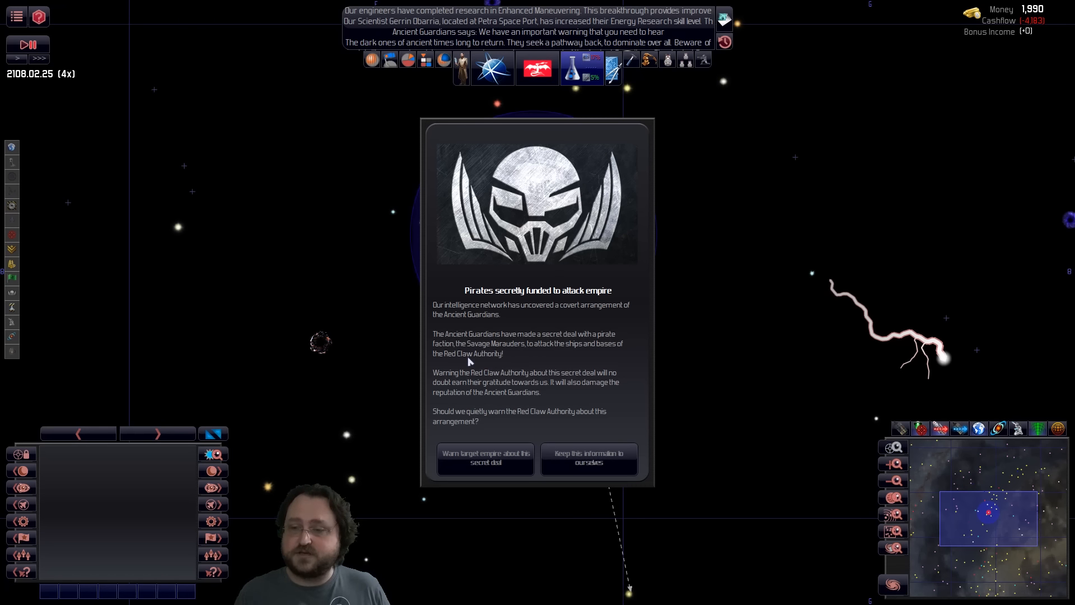
pyautogui.moveTo(465, 367)
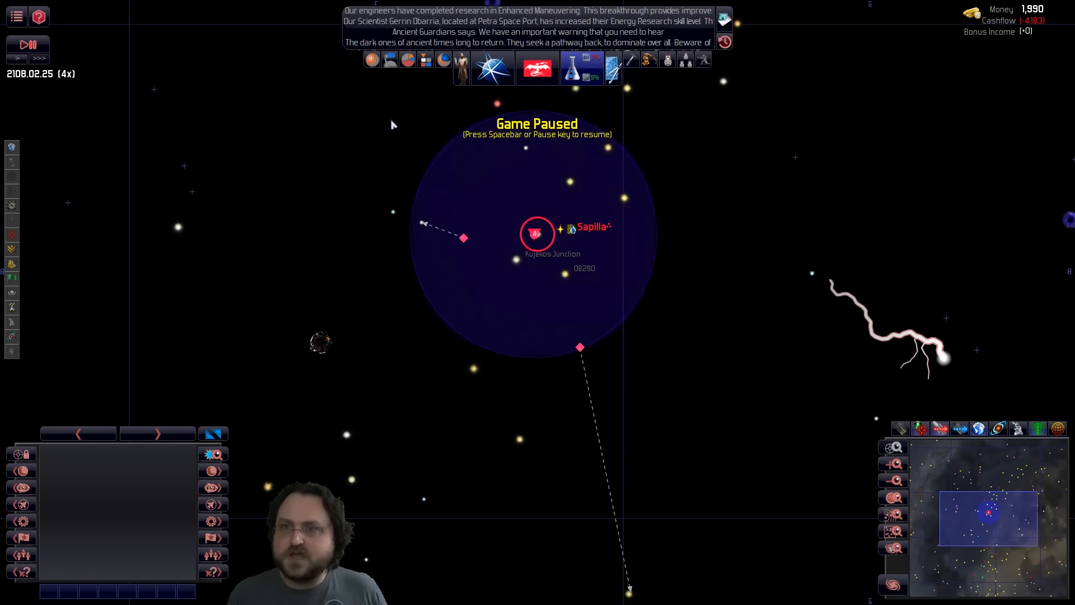
pyautogui.moveTo(462, 68)
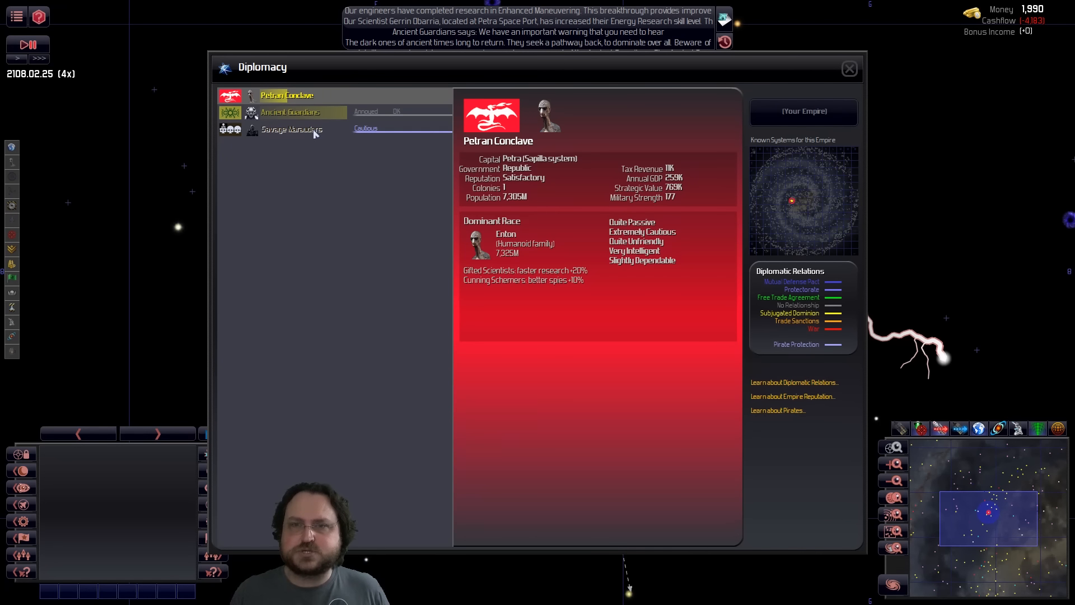
# Review the Savage Marauders' diplomatic profile and leave the Diplomacy screen
pyautogui.click(291, 129)
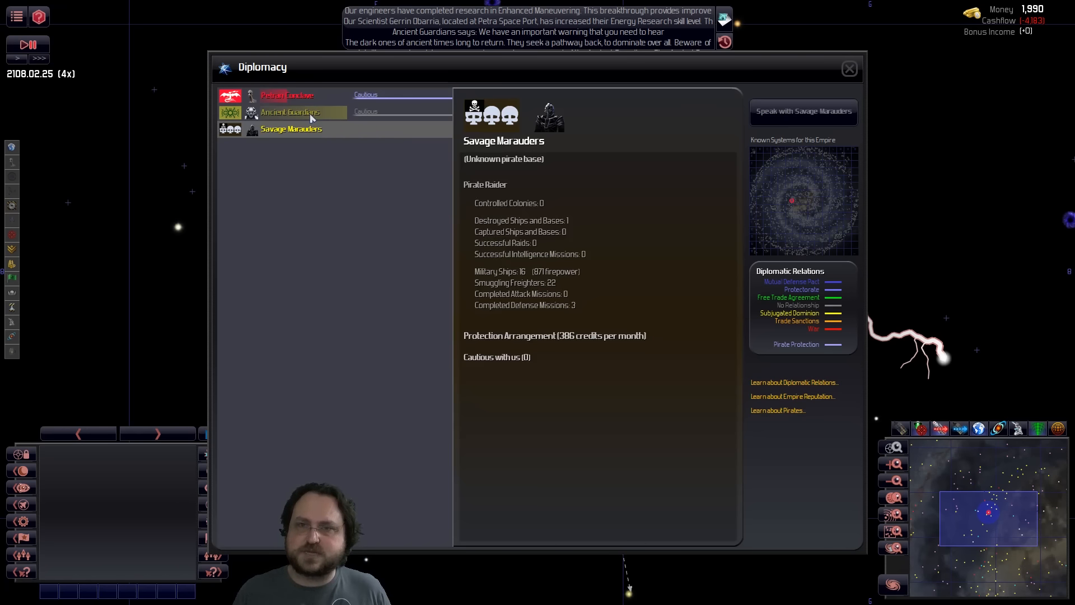
pyautogui.click(849, 68)
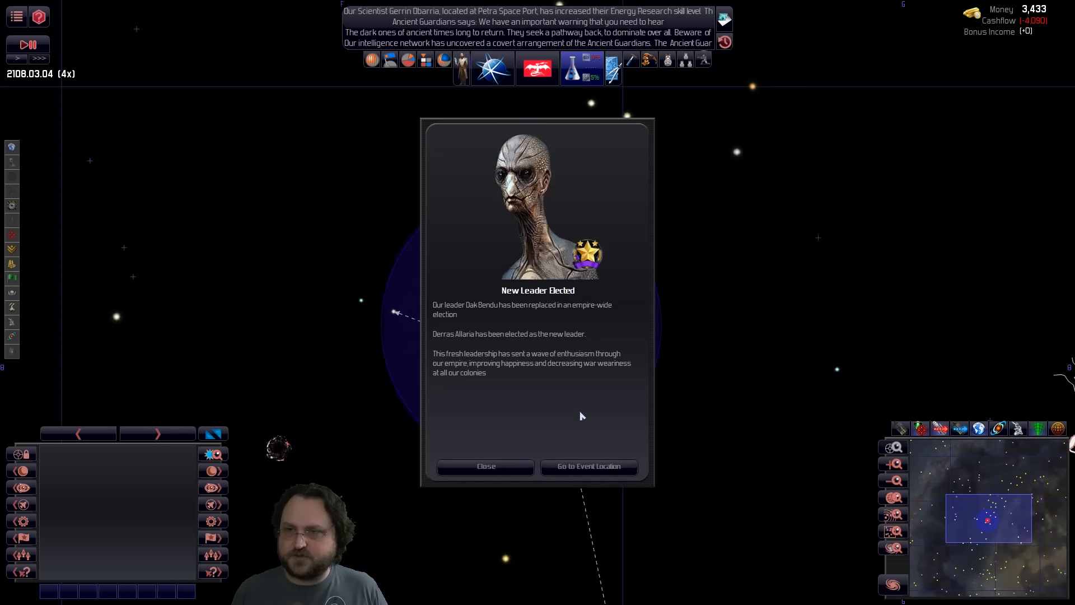
pyautogui.moveTo(578, 417)
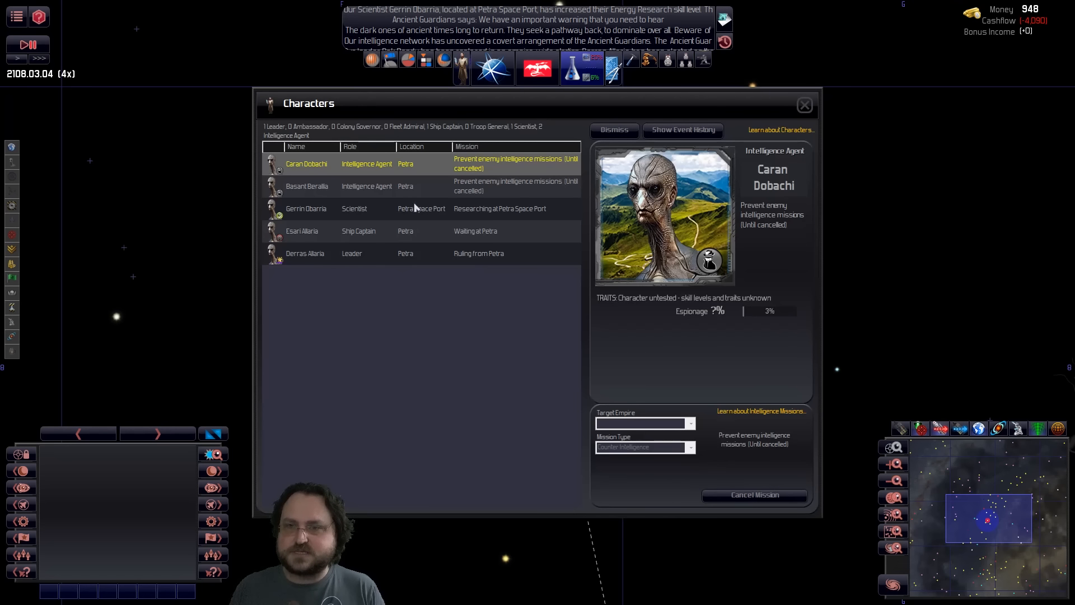
# View newly elected leader Derras Allaria's traits in the Characters roster
pyautogui.click(304, 253)
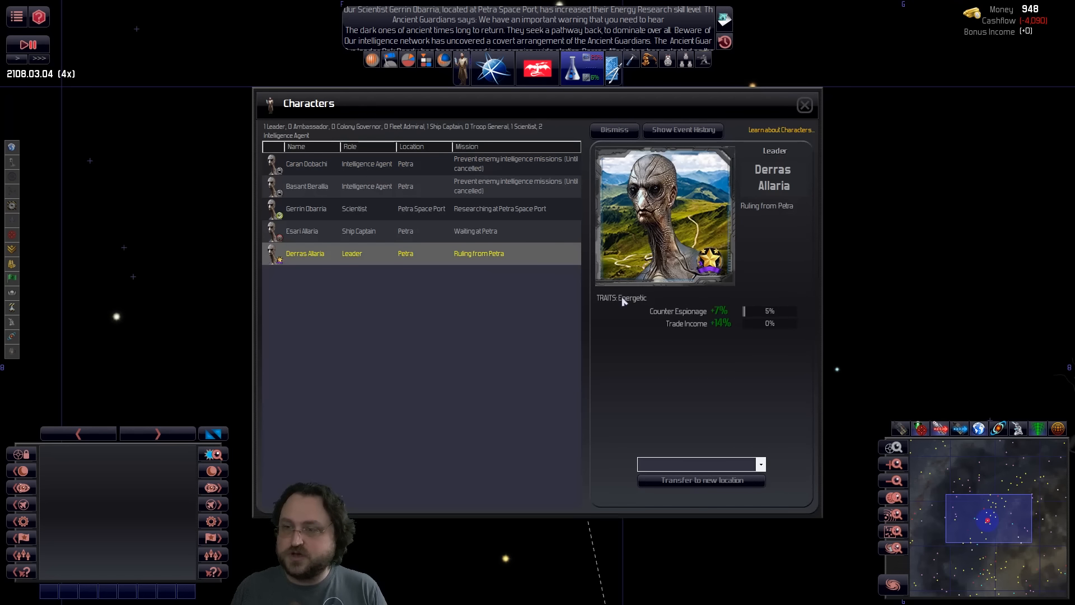
pyautogui.moveTo(624, 300)
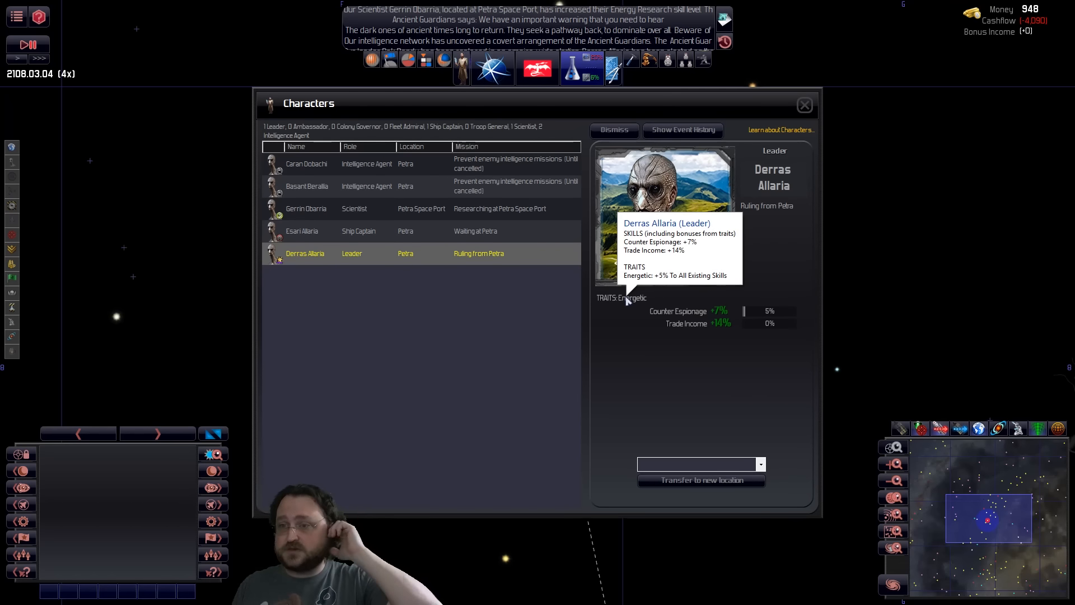
pyautogui.moveTo(517, 313)
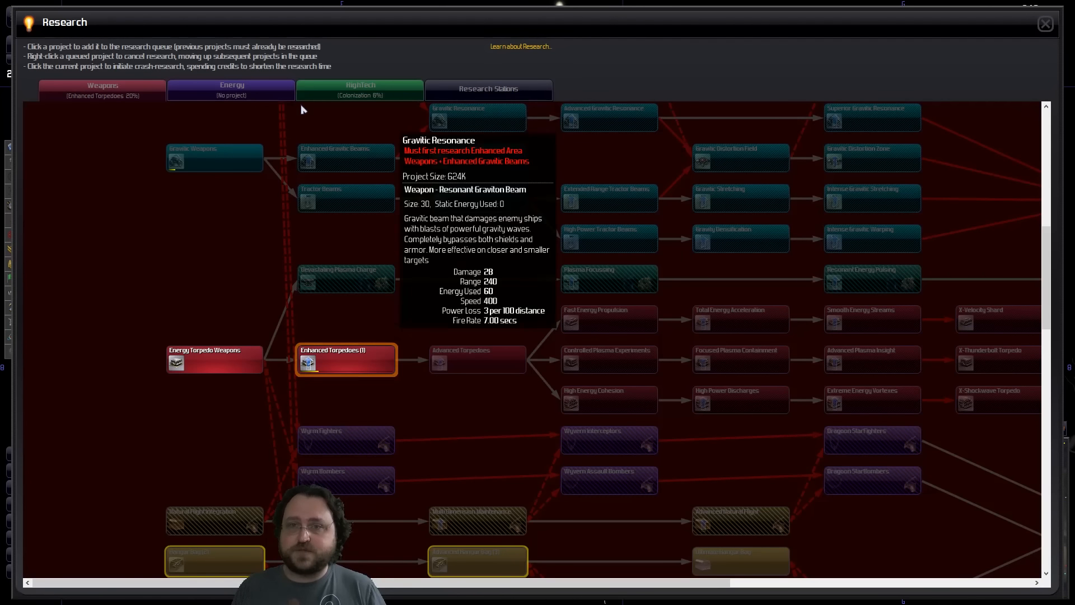
# Queue Space Construction on the Energy research branch and close the research tree
pyautogui.click(230, 90)
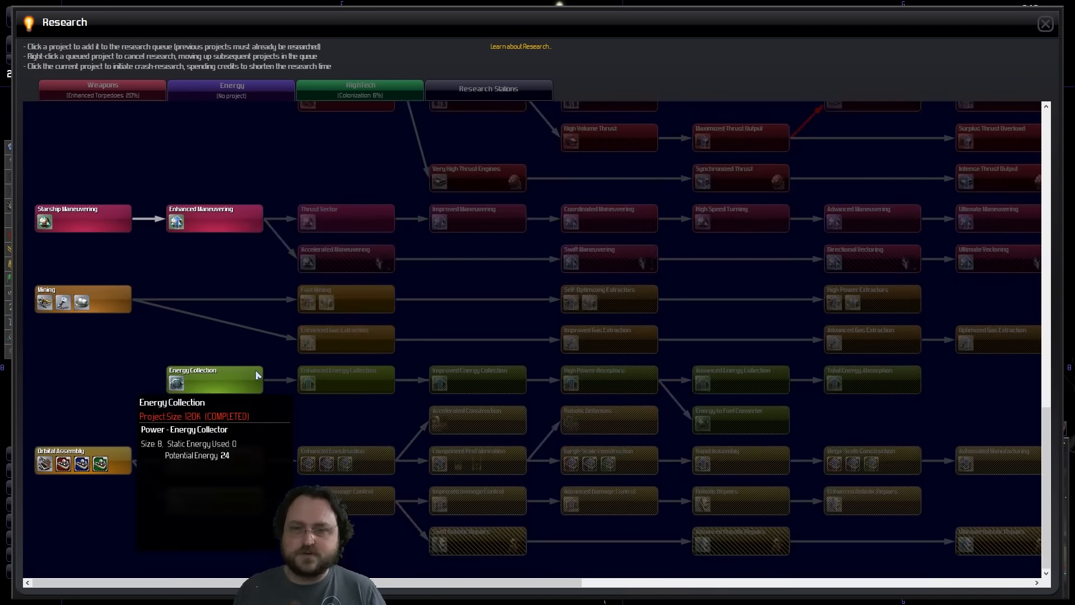
pyautogui.click(346, 380)
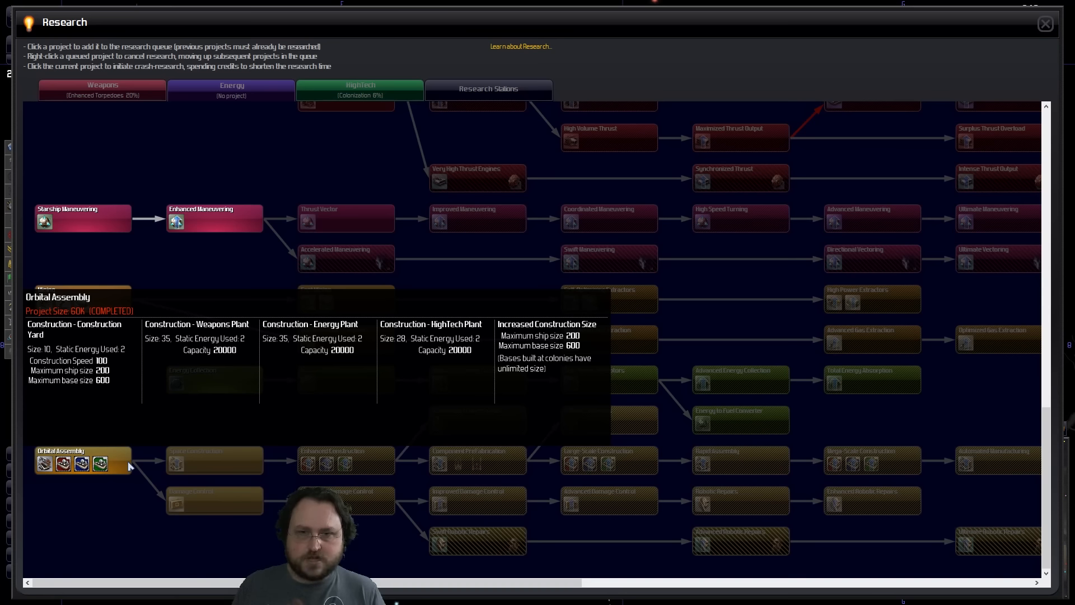
pyautogui.moveTo(215, 459)
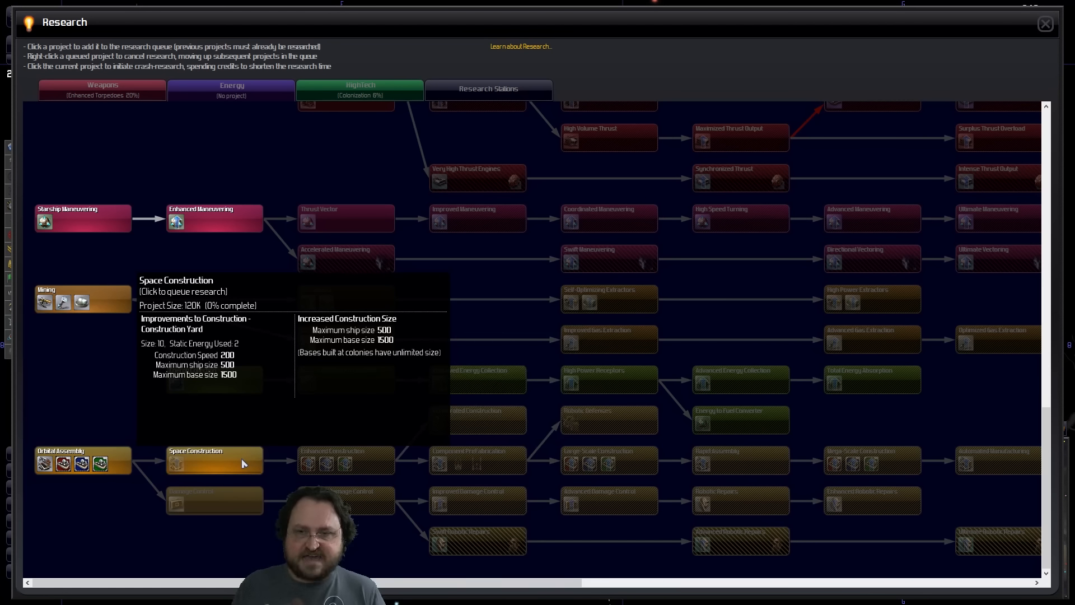
pyautogui.click(214, 460)
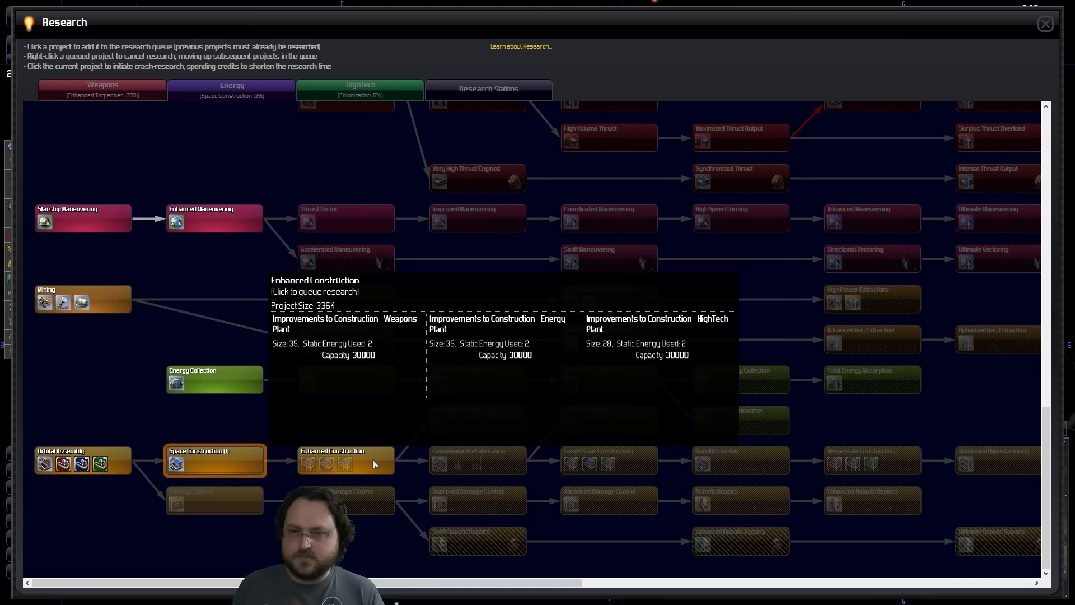
pyautogui.moveTo(374, 499)
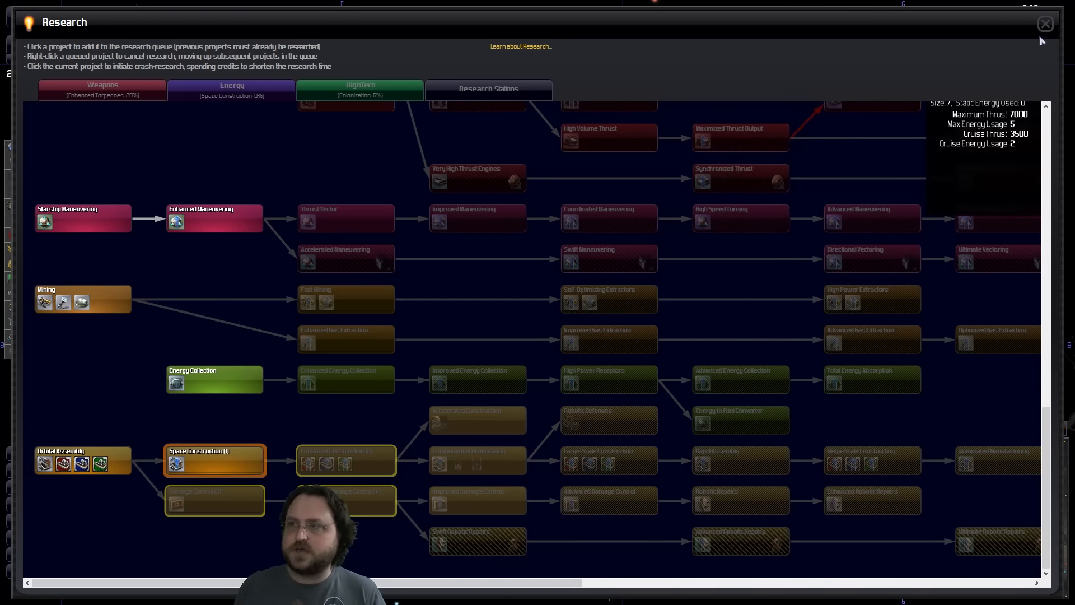
pyautogui.click(1044, 23)
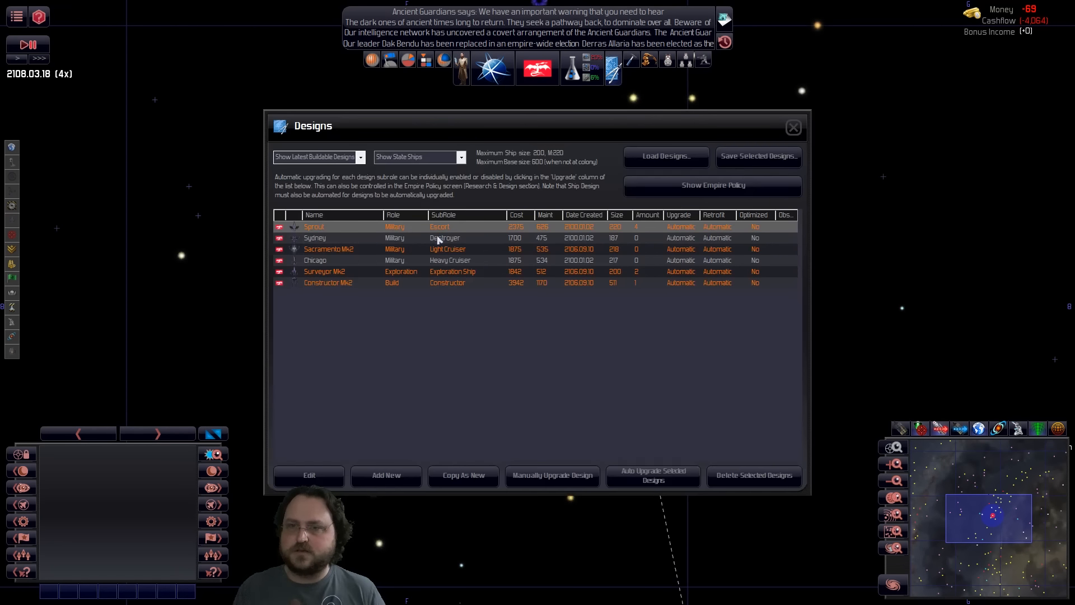
# List private ship designs and begin upgrading the ZH1000 Gas Miner, adding a Gerax HyperDrive
pyautogui.click(417, 156)
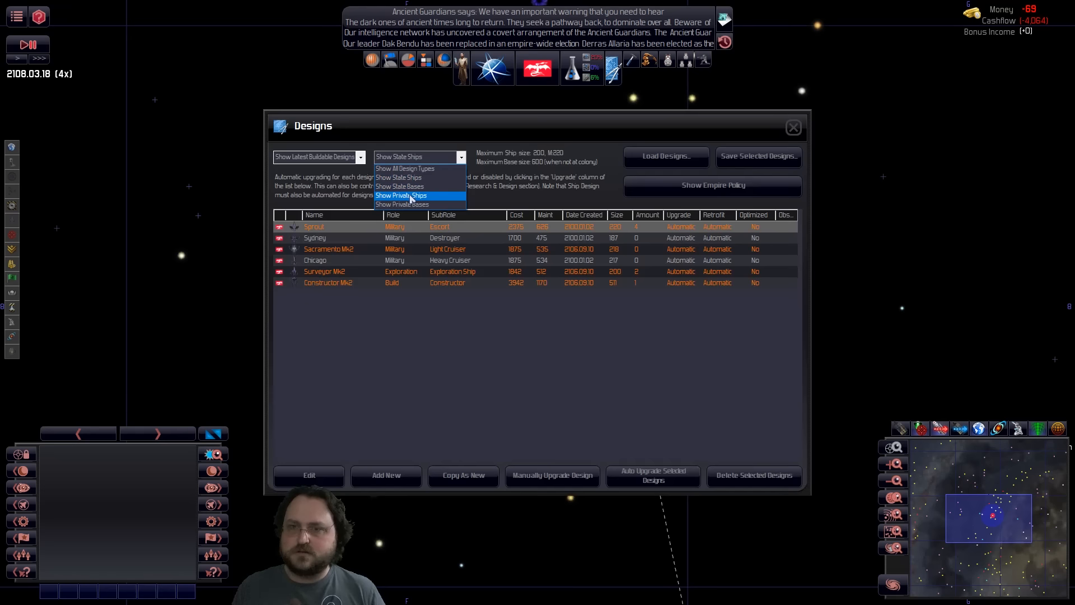
pyautogui.click(401, 195)
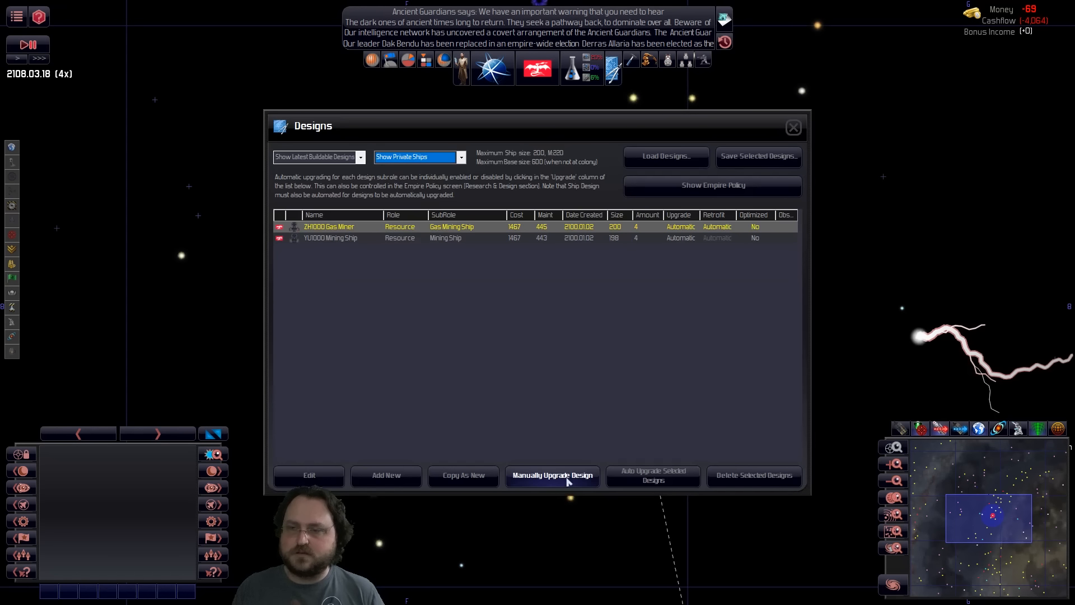
pyautogui.click(552, 475)
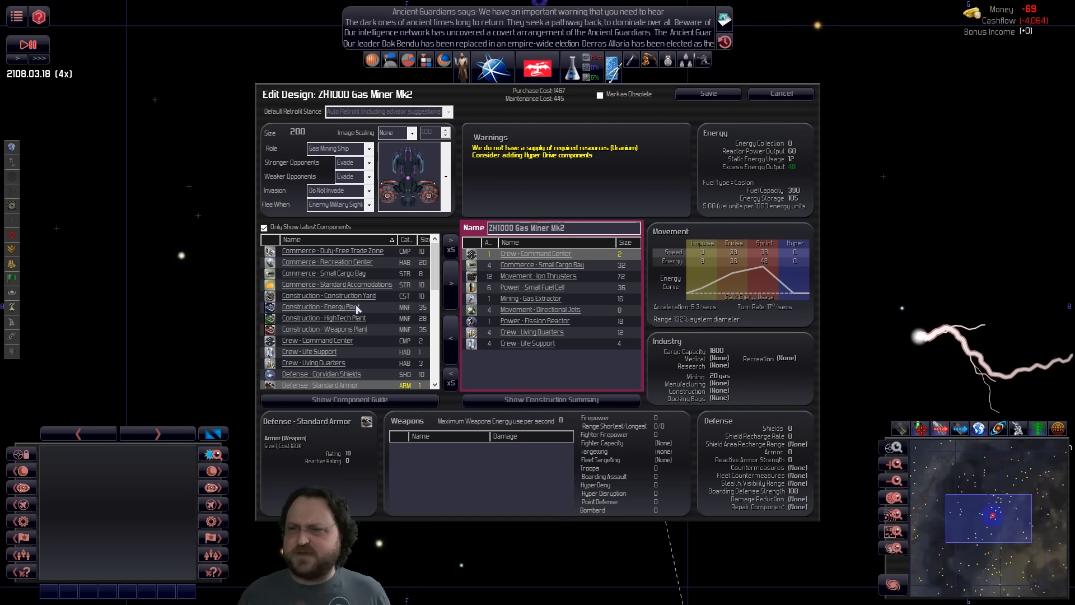
pyautogui.scroll(-3)
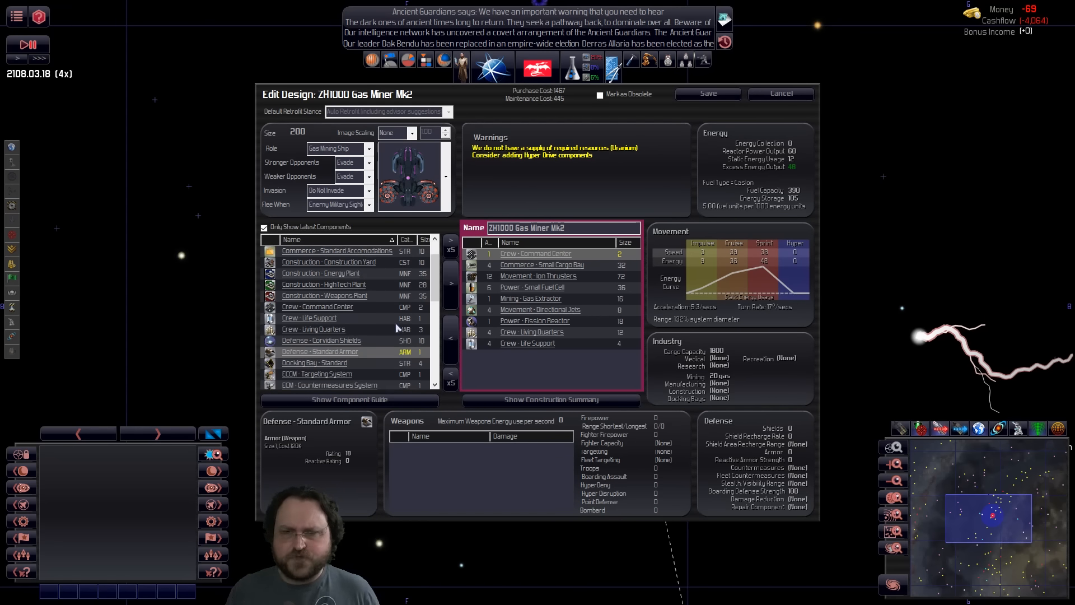
pyautogui.scroll(-3)
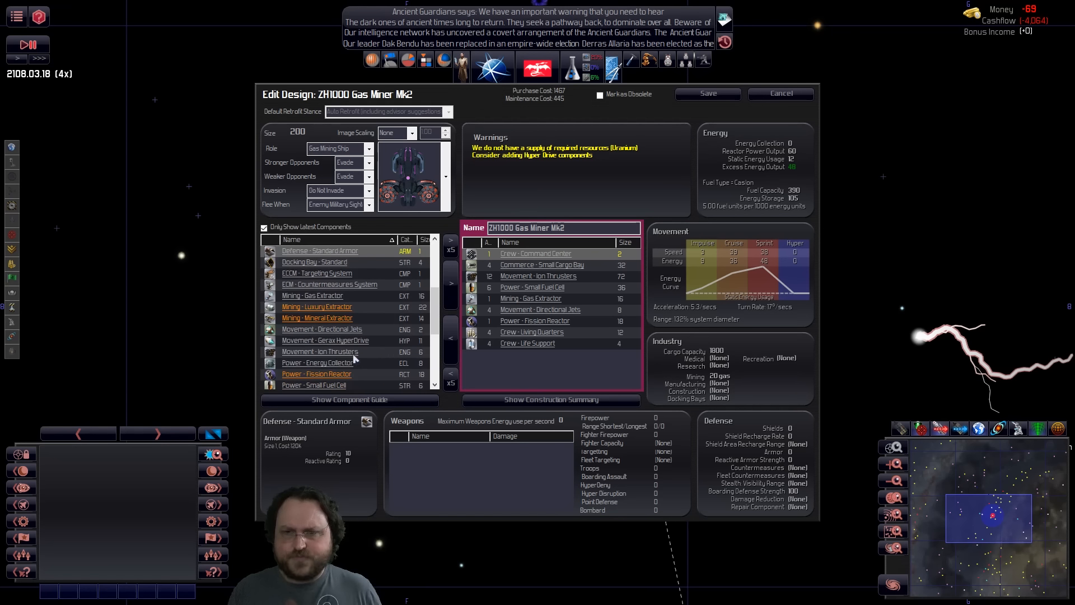
pyautogui.moveTo(336, 346)
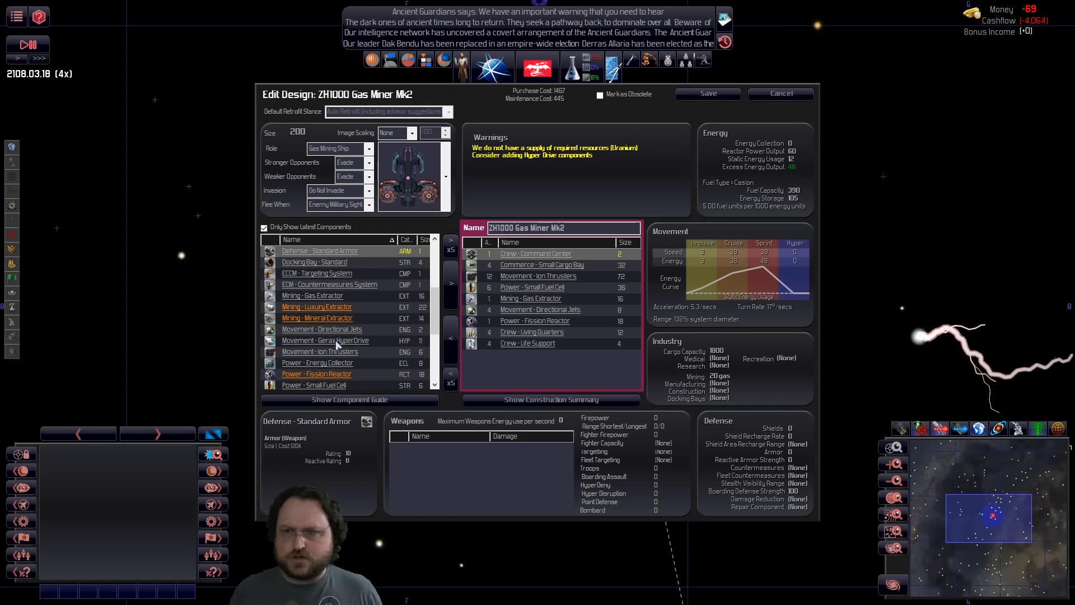
pyautogui.doubleClick(325, 341)
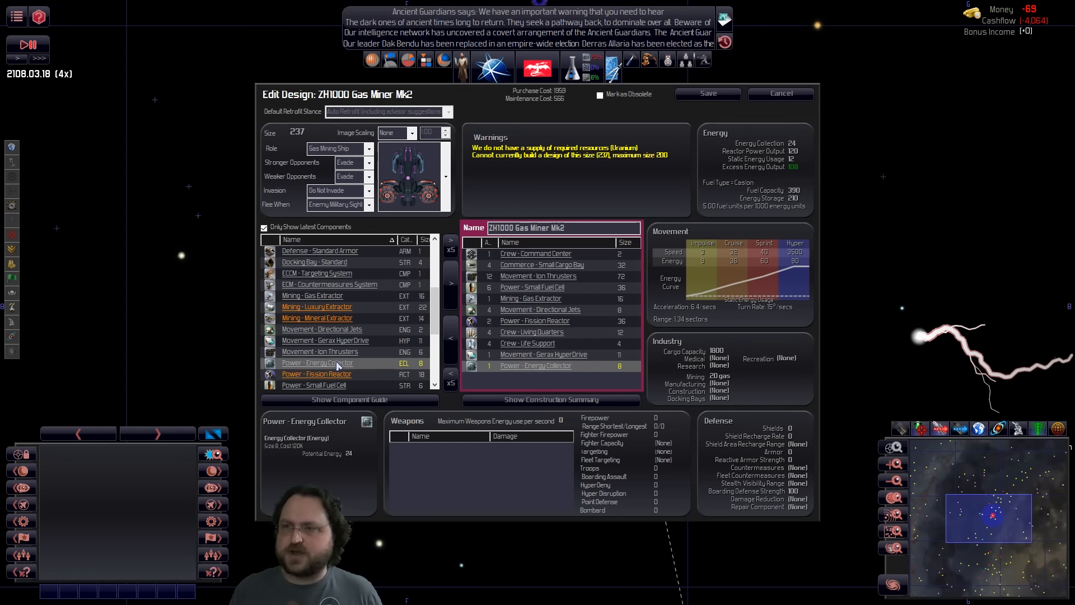
pyautogui.moveTo(335, 365)
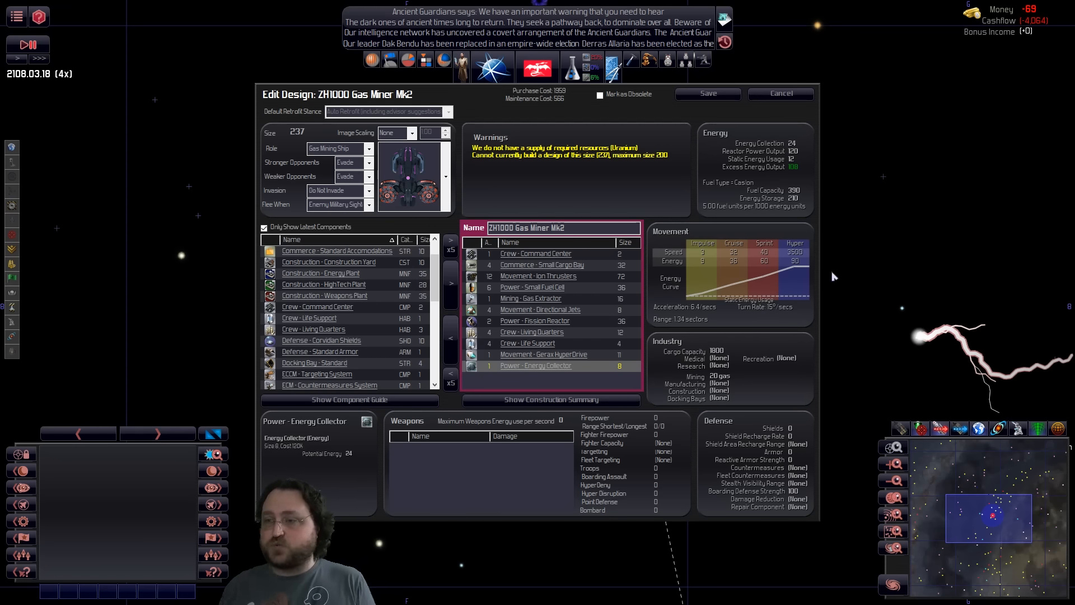
pyautogui.moveTo(560, 308)
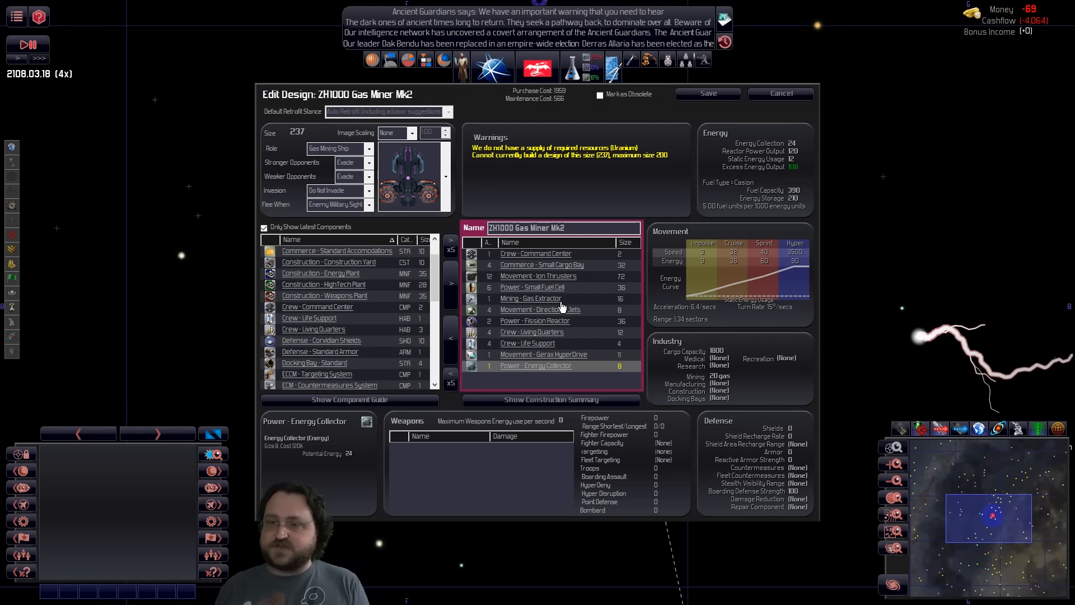
# Add Standard Armor, then cancel the edit because the design exceeds the size-200 limit
pyautogui.click(320, 350)
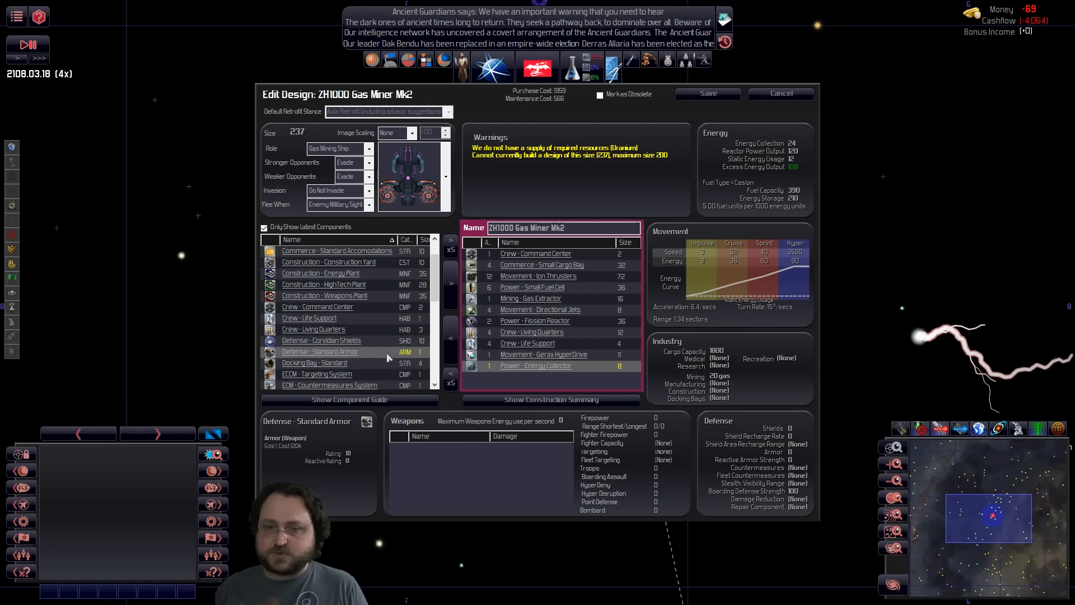
pyautogui.click(449, 249)
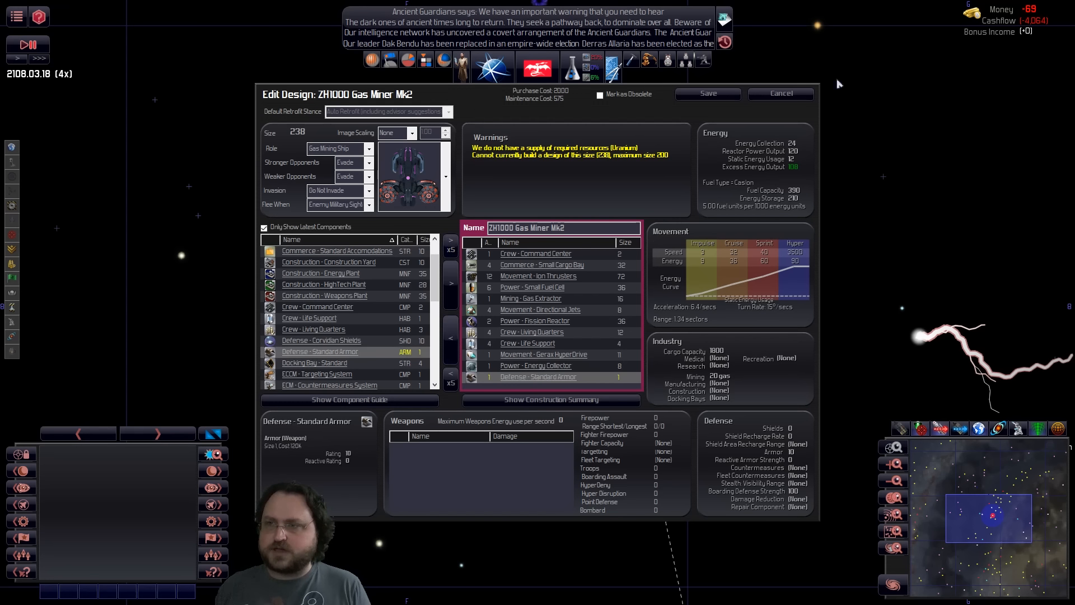
pyautogui.click(780, 93)
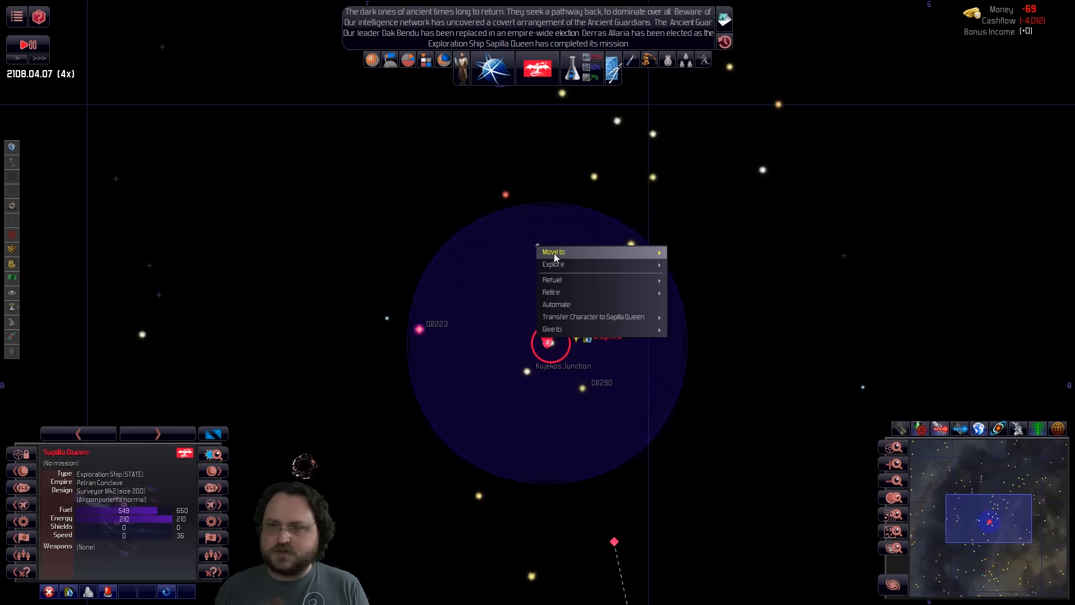
pyautogui.moveTo(552, 264)
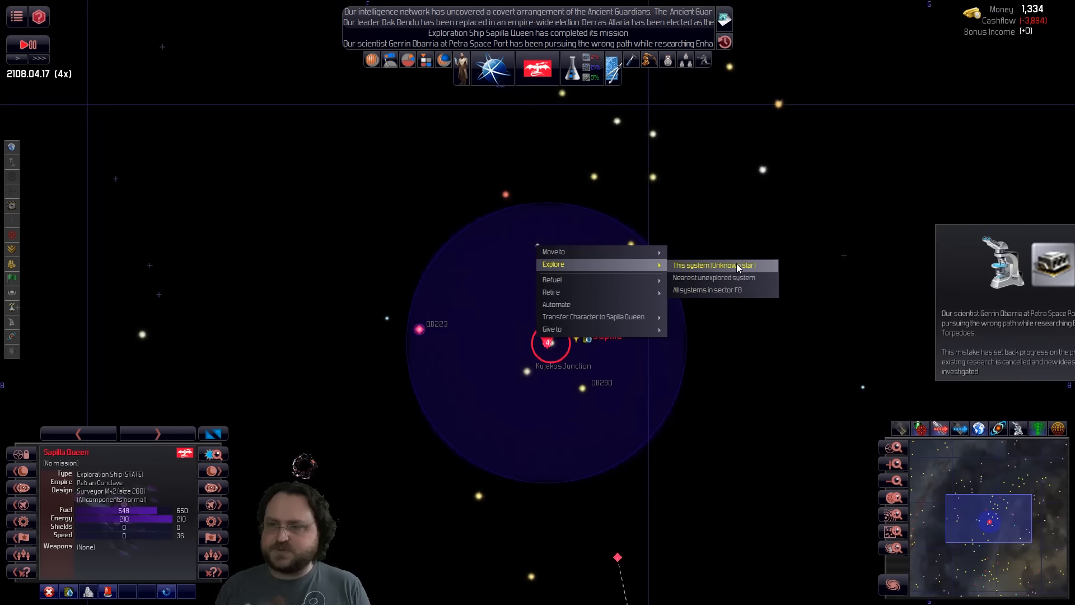
# Order Sapilla Queen to explore the unknown star system it occupies
pyautogui.click(713, 266)
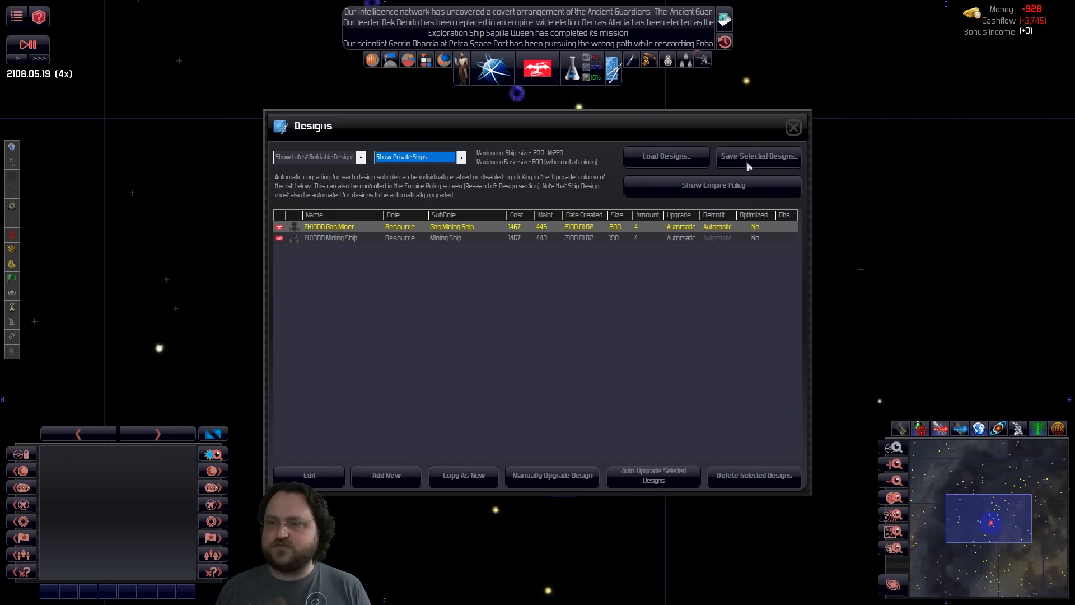
pyautogui.click(793, 127)
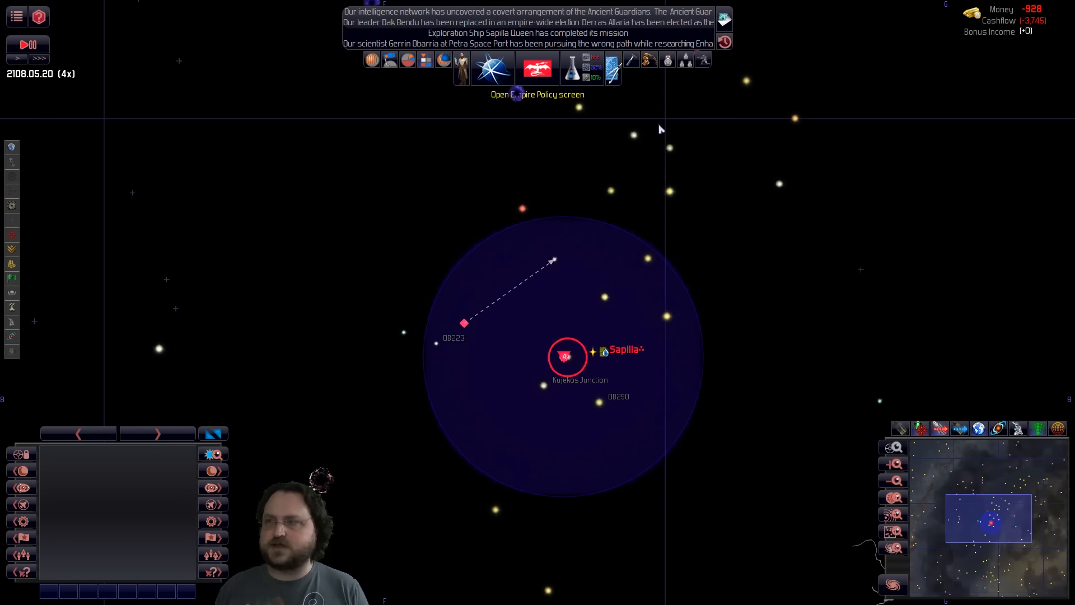
pyautogui.click(539, 68)
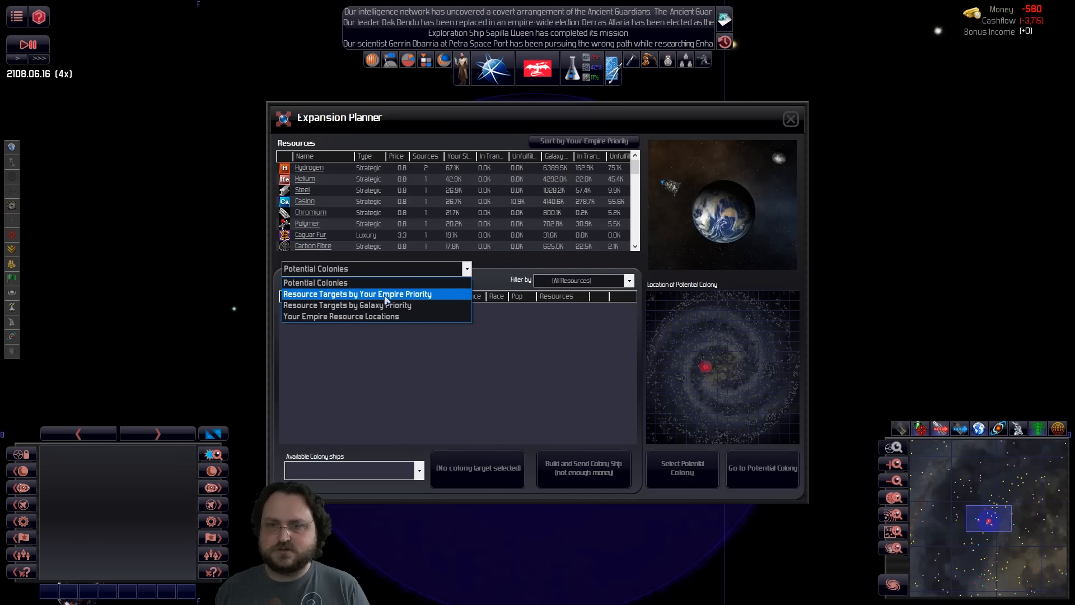
pyautogui.click(356, 293)
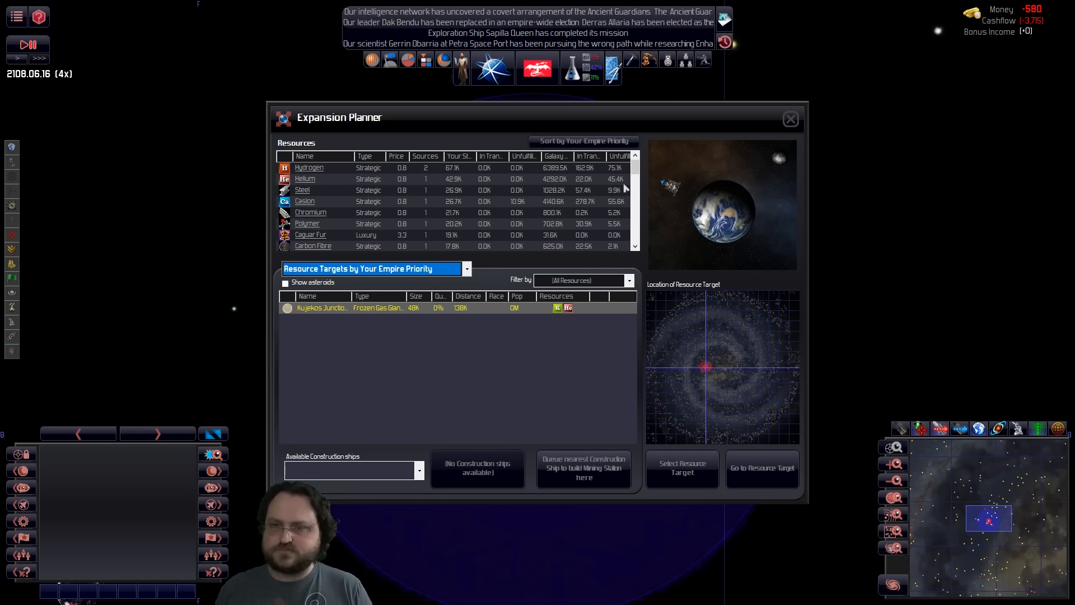
pyautogui.moveTo(322, 308)
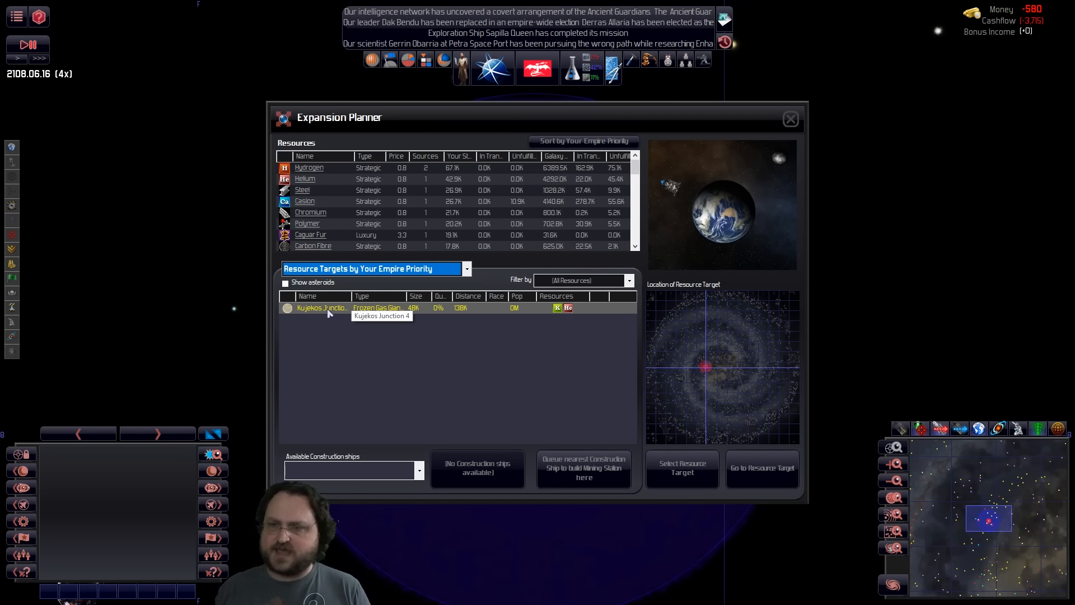
pyautogui.moveTo(413, 327)
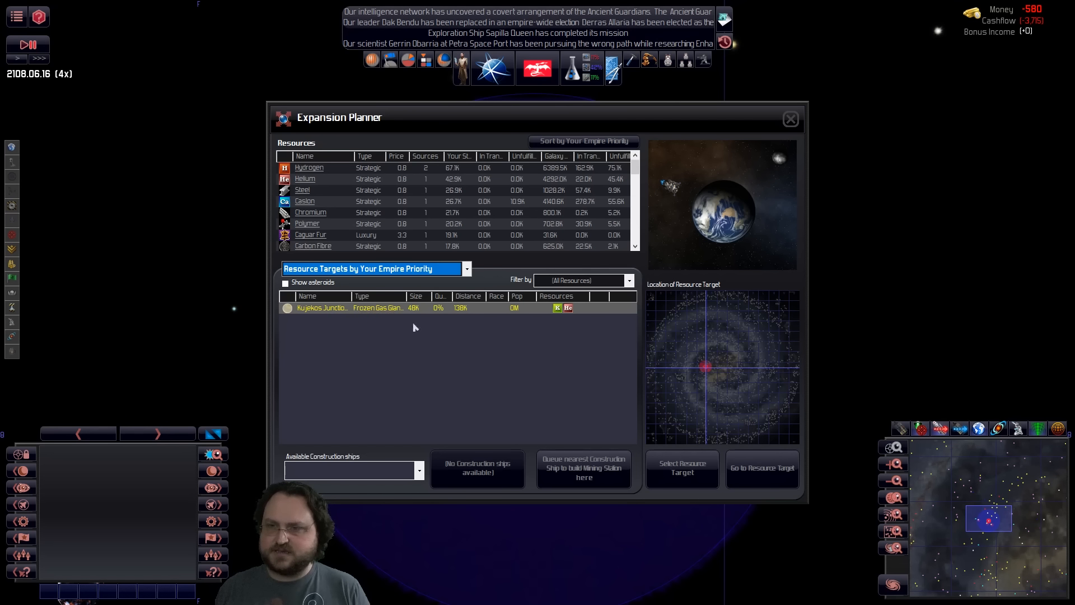
pyautogui.moveTo(557, 308)
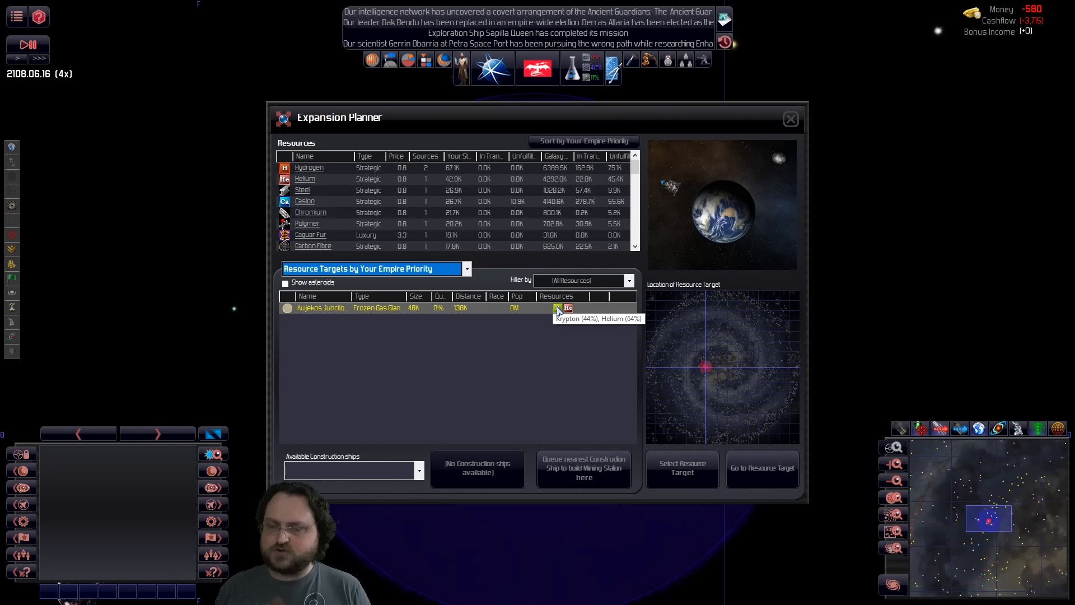
pyautogui.click(790, 118)
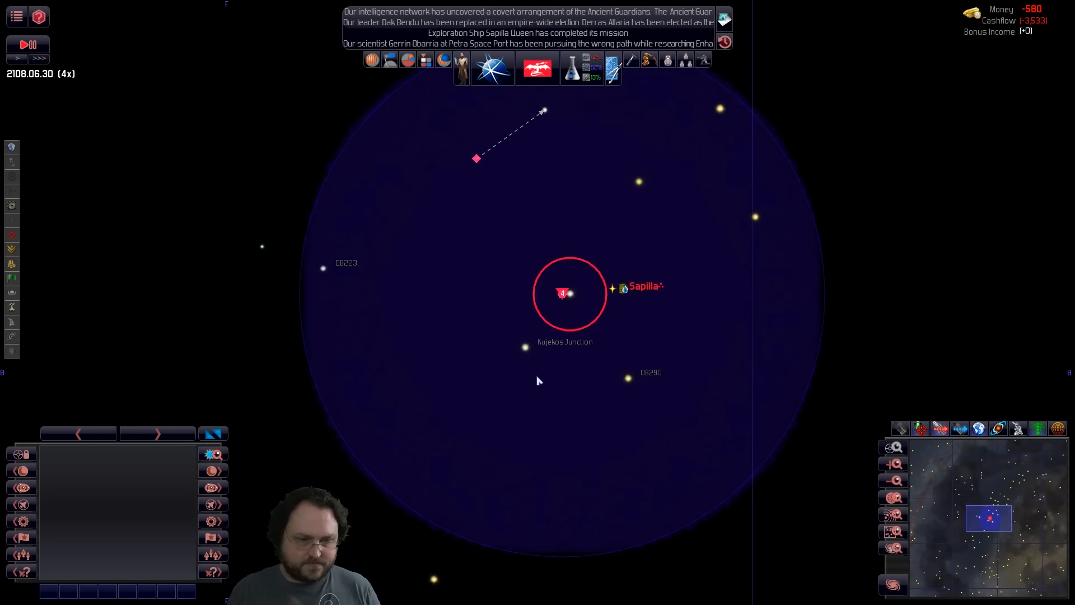
pyautogui.press('space')
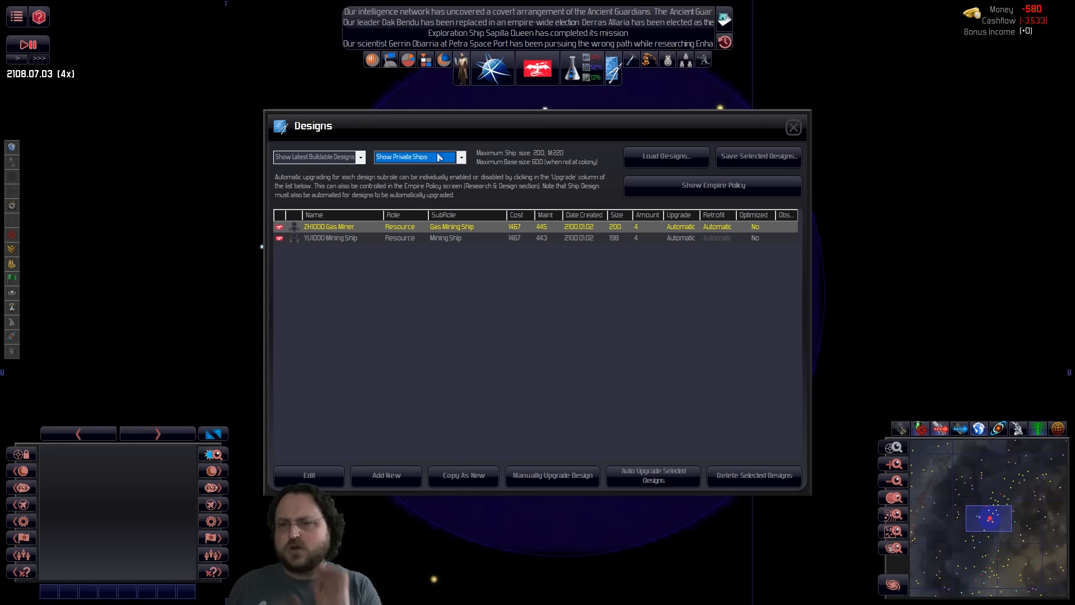
pyautogui.click(316, 157)
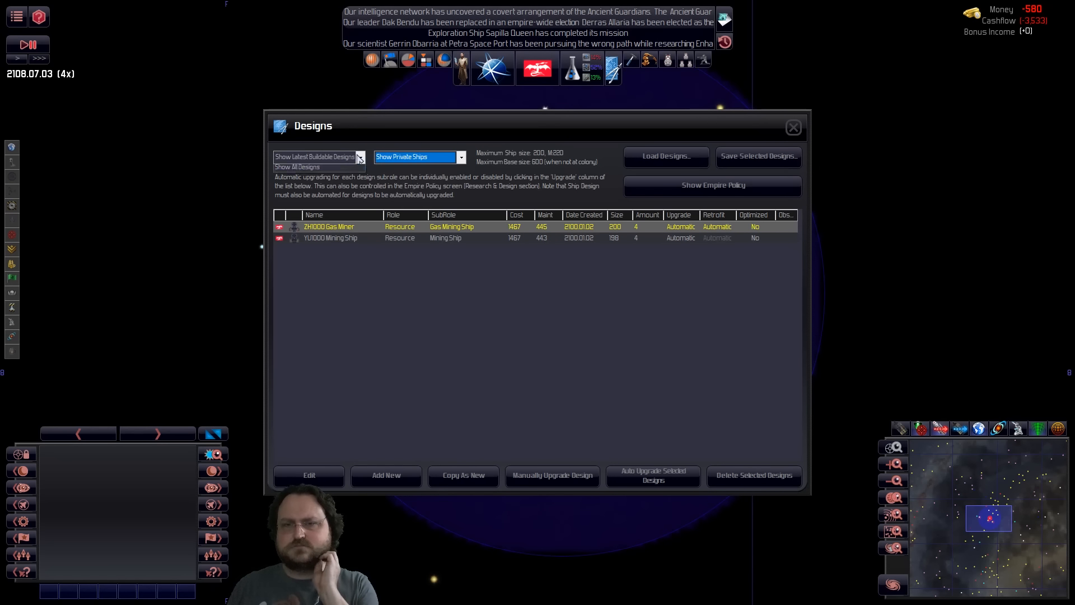
pyautogui.click(315, 167)
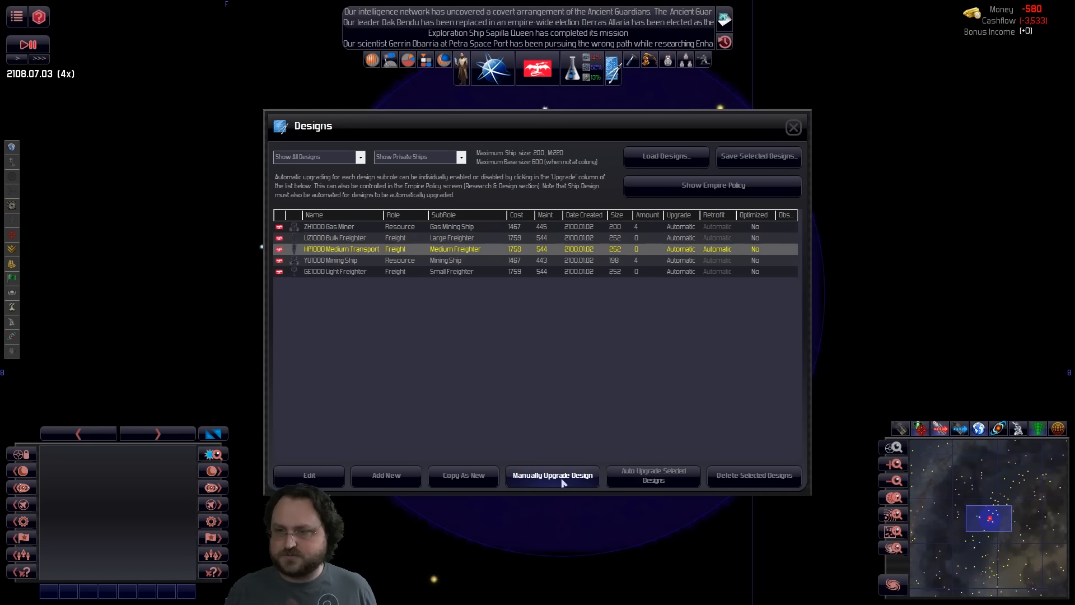
pyautogui.click(553, 475)
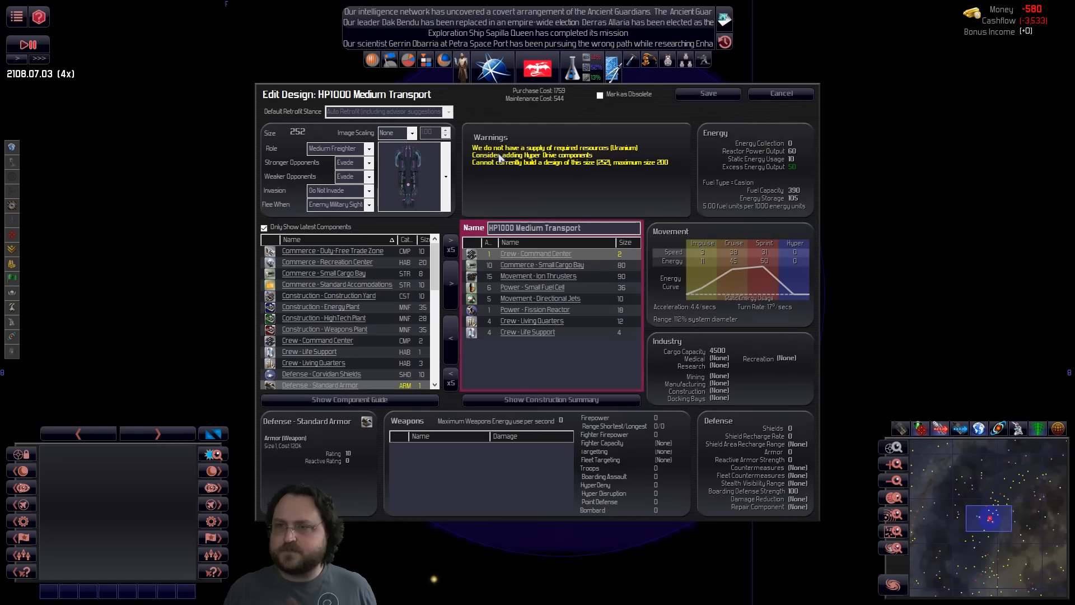
pyautogui.click(781, 93)
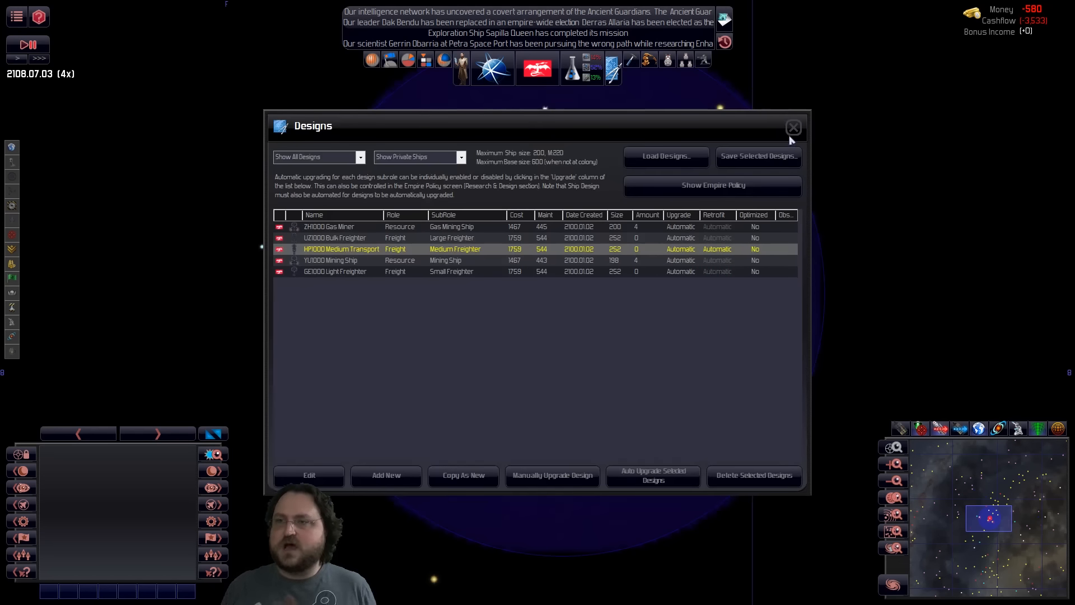
pyautogui.click(793, 128)
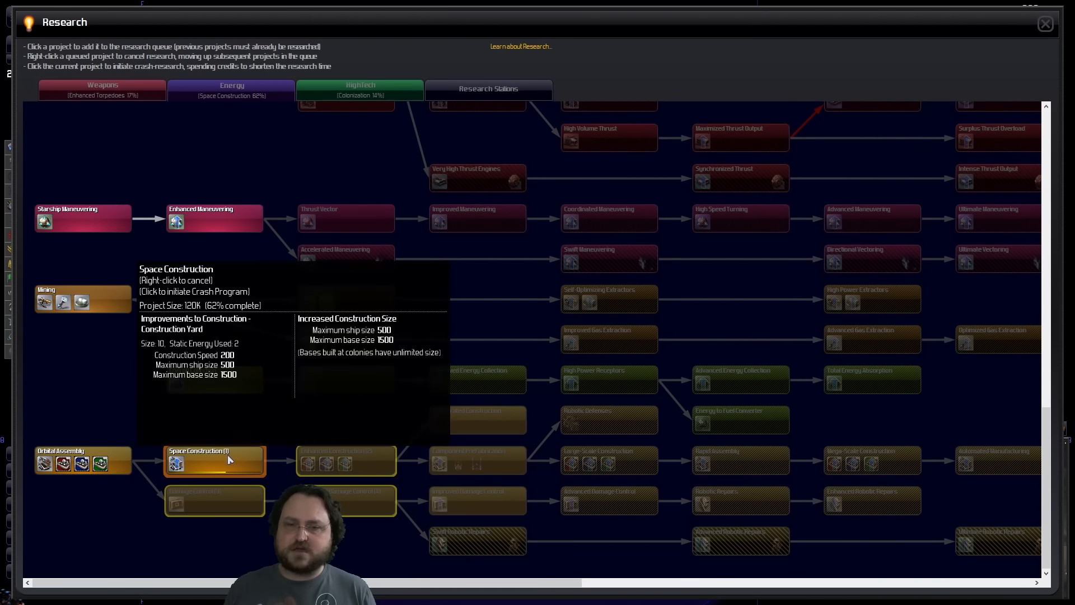
pyautogui.click(1044, 22)
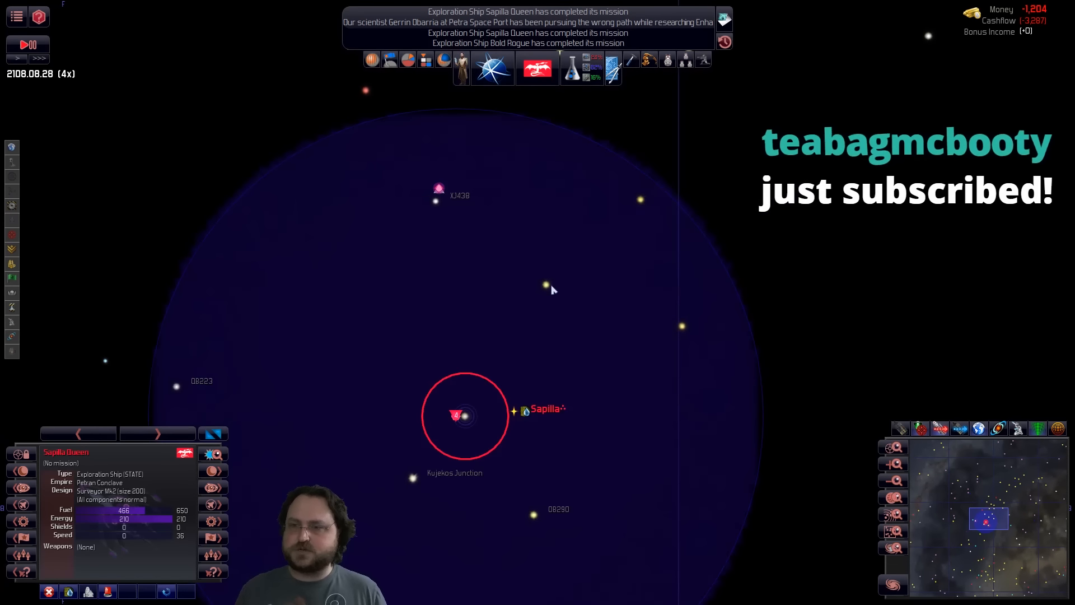
# Give Sapilla Queen a mission order, then send Bold Rogue to explore the nearby unknown star
pyautogui.rightClick(544, 288)
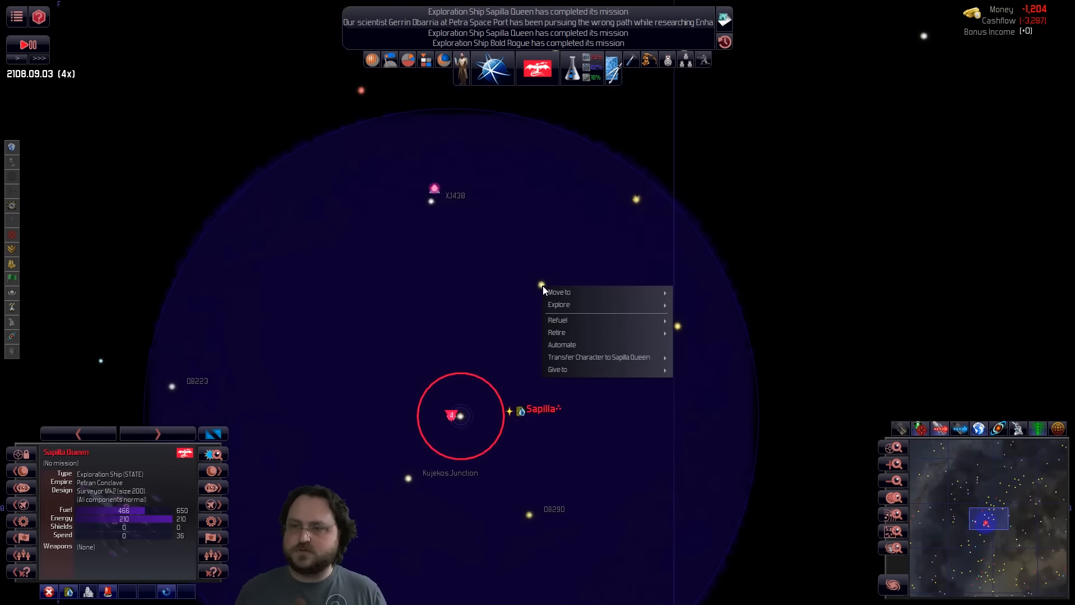
pyautogui.click(558, 303)
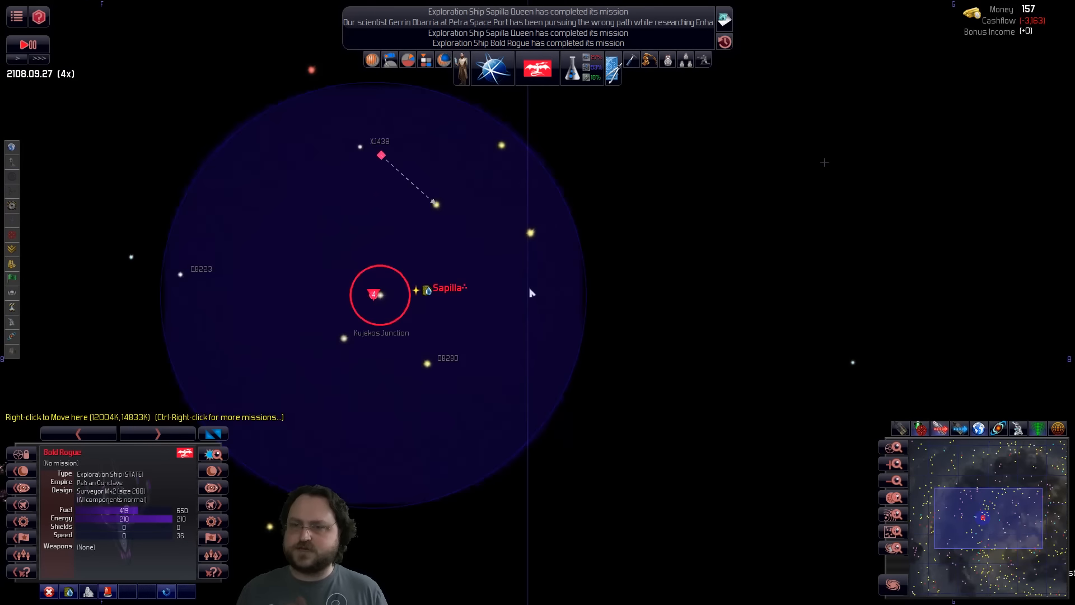
pyautogui.rightClick(531, 292)
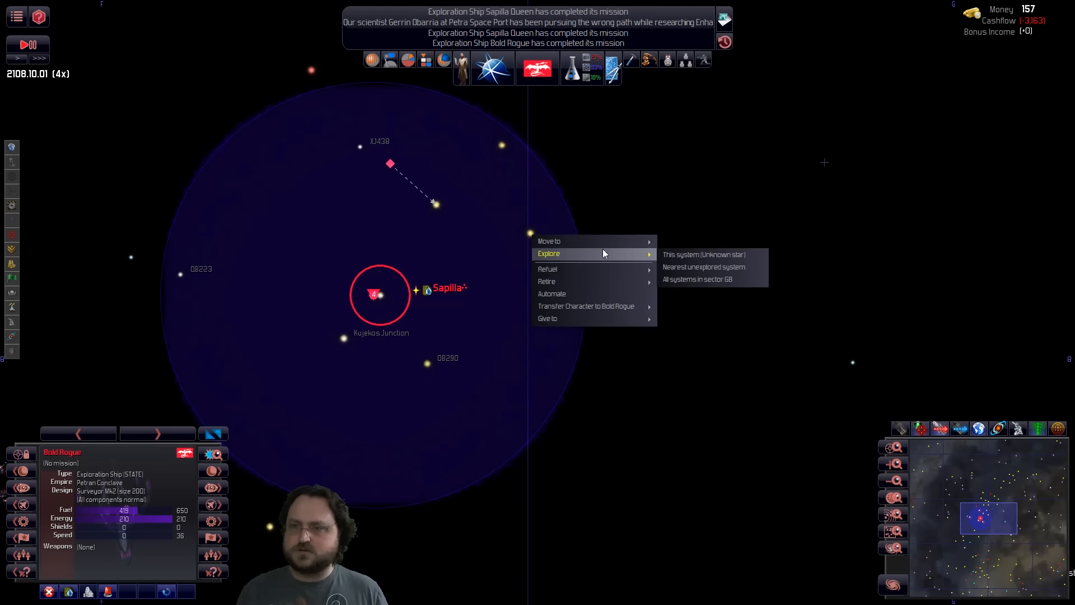
pyautogui.click(701, 254)
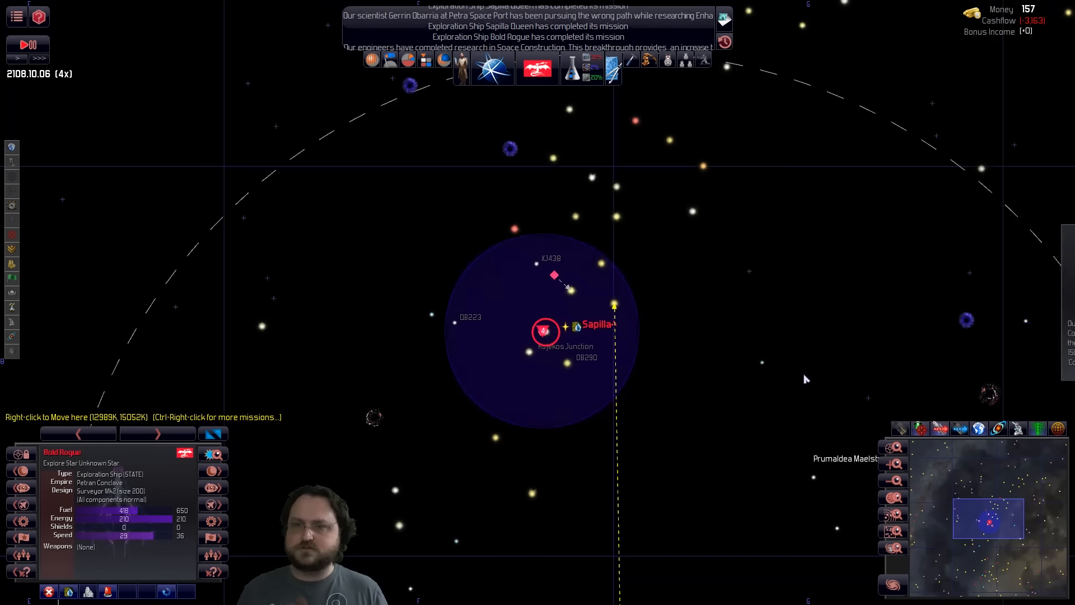